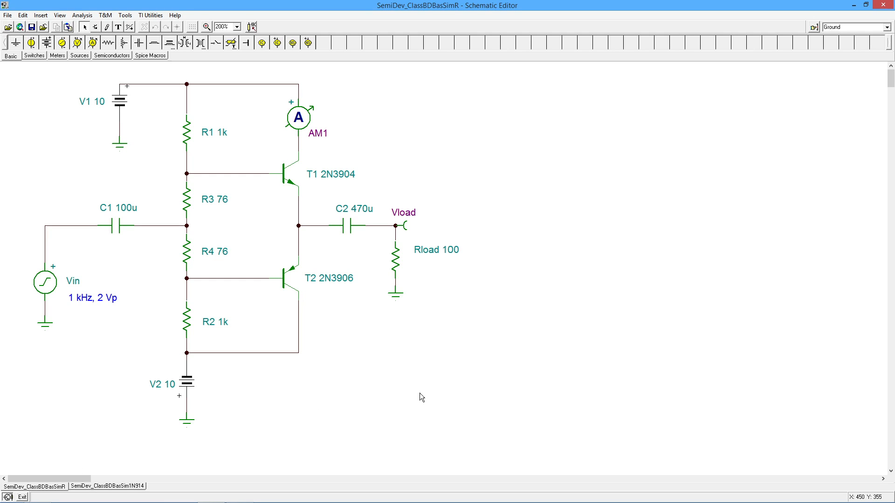
pyautogui.moveTo(352, 357)
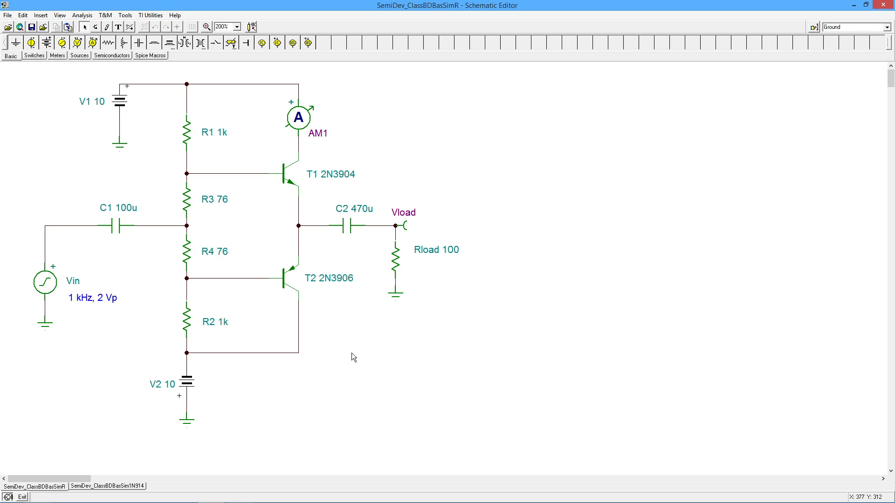
pyautogui.moveTo(192, 180)
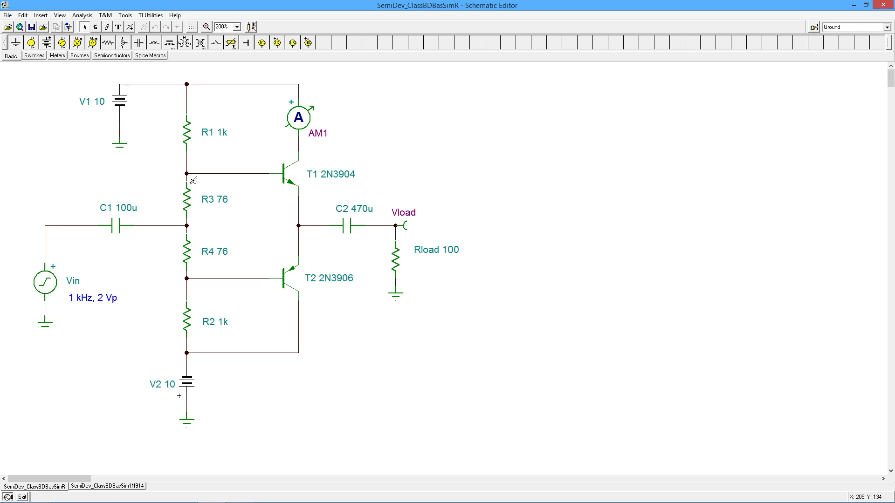
pyautogui.moveTo(215, 197)
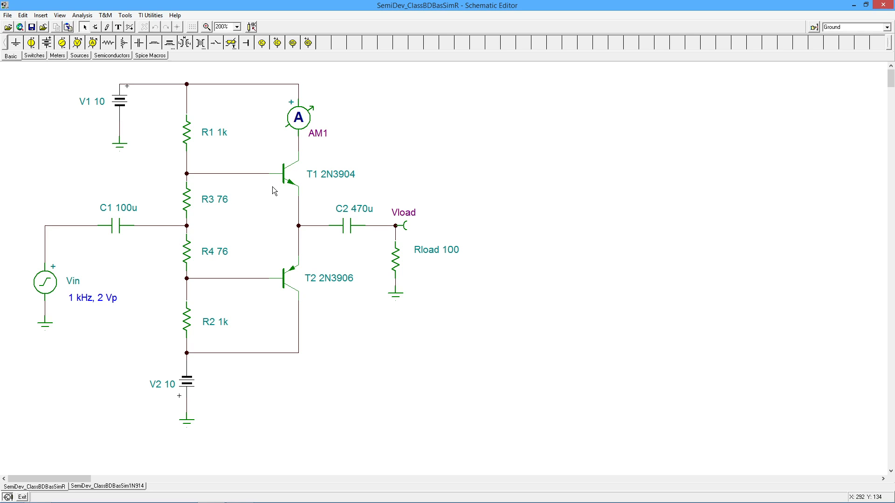
pyautogui.moveTo(289, 222)
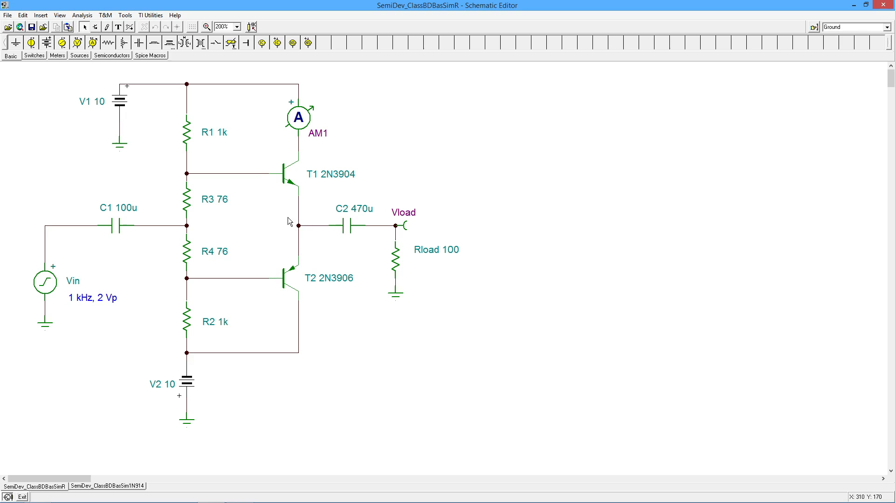
pyautogui.moveTo(327, 205)
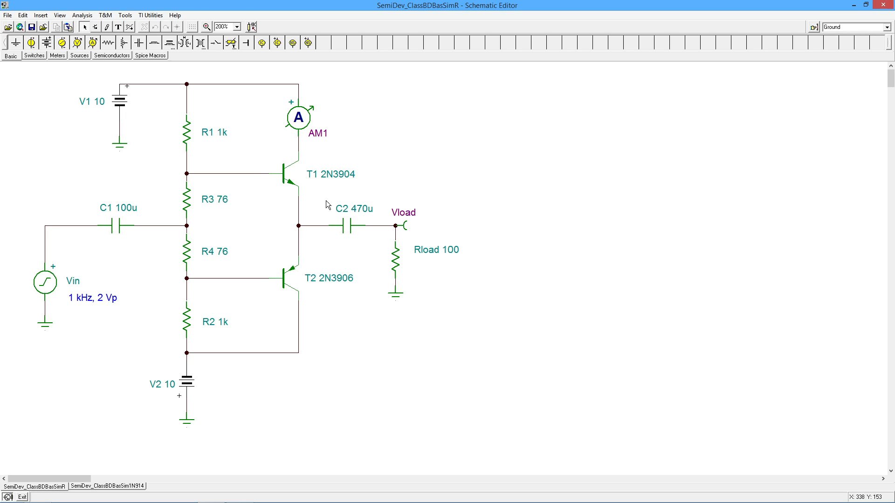
pyautogui.moveTo(319, 290)
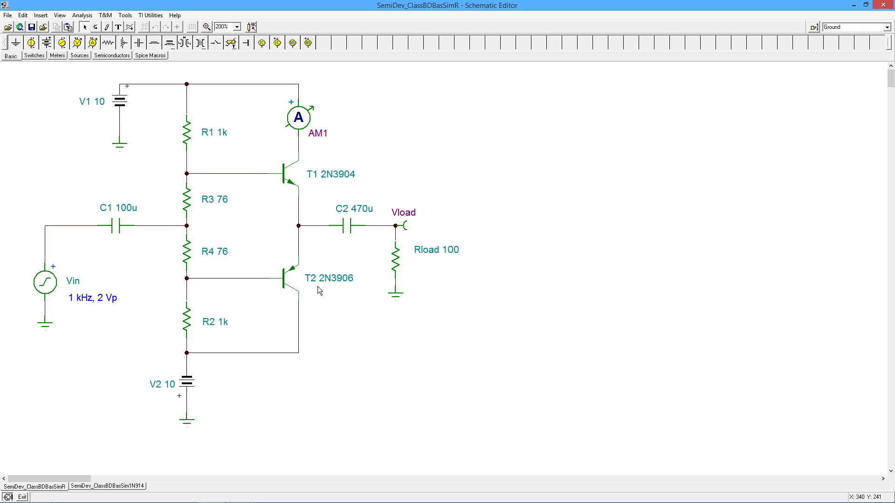
pyautogui.moveTo(312, 192)
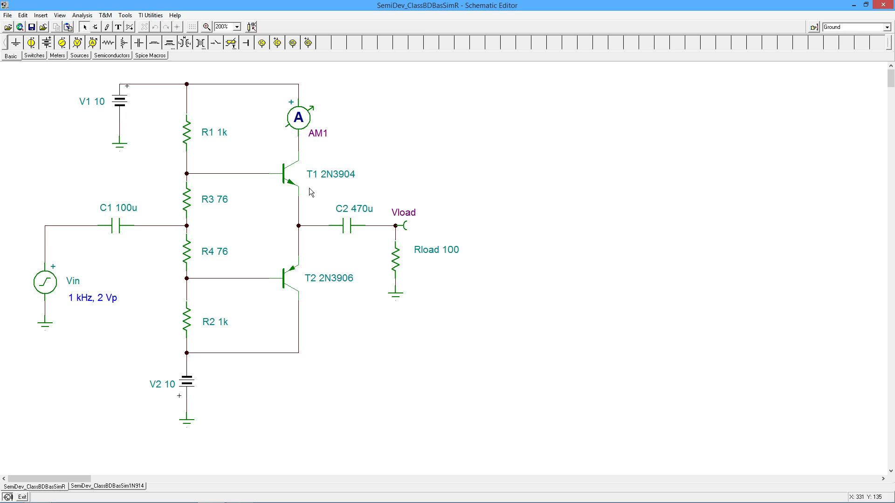
pyautogui.moveTo(349, 289)
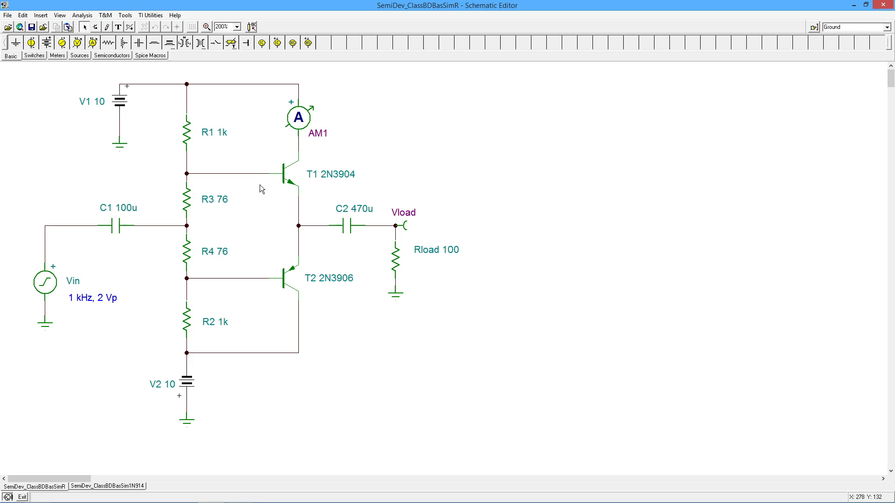
pyautogui.moveTo(271, 183)
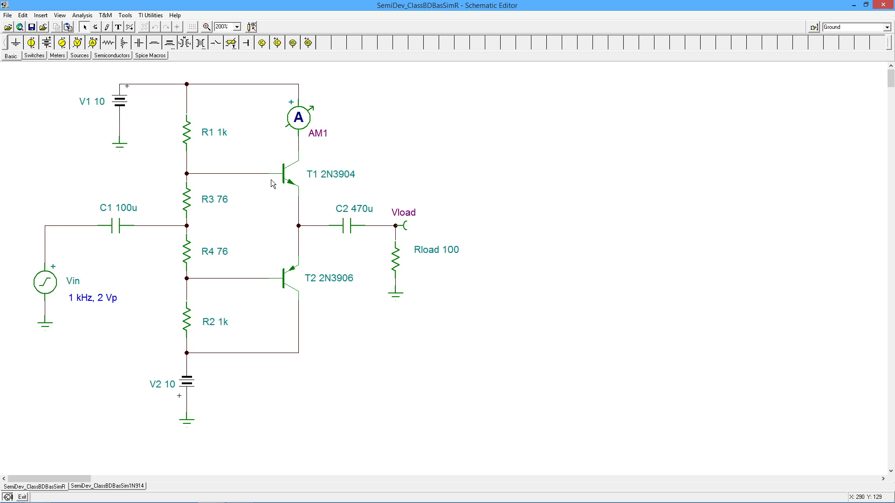
pyautogui.moveTo(248, 169)
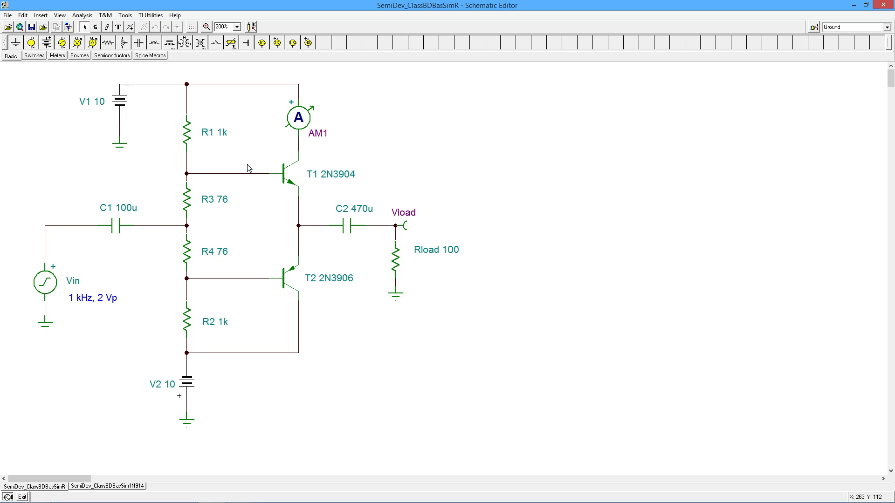
pyautogui.moveTo(283, 196)
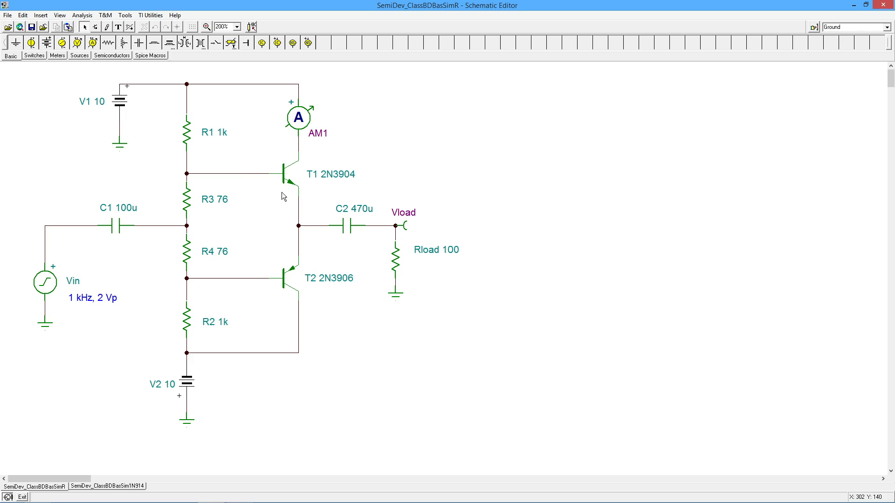
pyautogui.moveTo(296, 191)
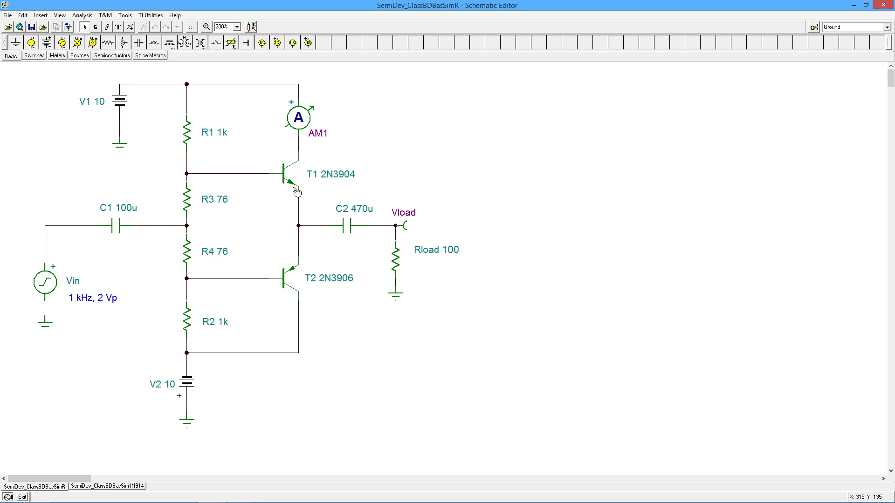
pyautogui.moveTo(299, 285)
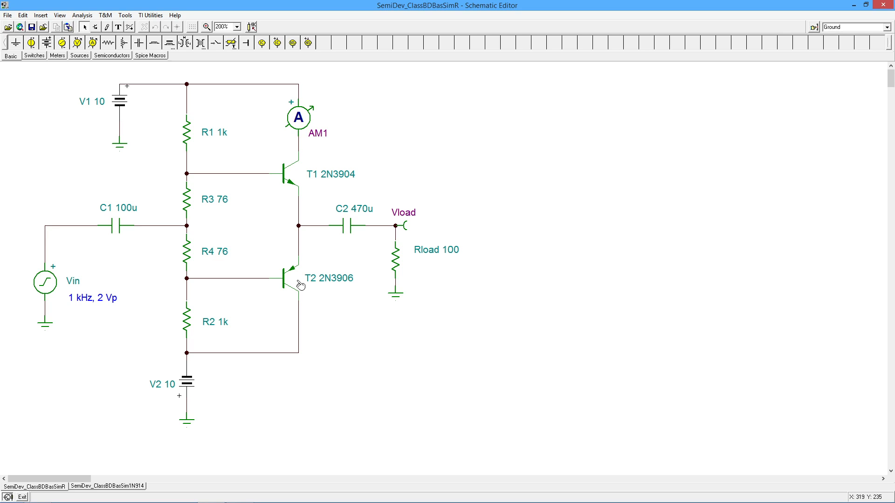
pyautogui.moveTo(270, 214)
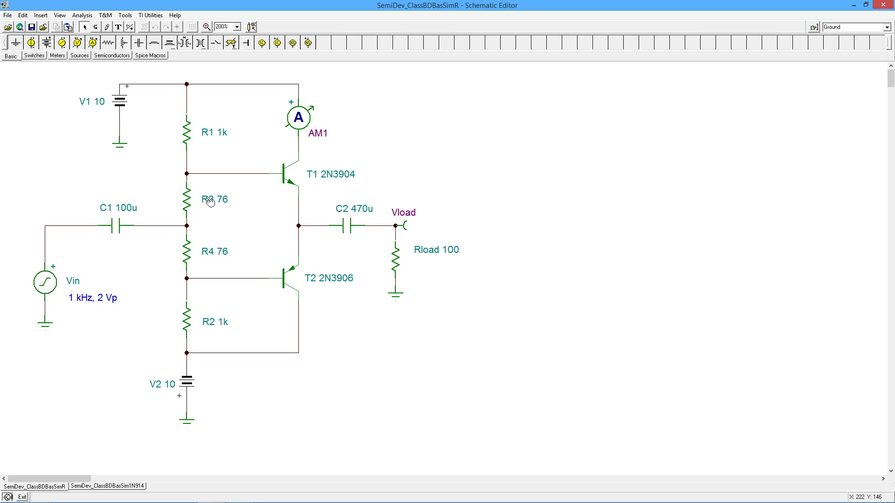
pyautogui.moveTo(214, 207)
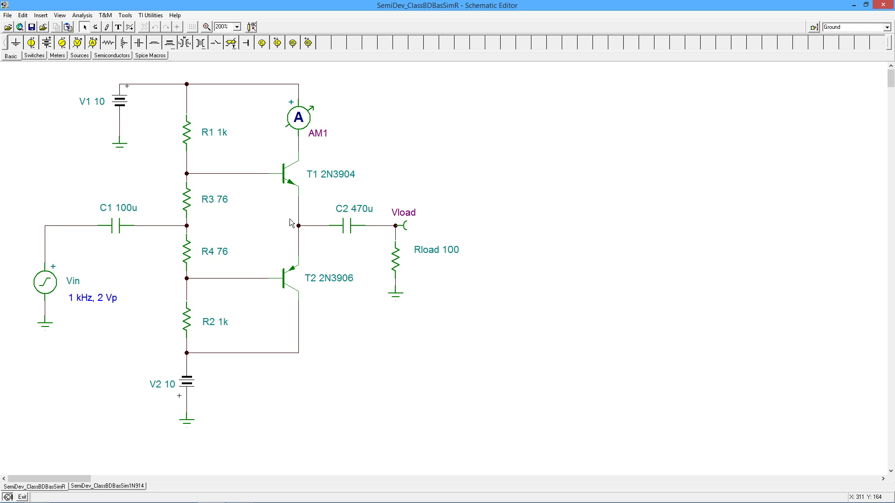
pyautogui.moveTo(242, 193)
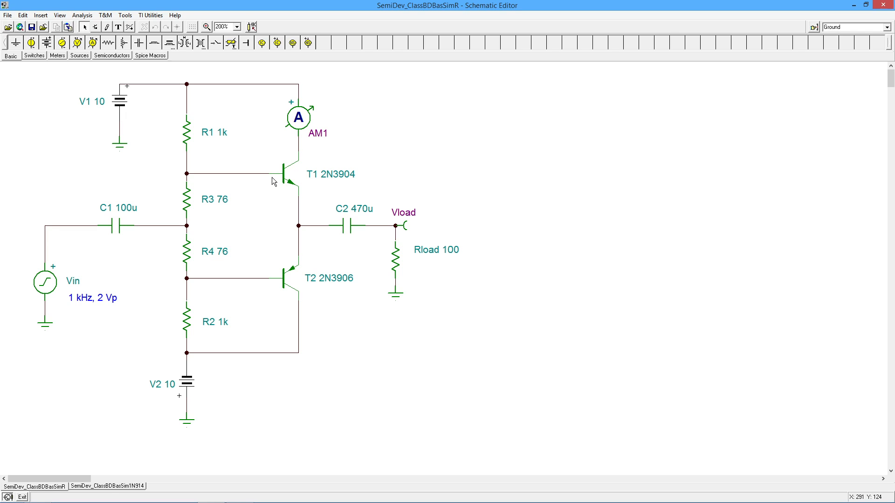
pyautogui.moveTo(299, 227)
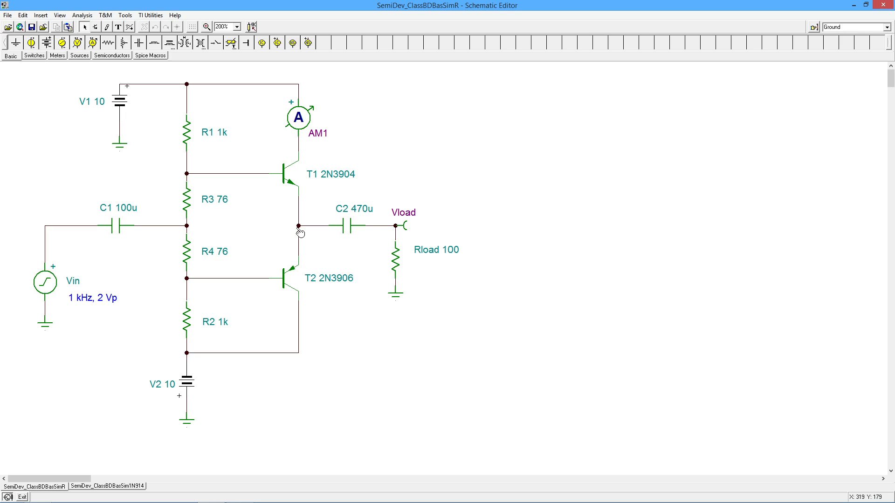
pyautogui.moveTo(162, 230)
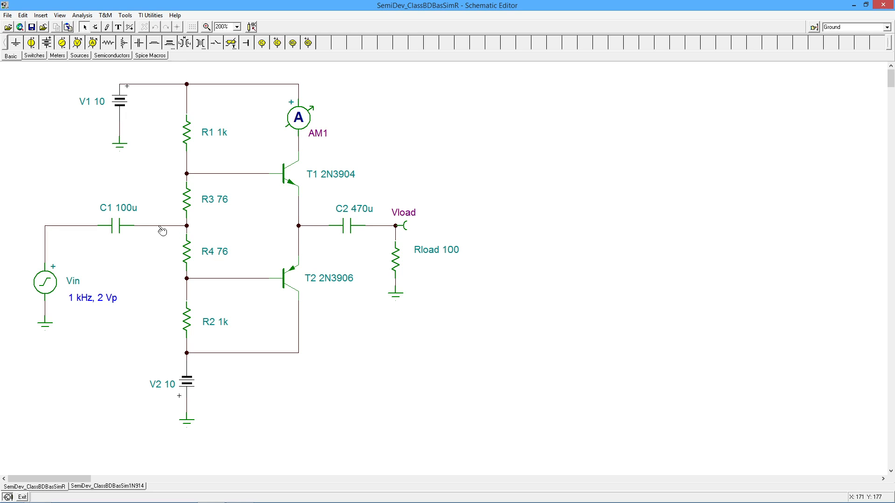
pyautogui.moveTo(162, 231)
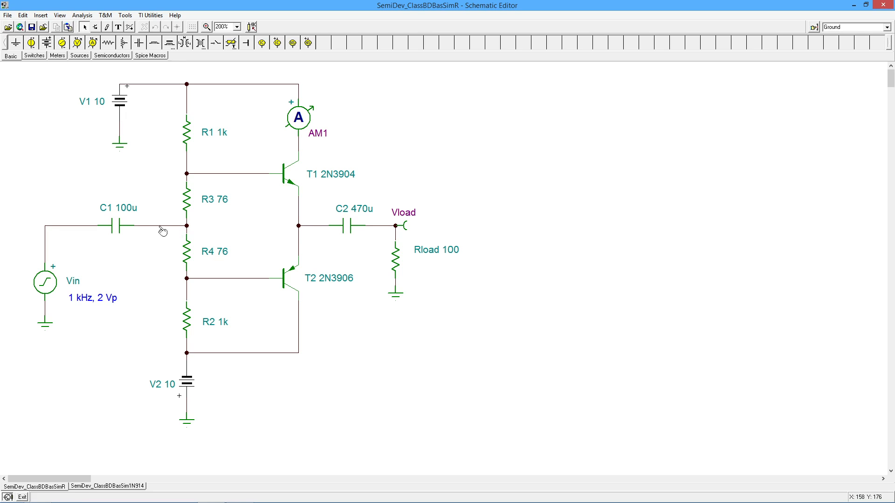
pyautogui.moveTo(179, 228)
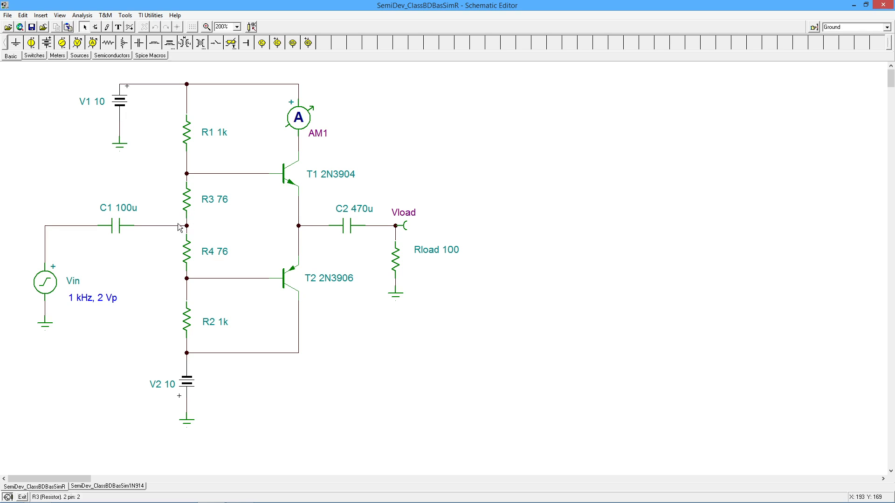
pyautogui.moveTo(303, 230)
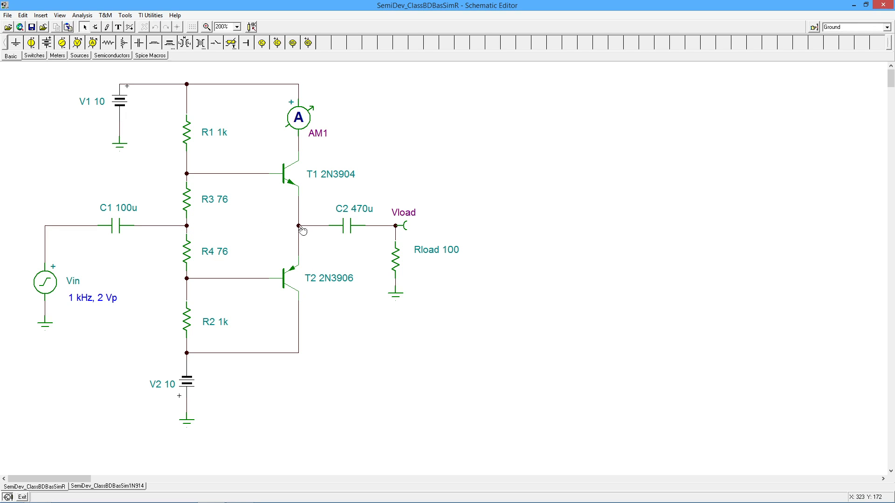
pyautogui.moveTo(306, 230)
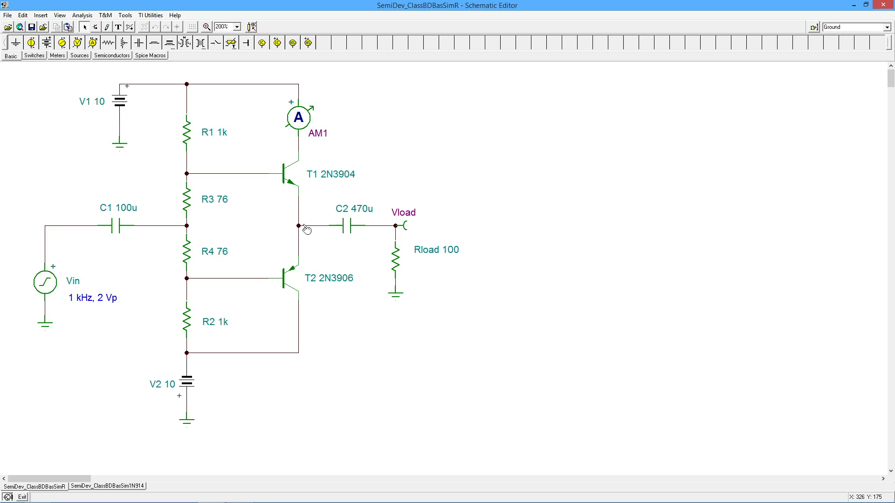
pyautogui.moveTo(369, 237)
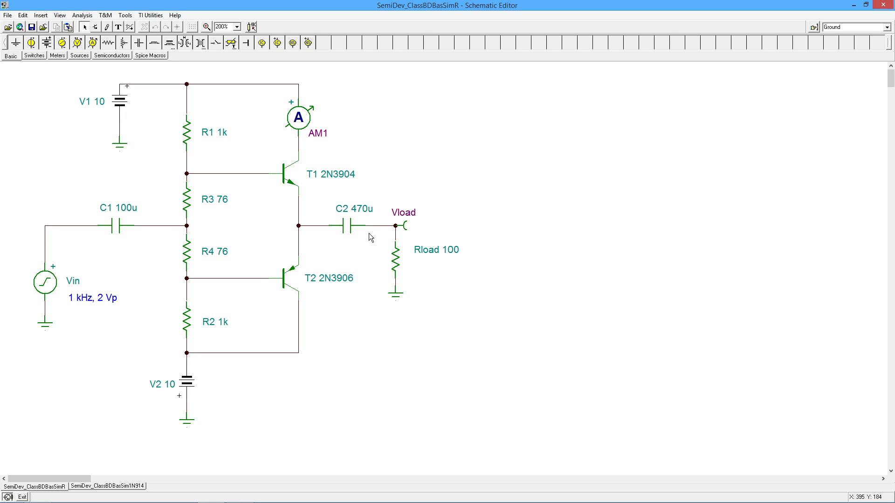
pyautogui.moveTo(393, 223)
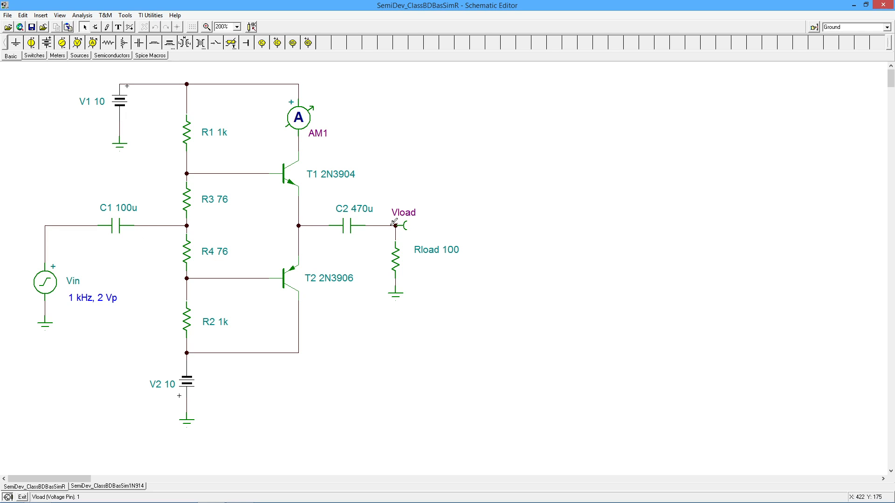
pyautogui.moveTo(142, 102)
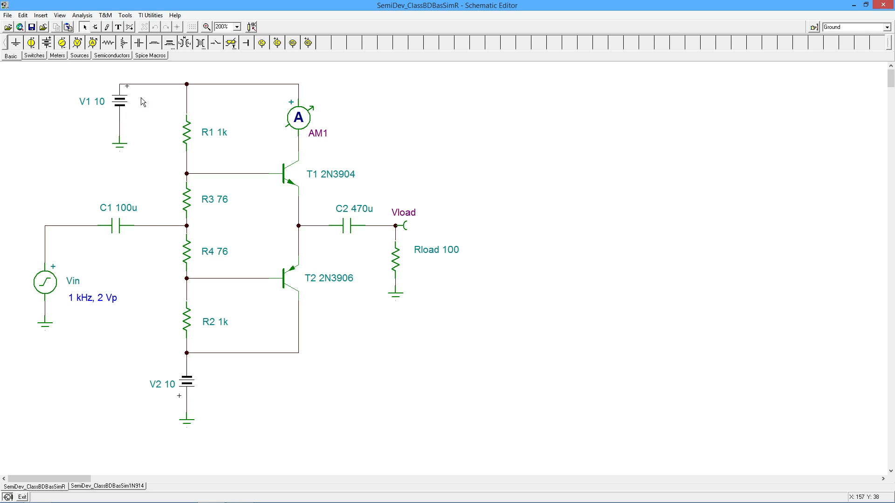
pyautogui.moveTo(128, 175)
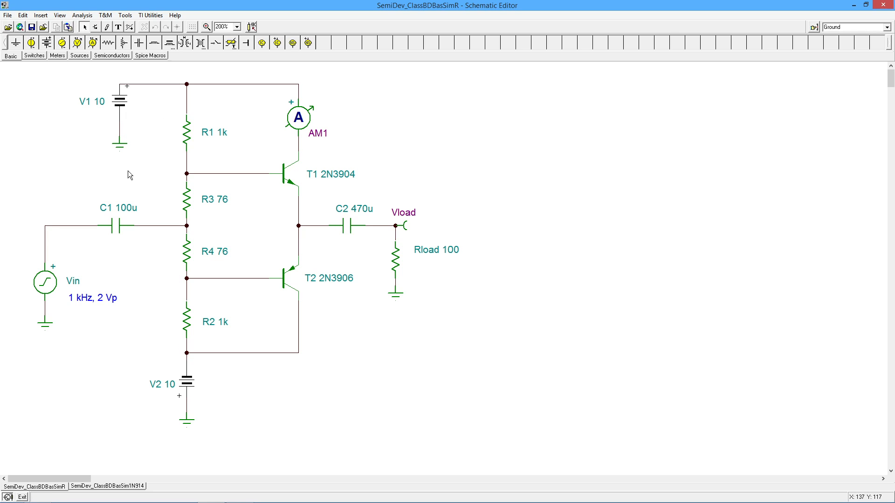
pyautogui.moveTo(290, 172)
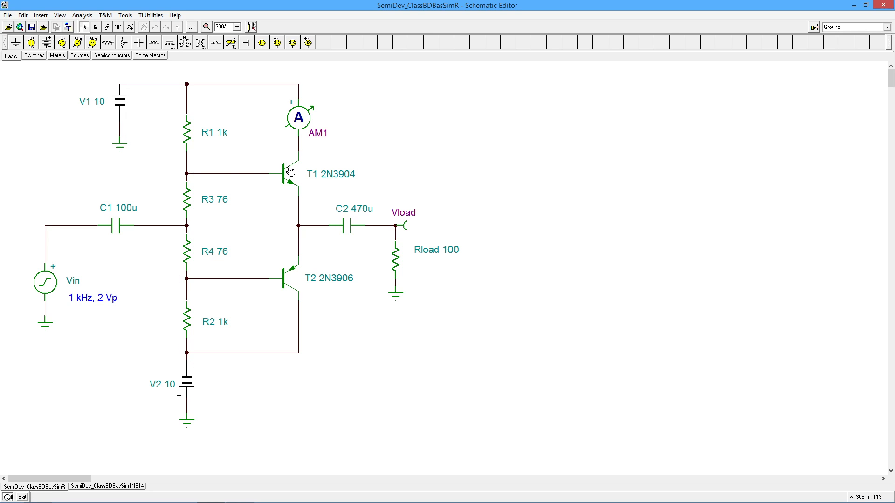
pyautogui.moveTo(123, 100)
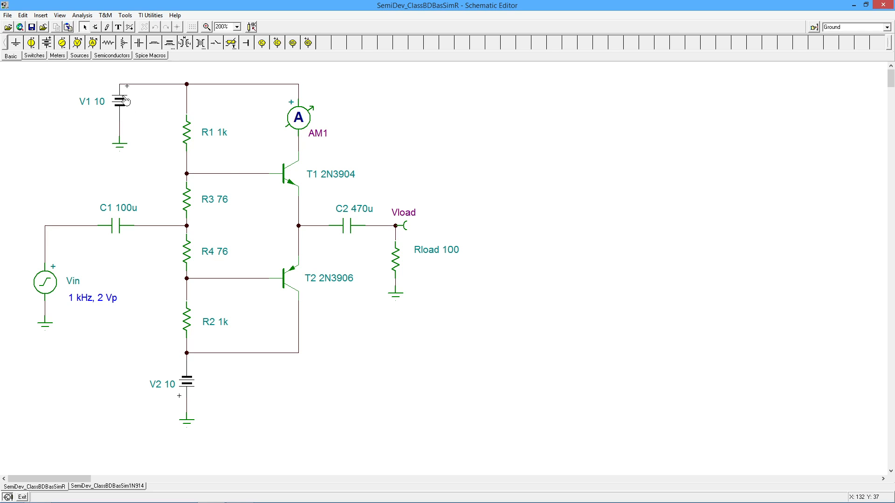
pyautogui.moveTo(398, 264)
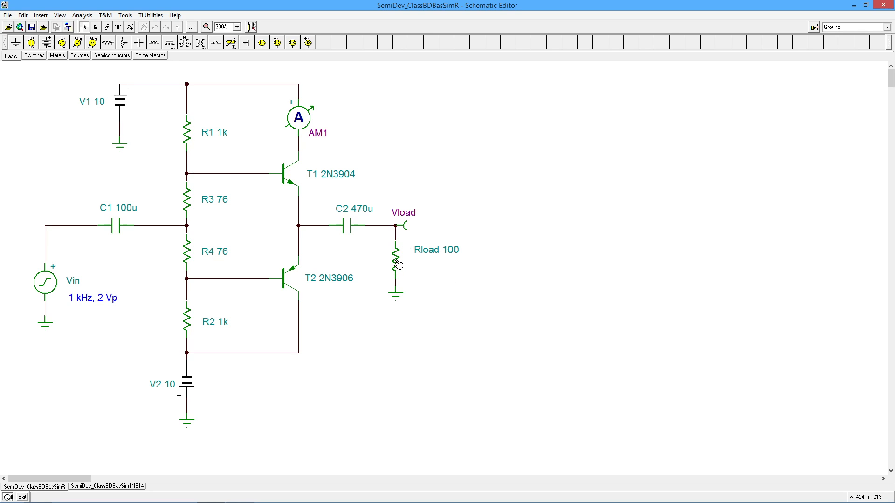
pyautogui.moveTo(365, 190)
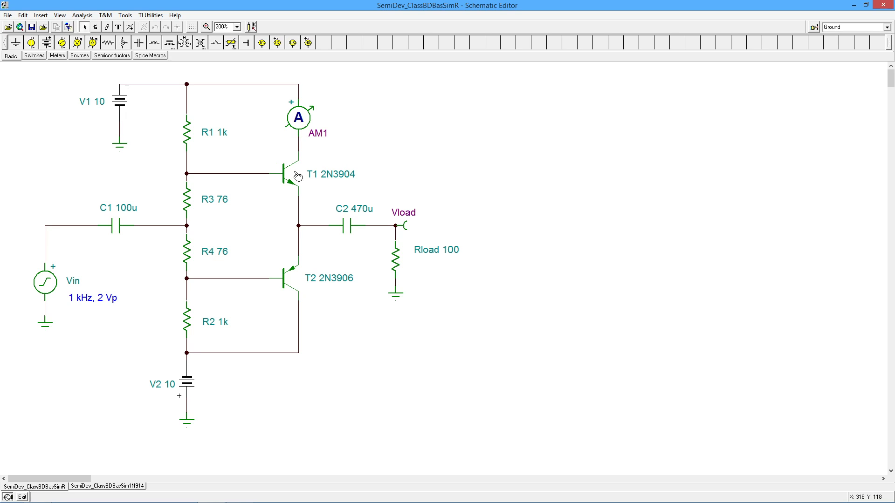
pyautogui.moveTo(236, 152)
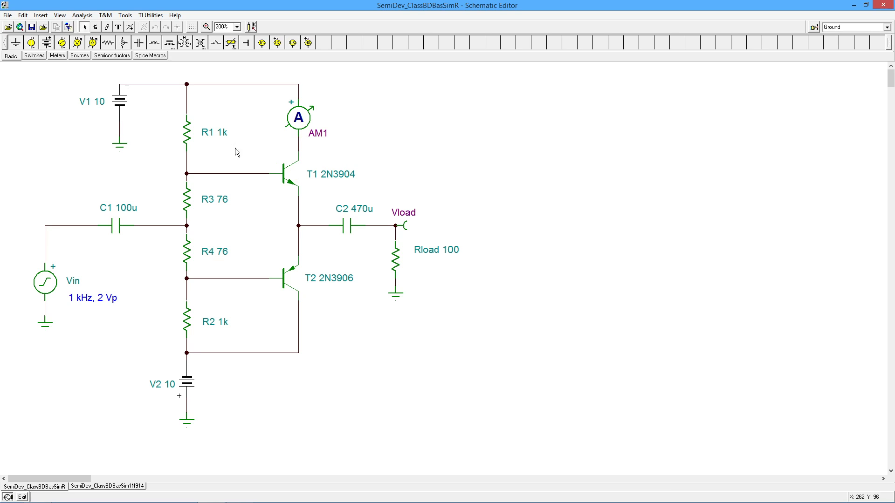
pyautogui.moveTo(381, 194)
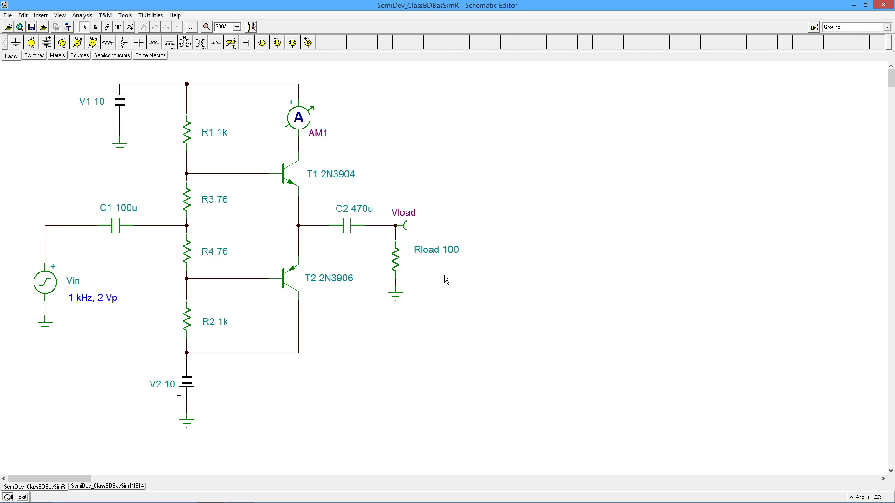
pyautogui.moveTo(400, 262)
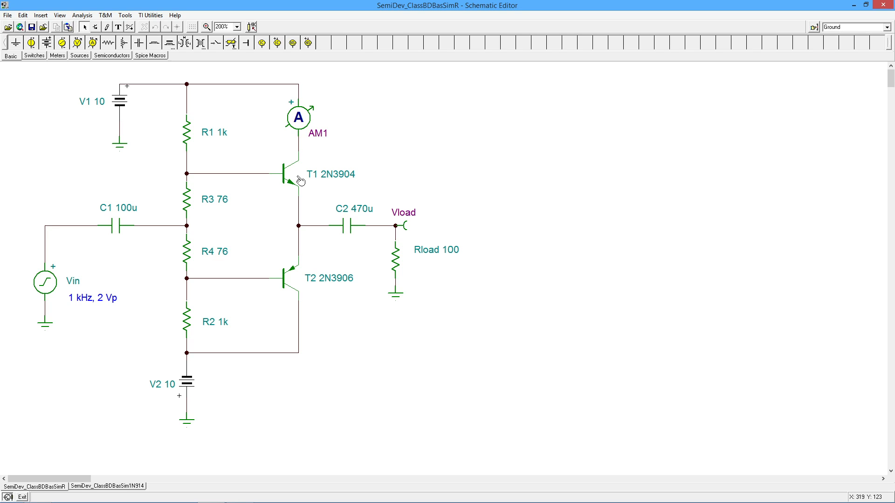
pyautogui.moveTo(369, 152)
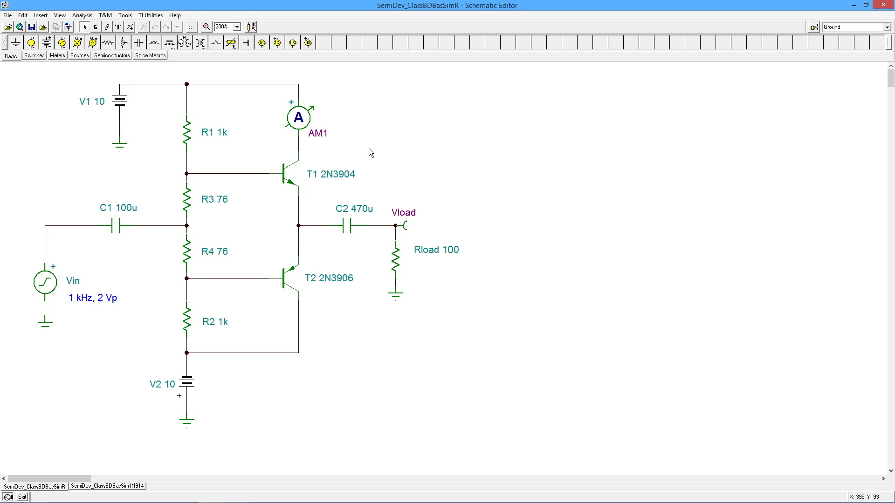
pyautogui.moveTo(241, 112)
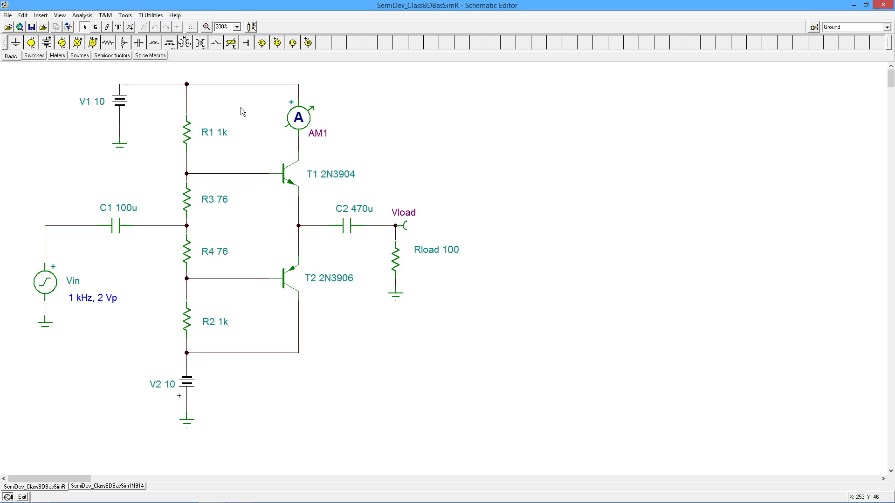
pyautogui.moveTo(288, 124)
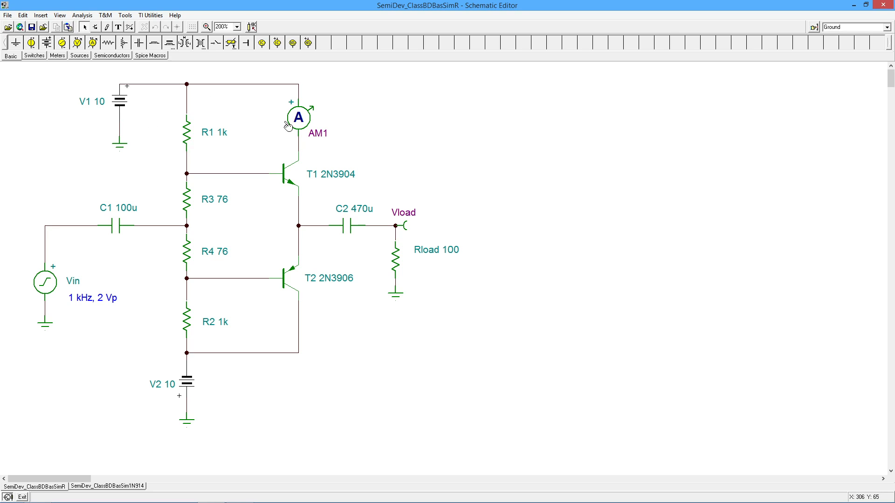
pyautogui.moveTo(281, 144)
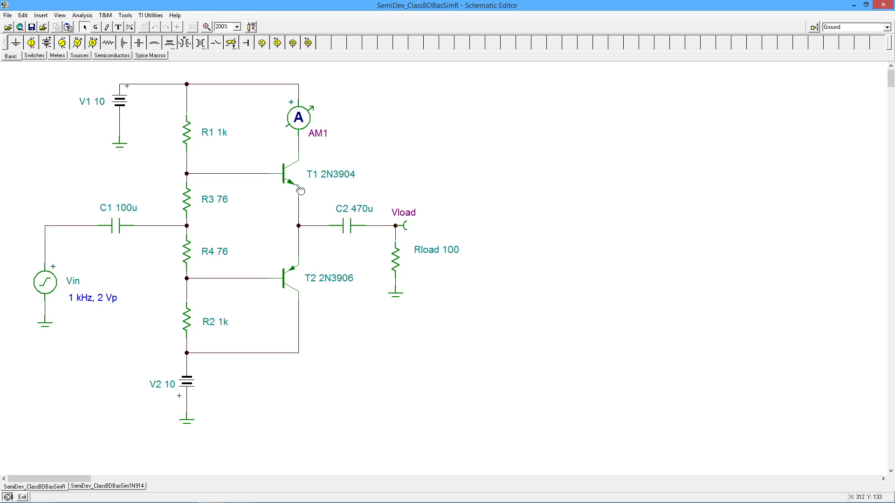
pyautogui.moveTo(293, 277)
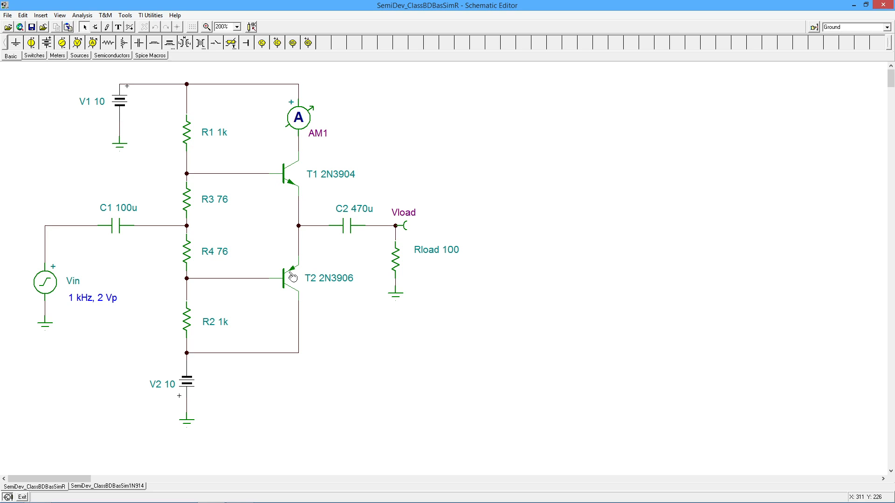
pyautogui.moveTo(270, 221)
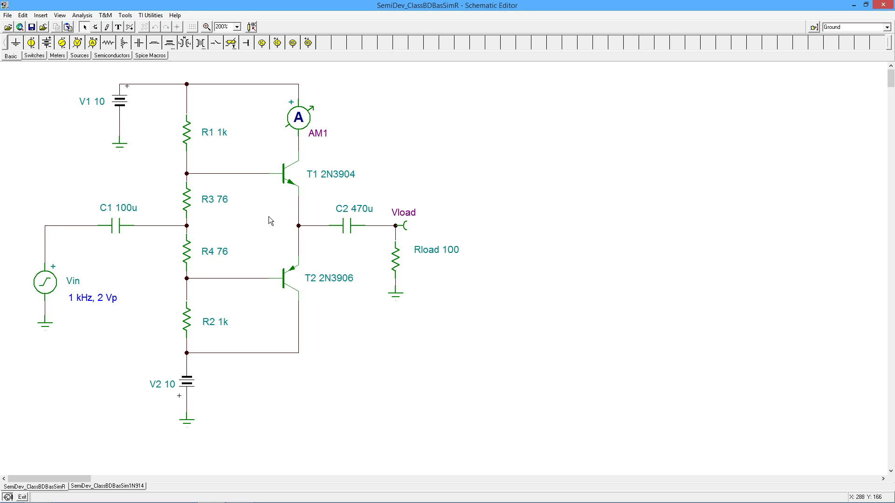
pyautogui.moveTo(224, 118)
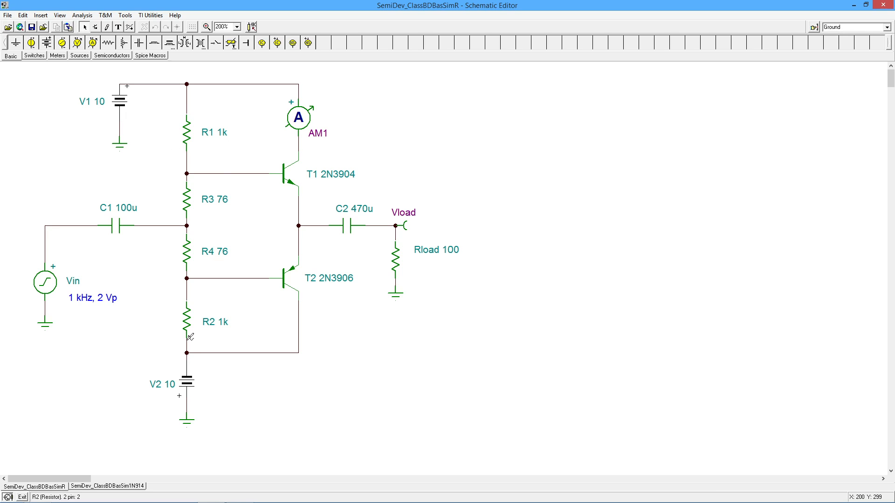
pyautogui.moveTo(194, 279)
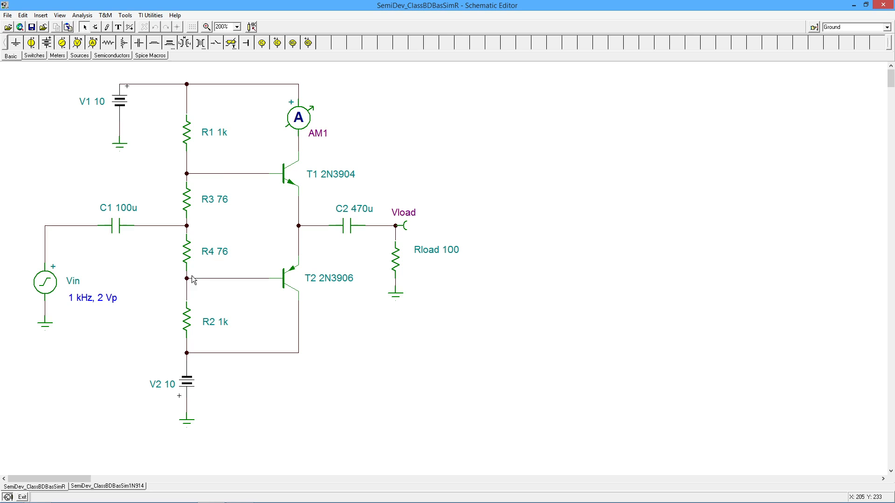
pyautogui.moveTo(188, 108)
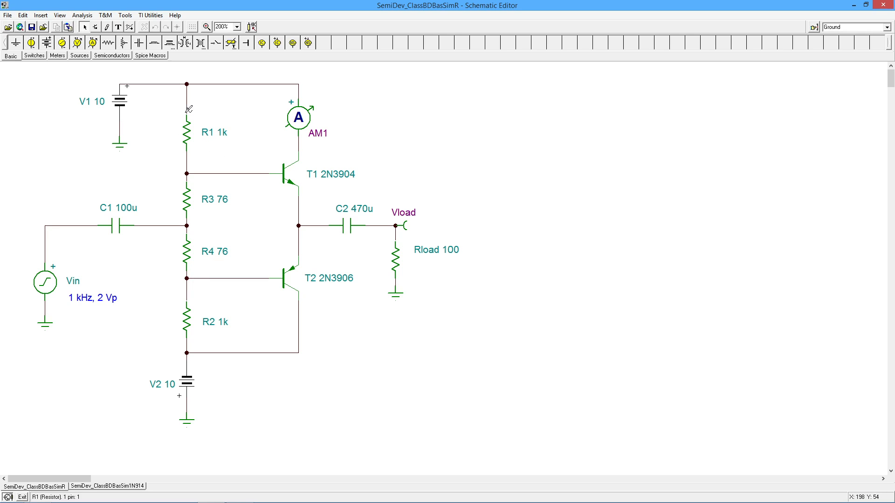
pyautogui.moveTo(239, 124)
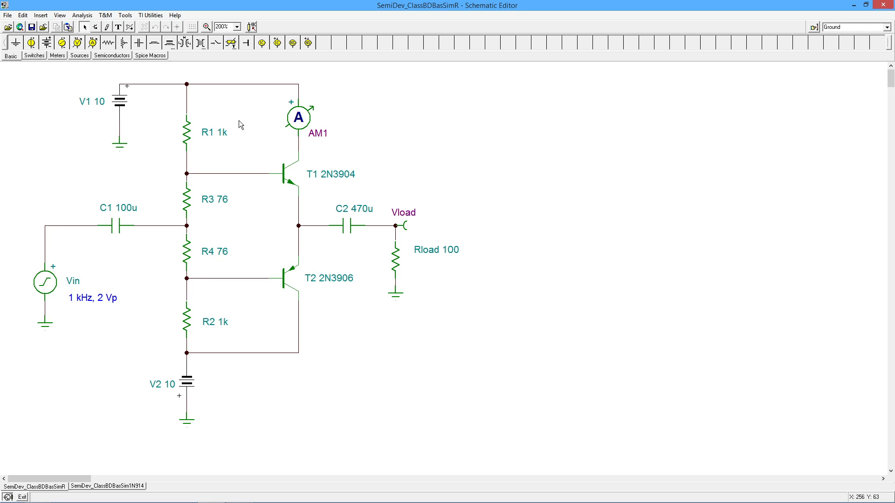
pyautogui.moveTo(220, 113)
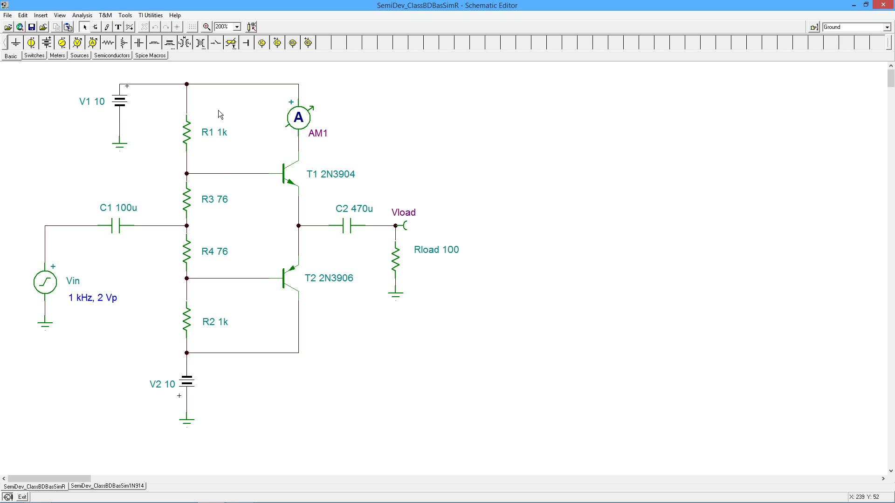
pyautogui.moveTo(190, 193)
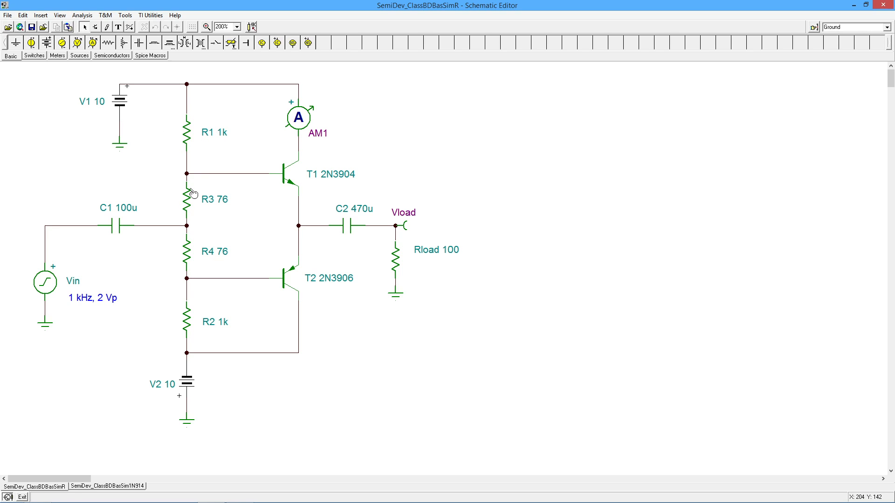
pyautogui.moveTo(224, 206)
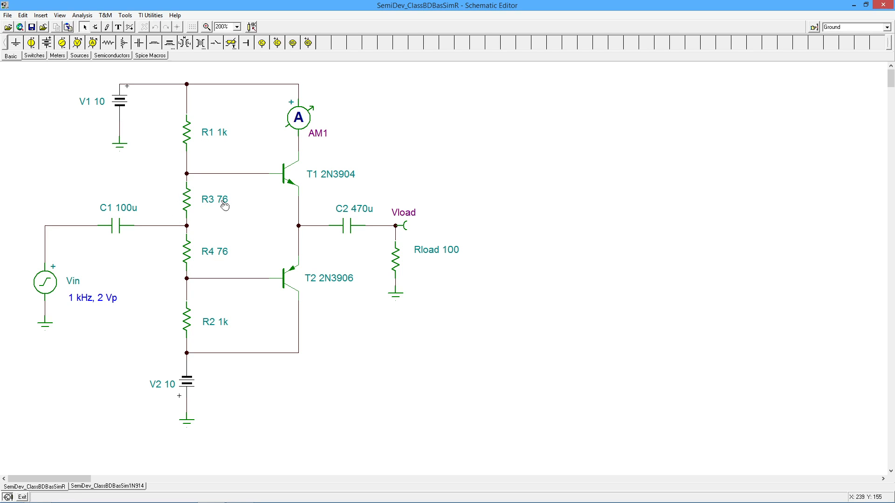
pyautogui.moveTo(207, 211)
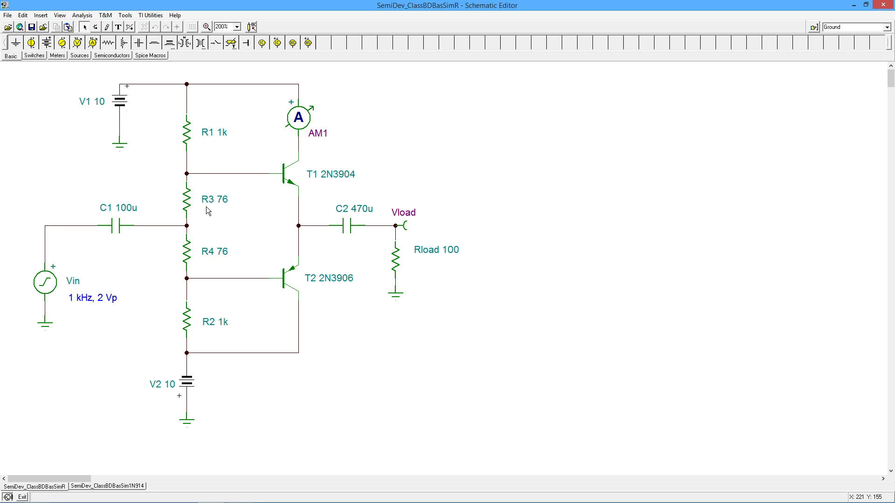
pyautogui.moveTo(232, 420)
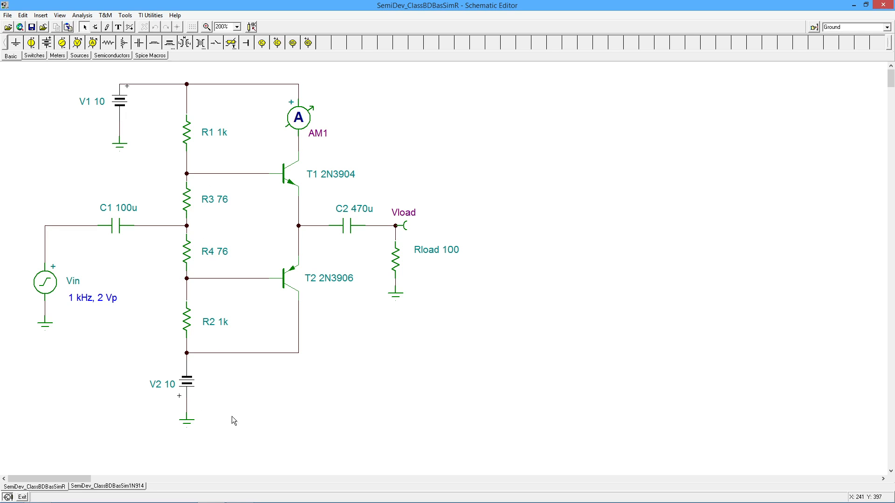
pyautogui.moveTo(212, 220)
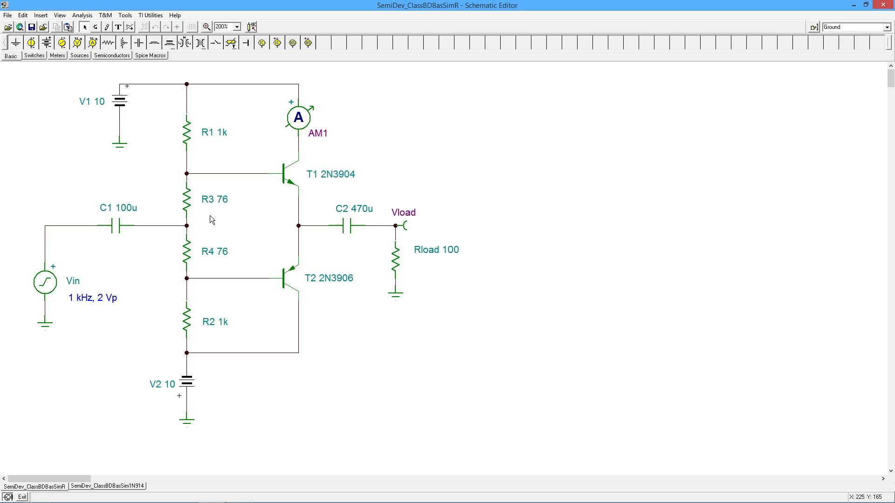
pyautogui.moveTo(232, 189)
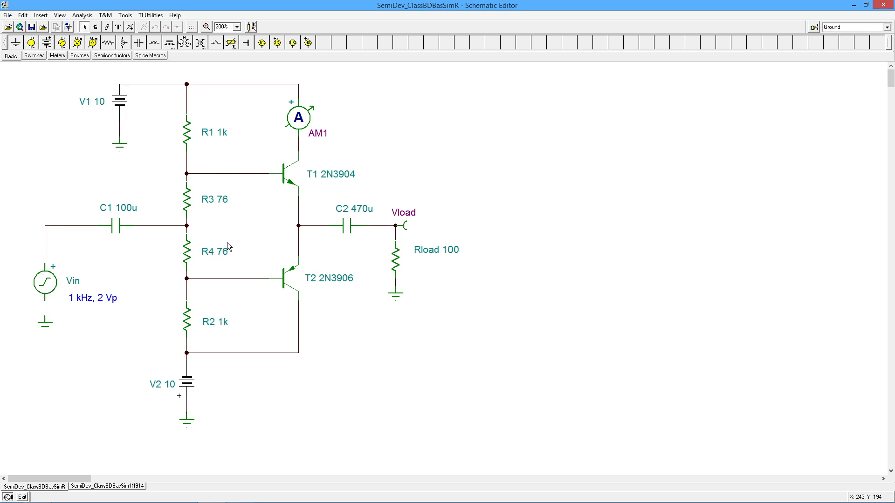
pyautogui.moveTo(193, 197)
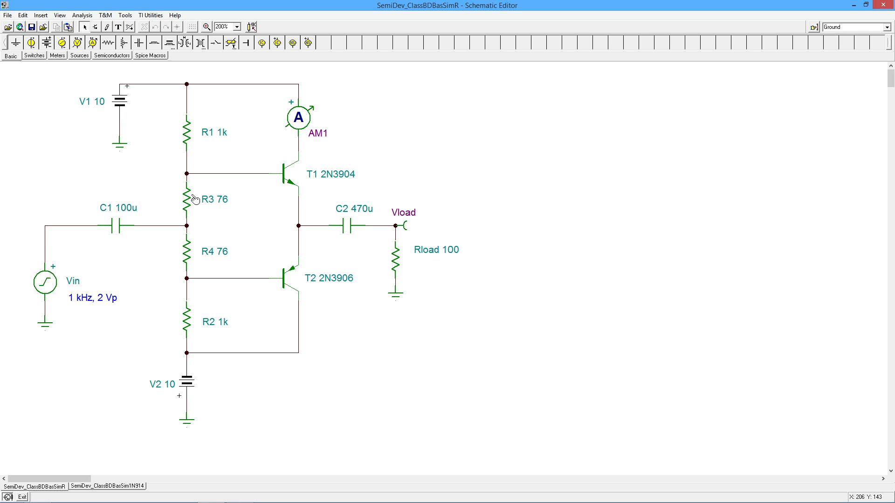
pyautogui.moveTo(207, 201)
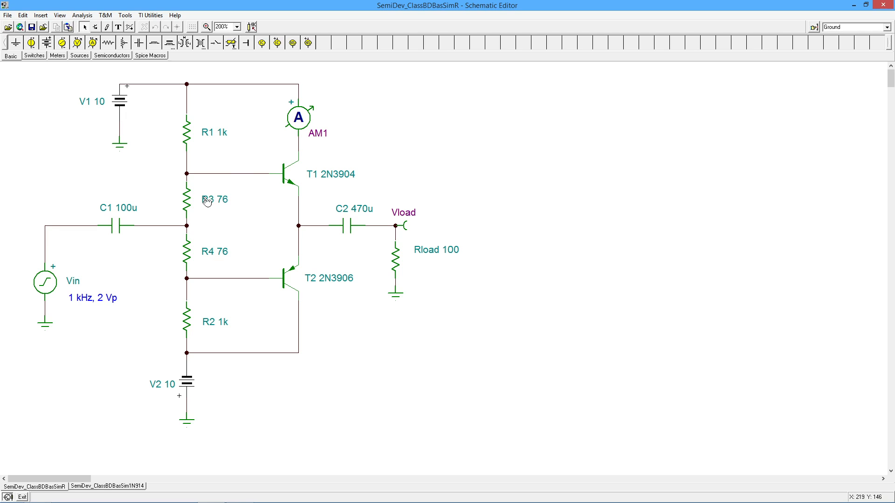
pyautogui.moveTo(223, 204)
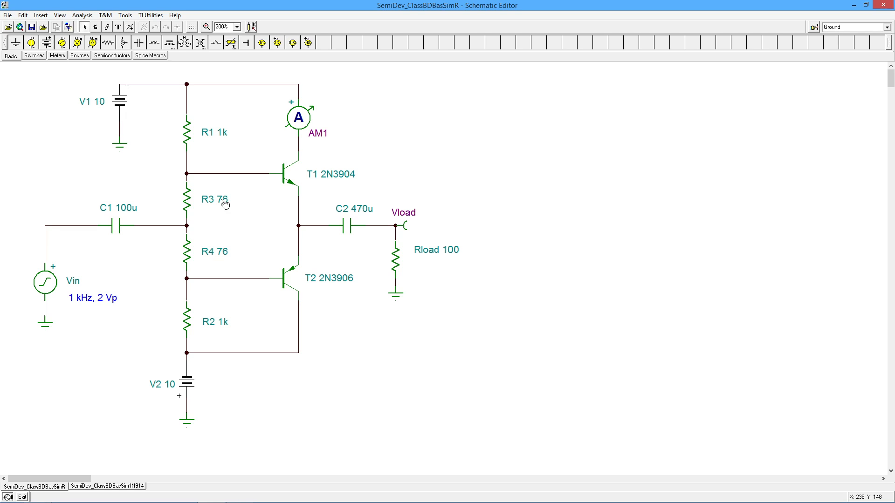
pyautogui.moveTo(261, 288)
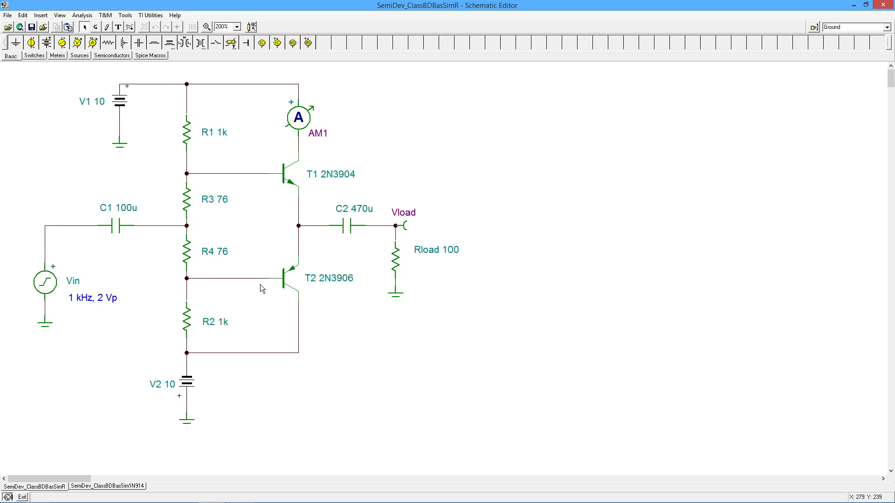
pyautogui.moveTo(274, 243)
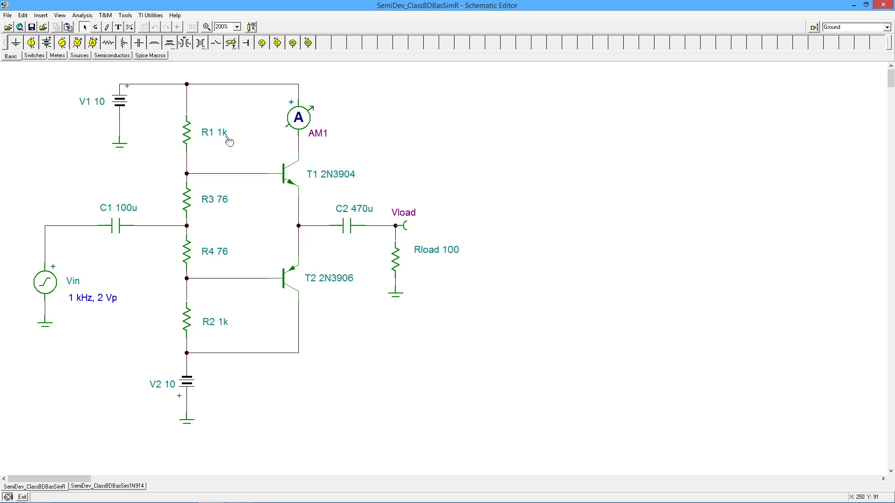
# Calculate DC nodal voltages, read AM1 at 2.782 mA, then cancel the readout.
pyautogui.click(82, 15)
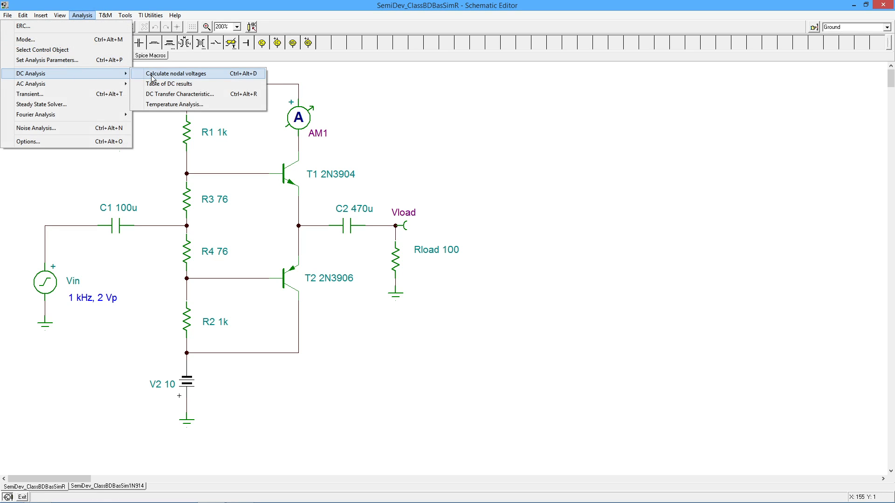
pyautogui.click(176, 73)
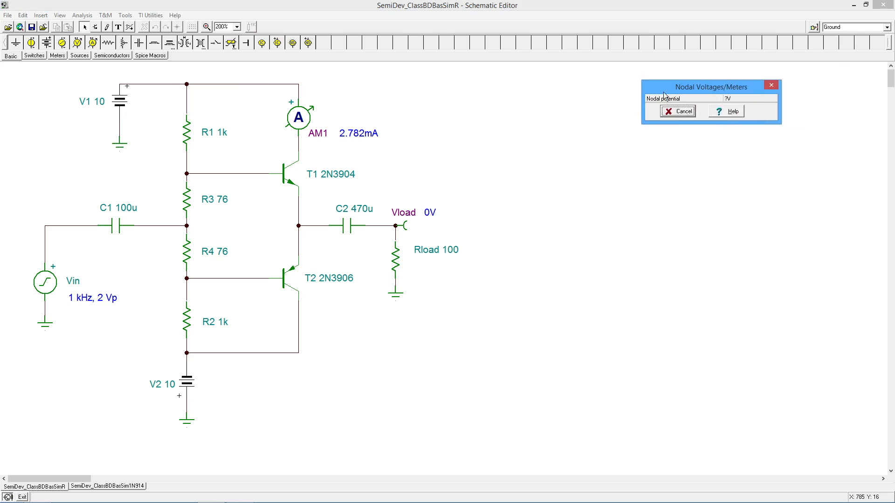
pyautogui.moveTo(710, 86); pyautogui.dragTo(560, 105)
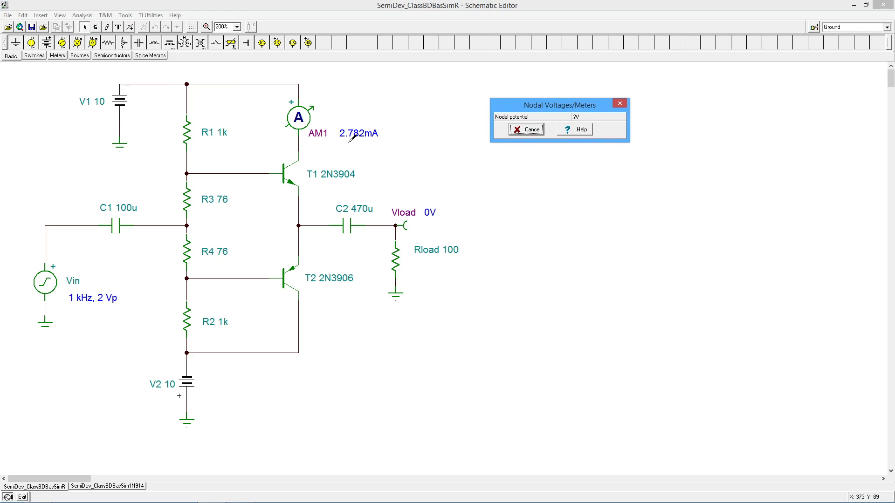
pyautogui.moveTo(371, 140)
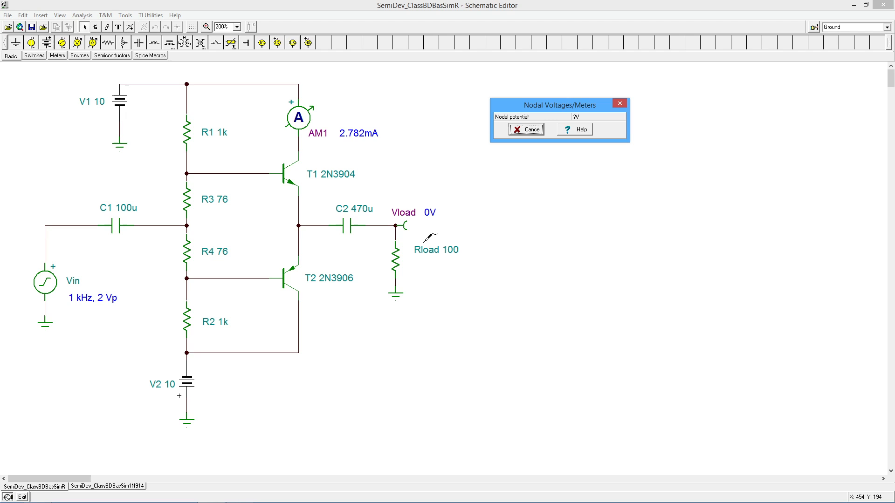
pyautogui.moveTo(171, 218)
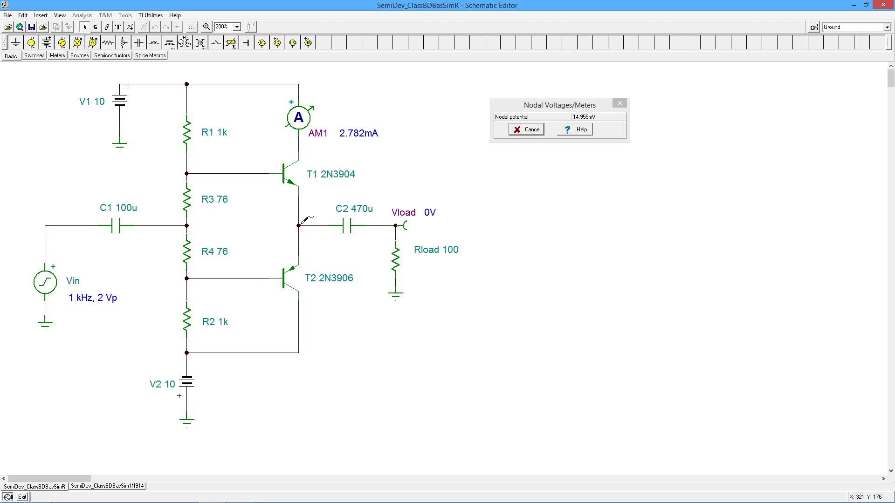
pyautogui.moveTo(420, 180)
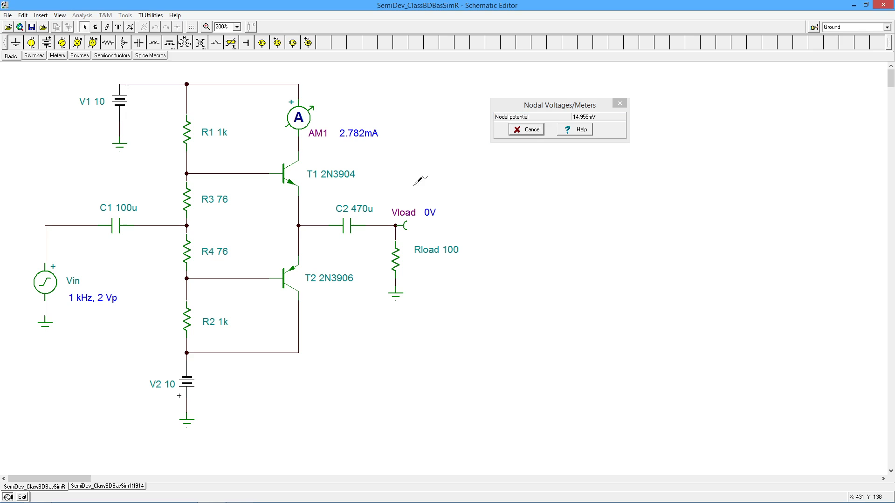
pyautogui.moveTo(194, 224)
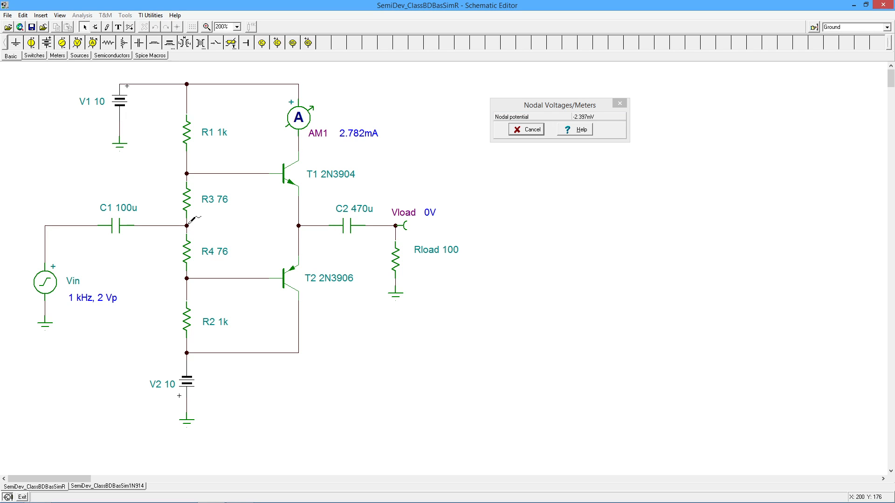
pyautogui.moveTo(576, 124)
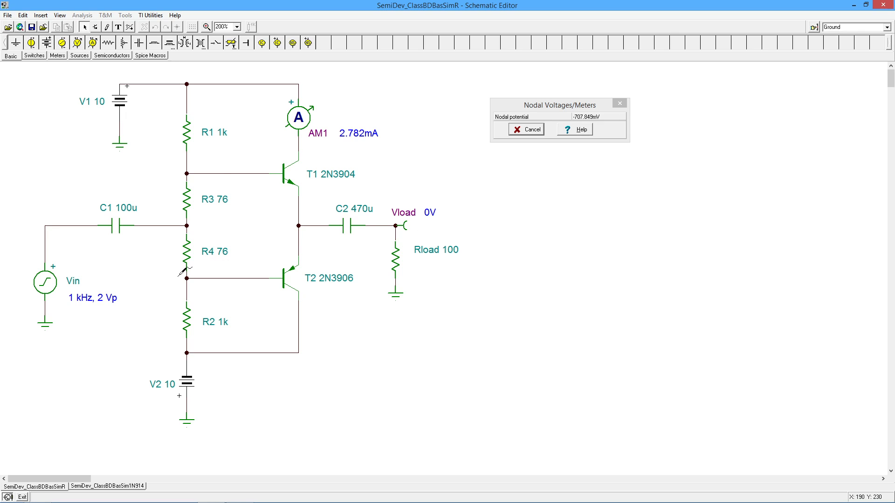
pyautogui.moveTo(319, 223)
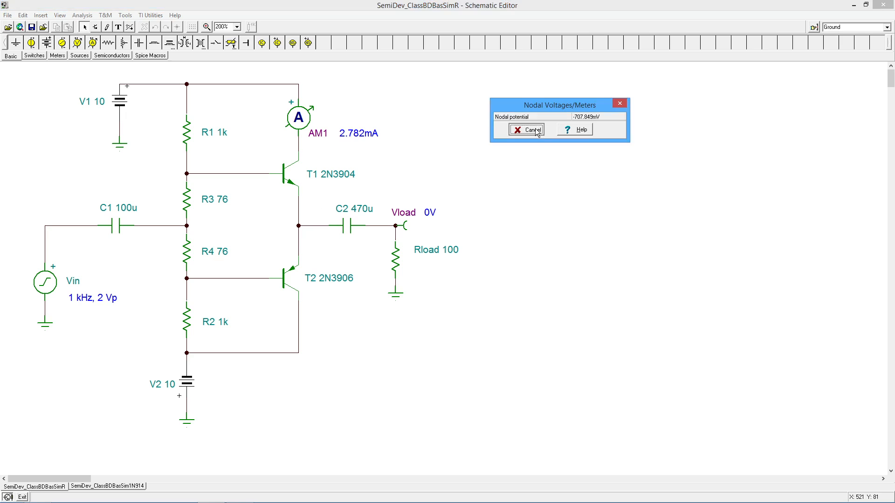
pyautogui.click(526, 128)
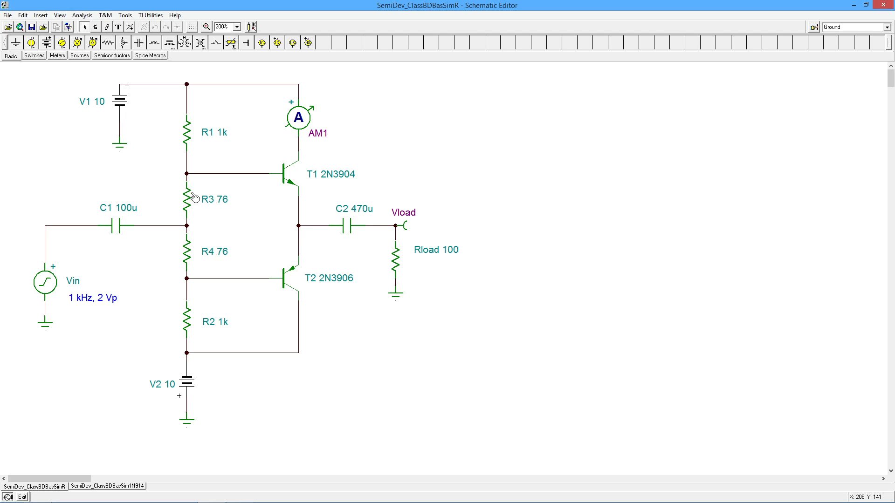
pyautogui.moveTo(252, 188)
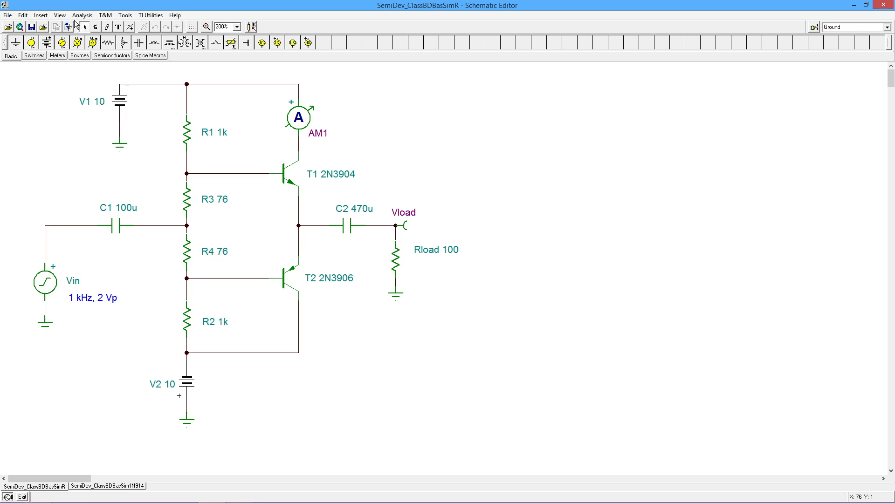
# Show the Analysis menu with its Transient entry.
pyautogui.click(82, 15)
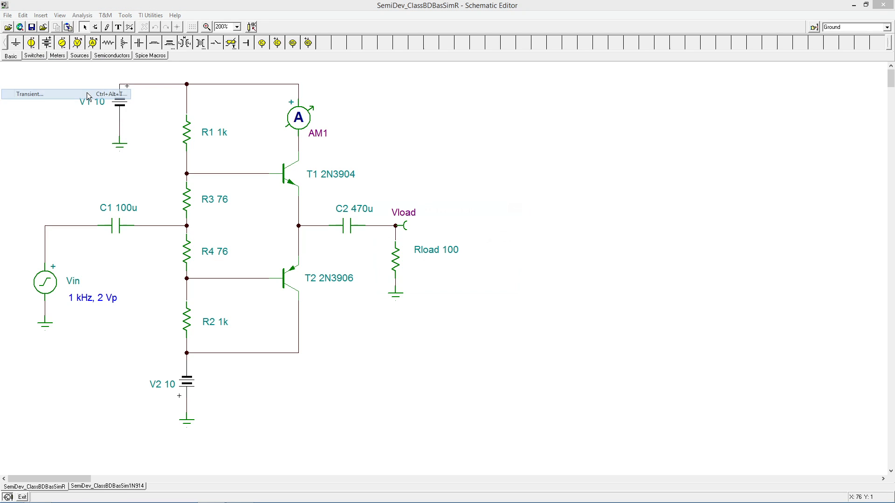
# Run a transient analysis with display range 1m to 3m.
pyautogui.click(30, 93)
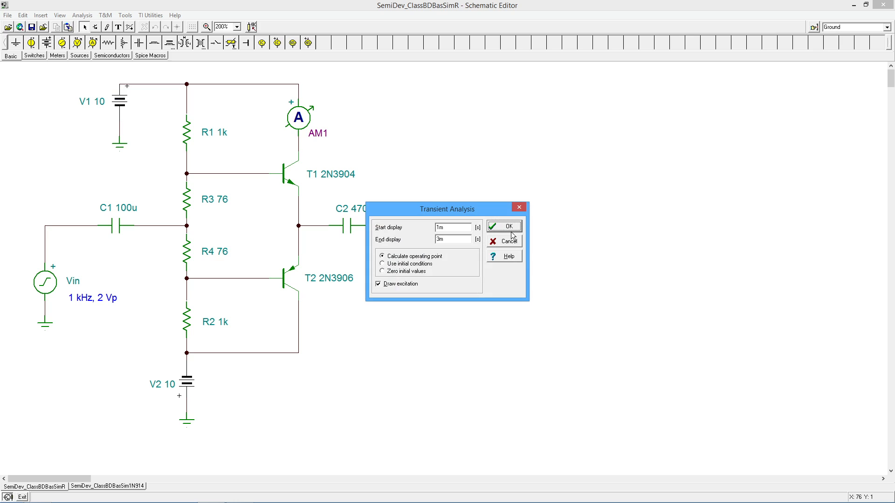
pyautogui.click(453, 227)
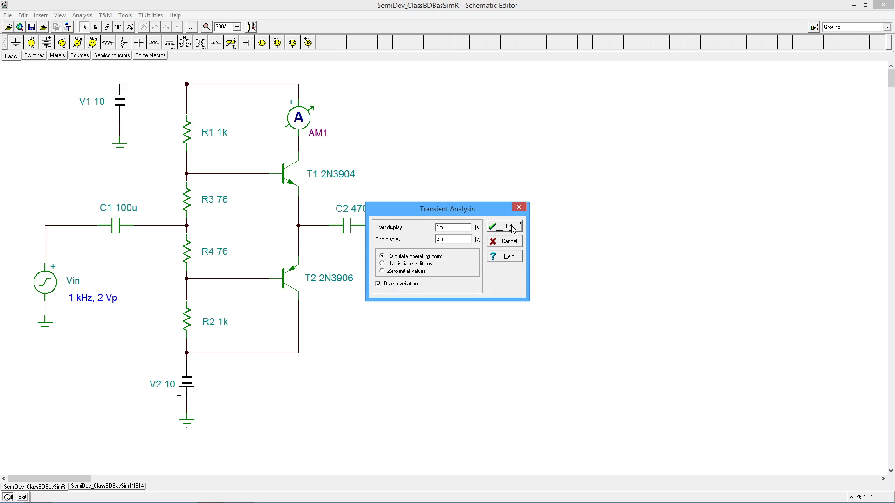
pyautogui.click(504, 226)
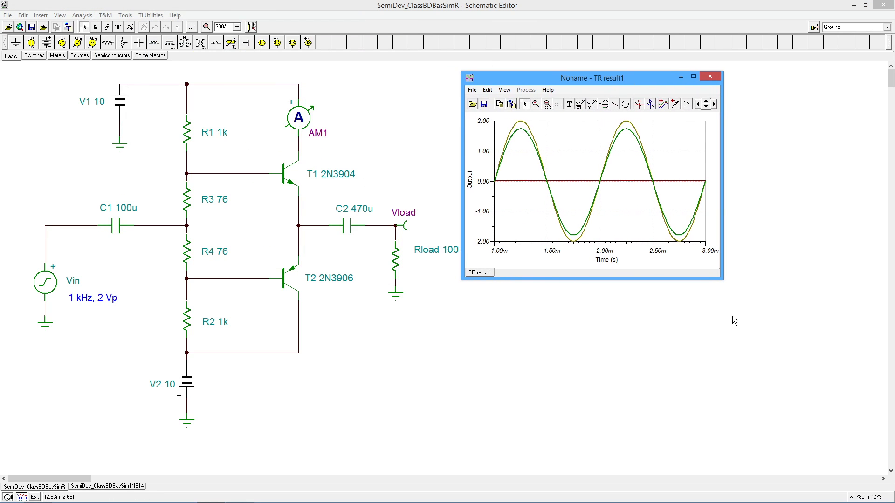
# Enlarge the TR result window to review AM1, Vin and Vload curves, then close it.
pyautogui.moveTo(724, 280); pyautogui.dragTo(805, 434)
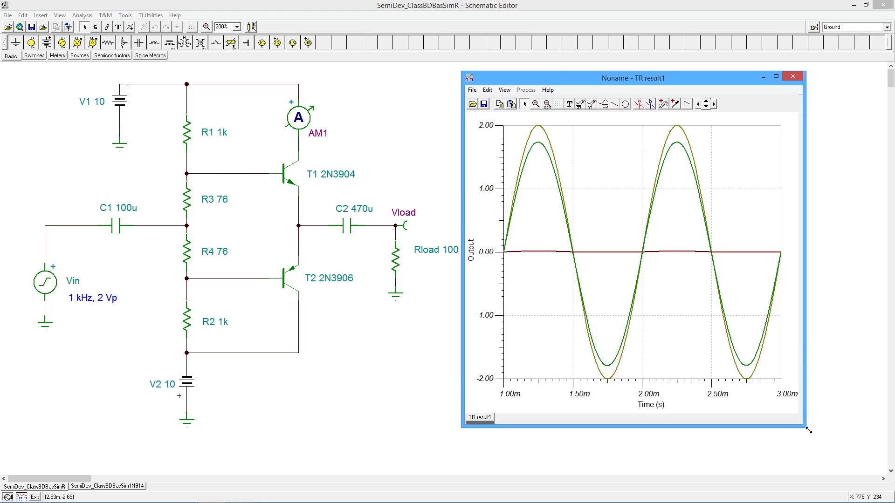
pyautogui.moveTo(809, 431); pyautogui.dragTo(875, 466)
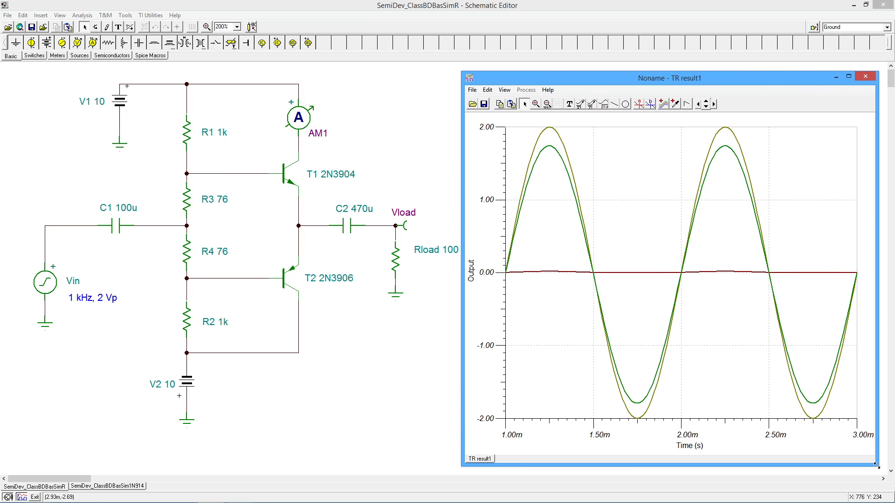
pyautogui.moveTo(654, 151)
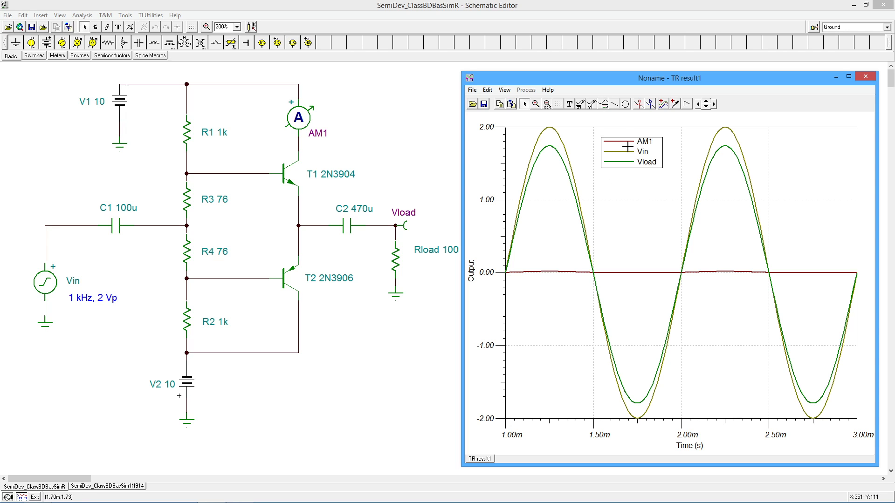
pyautogui.moveTo(622, 144)
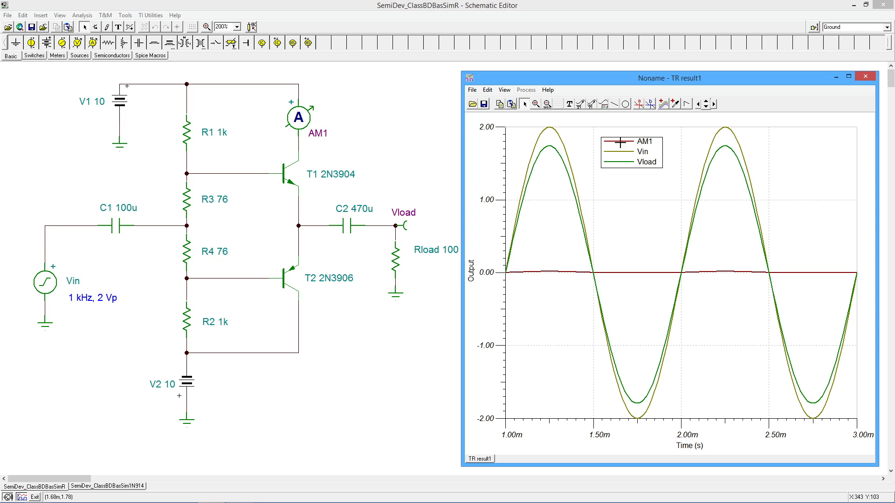
pyautogui.moveTo(571, 274)
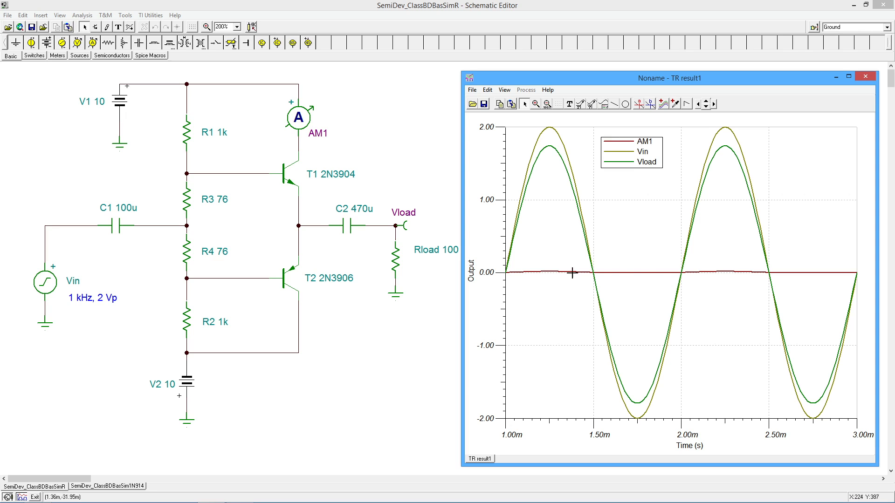
pyautogui.moveTo(637, 375)
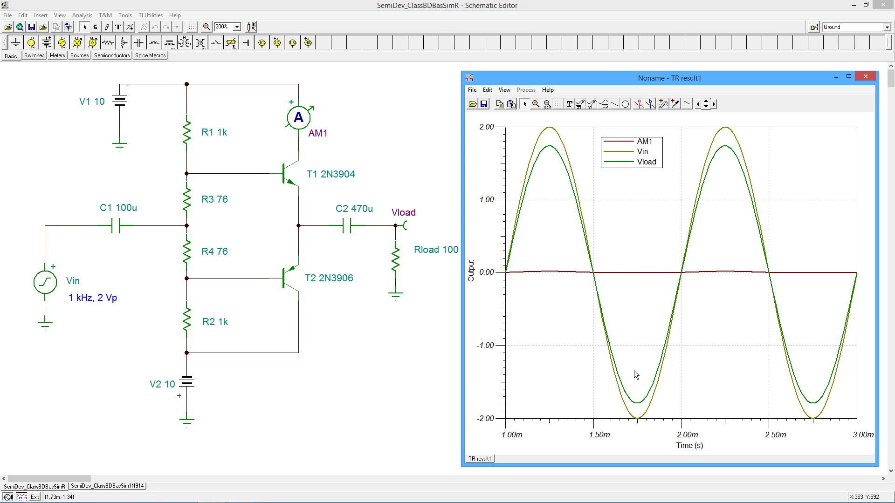
pyautogui.moveTo(541, 153)
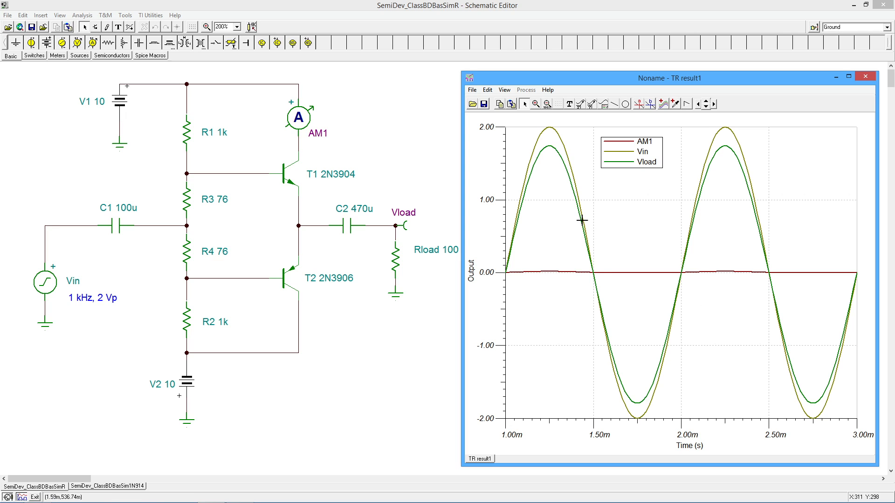
pyautogui.moveTo(551, 152)
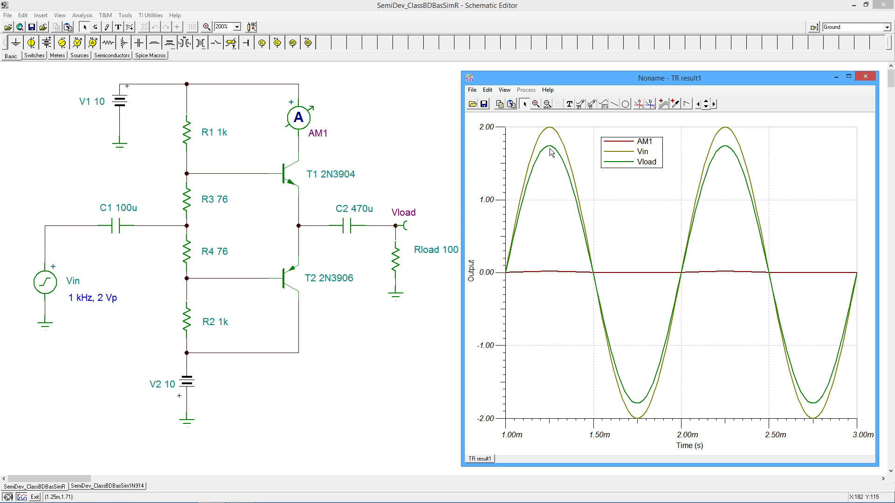
pyautogui.moveTo(670, 204)
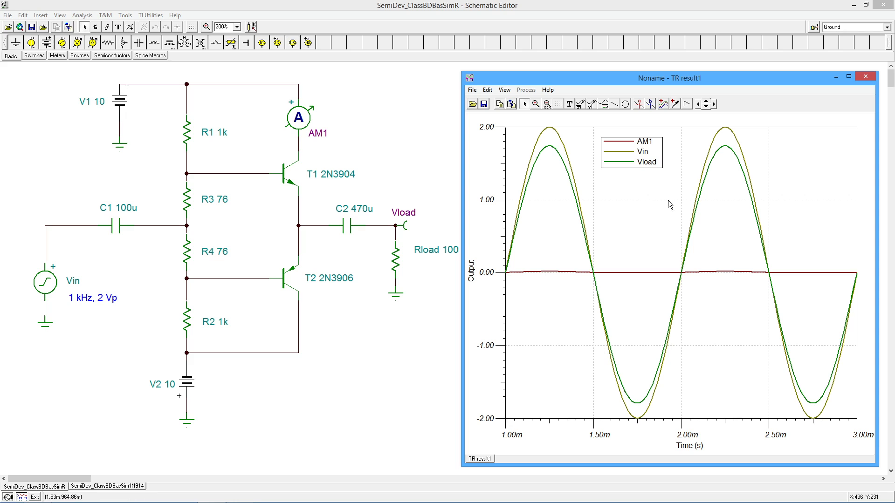
pyautogui.moveTo(836, 386)
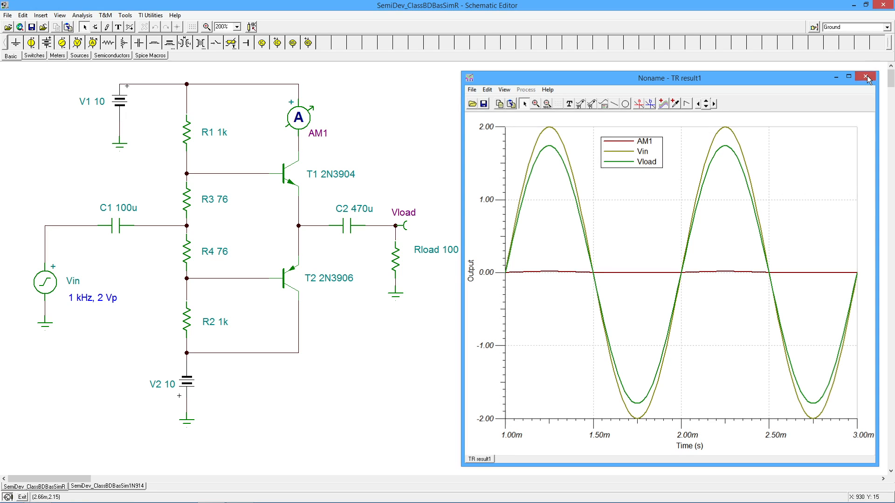
pyautogui.click(866, 78)
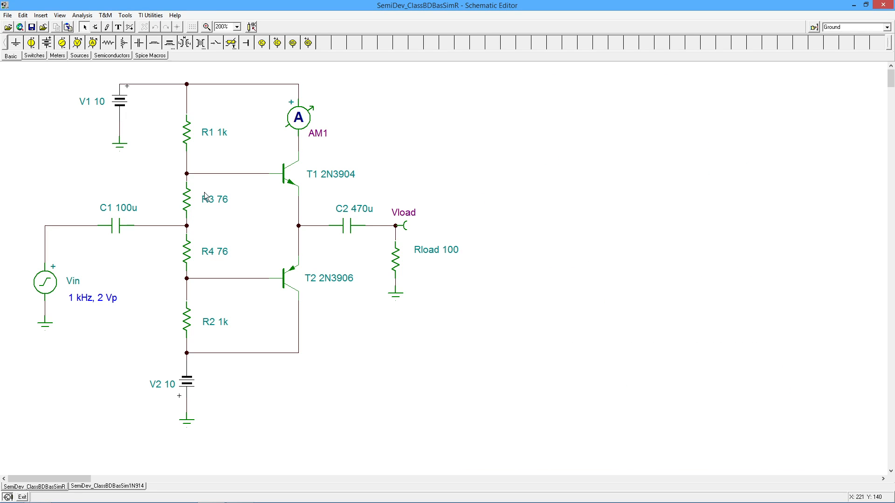
pyautogui.moveTo(180, 212)
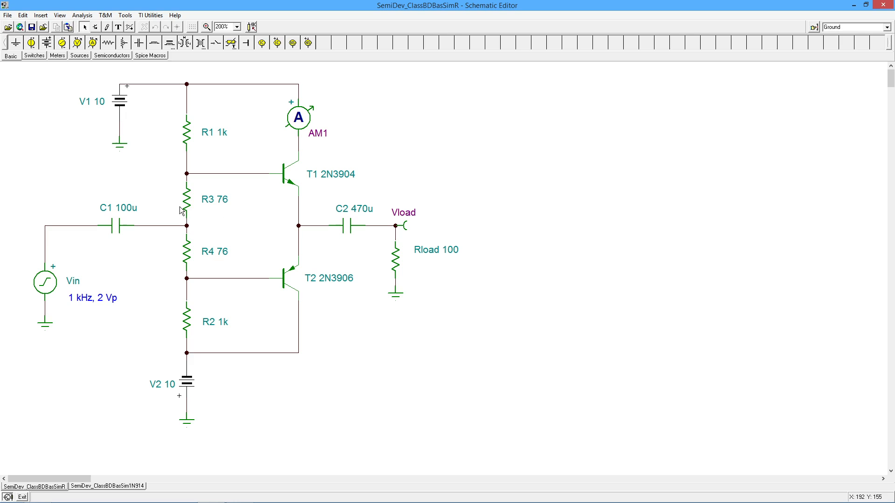
pyautogui.moveTo(159, 221)
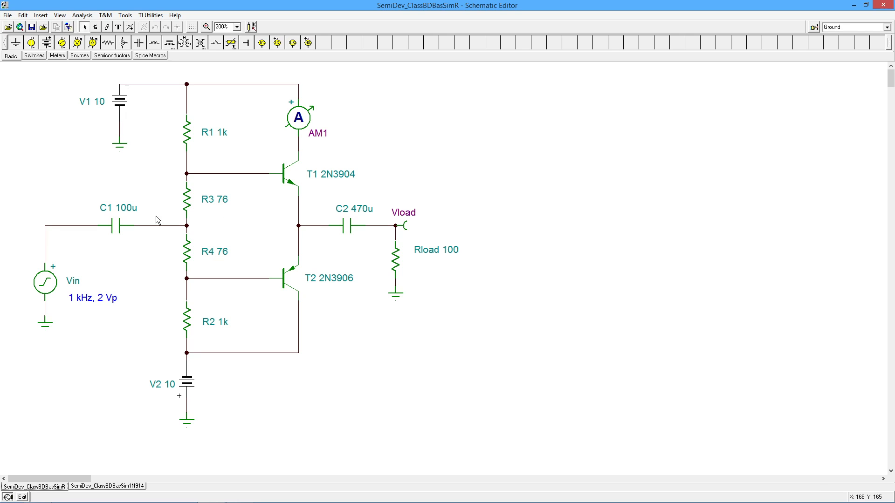
pyautogui.moveTo(299, 172)
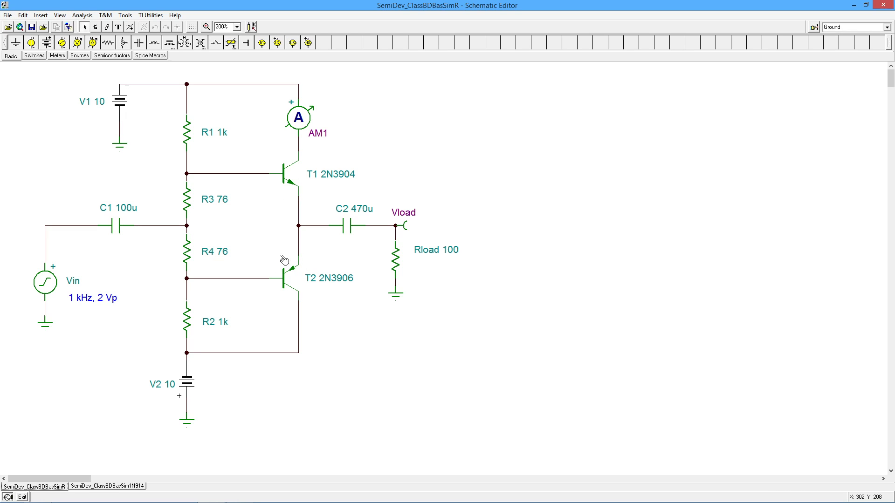
pyautogui.moveTo(245, 205)
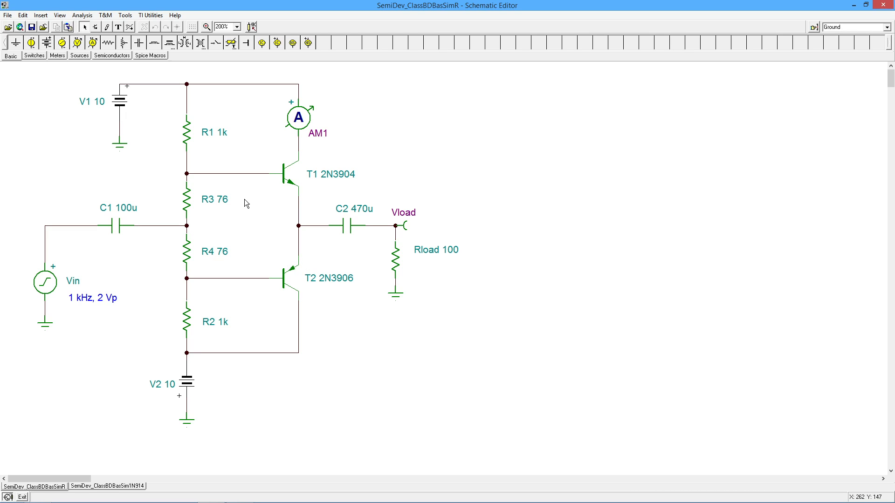
pyautogui.moveTo(520, 321)
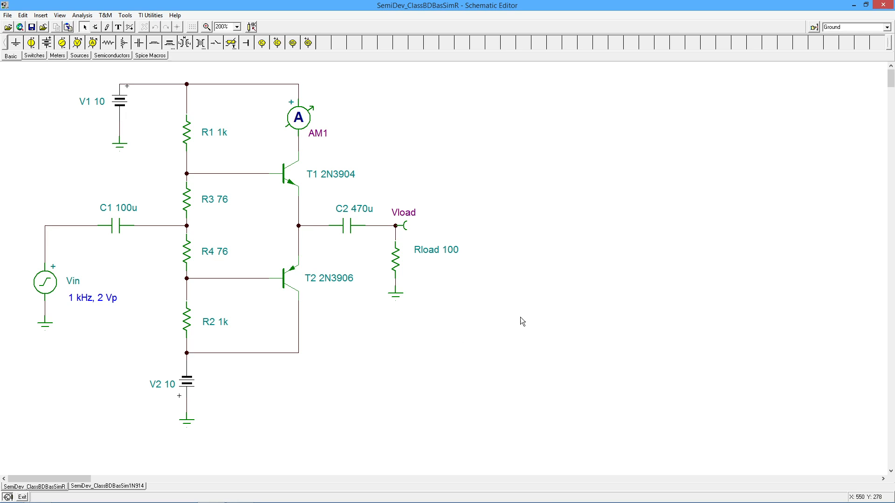
pyautogui.moveTo(665, 347)
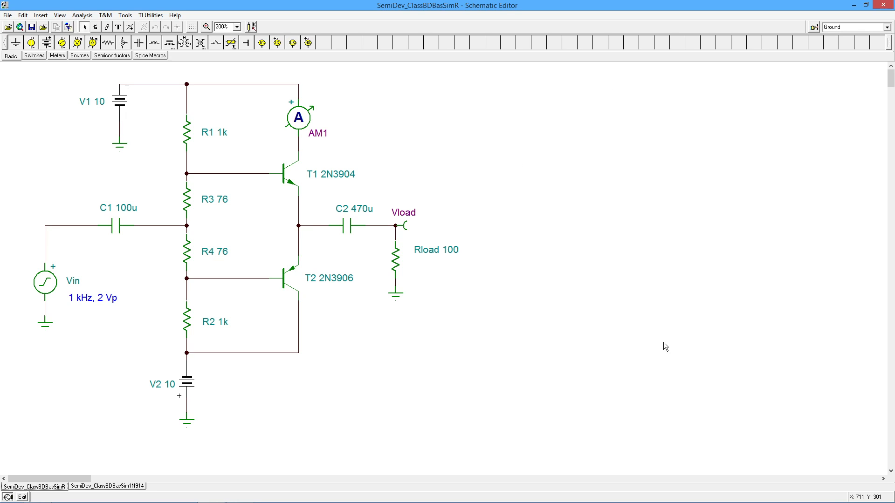
pyautogui.moveTo(495, 370)
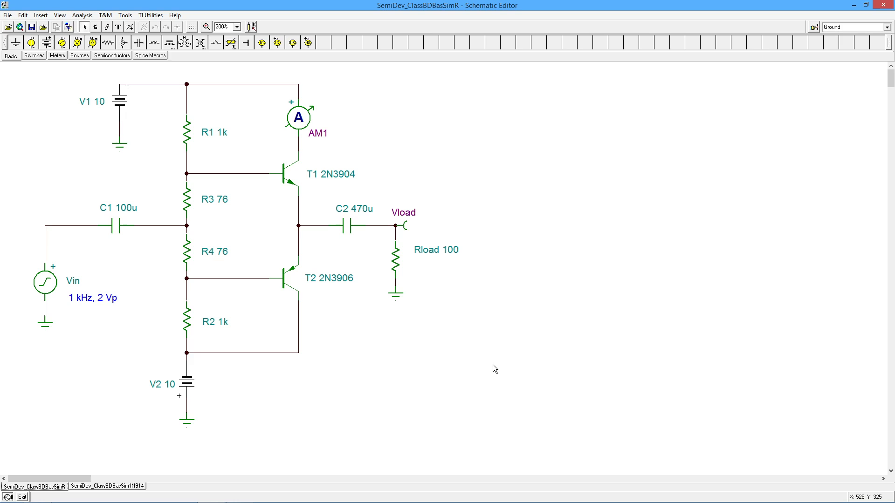
pyautogui.moveTo(482, 344)
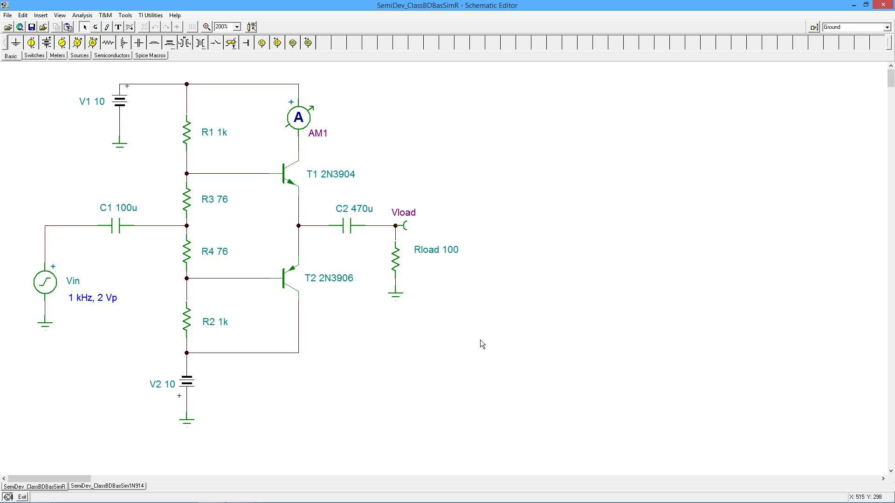
pyautogui.moveTo(652, 358)
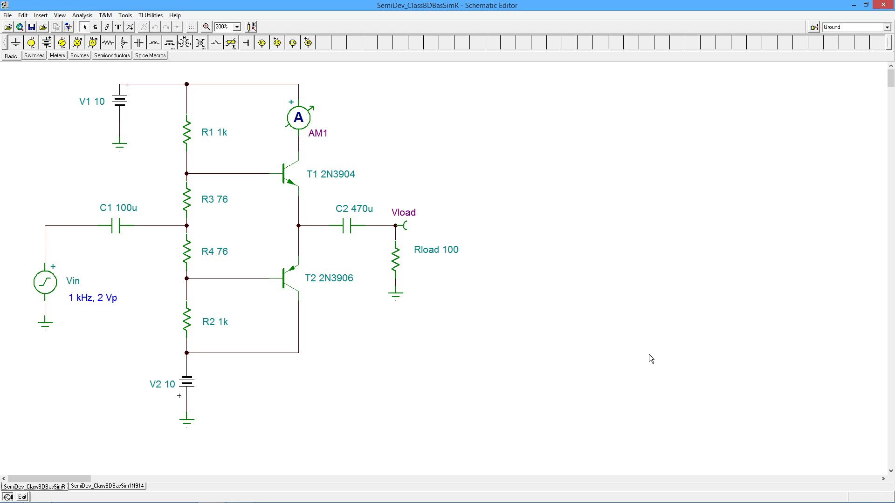
pyautogui.moveTo(467, 335)
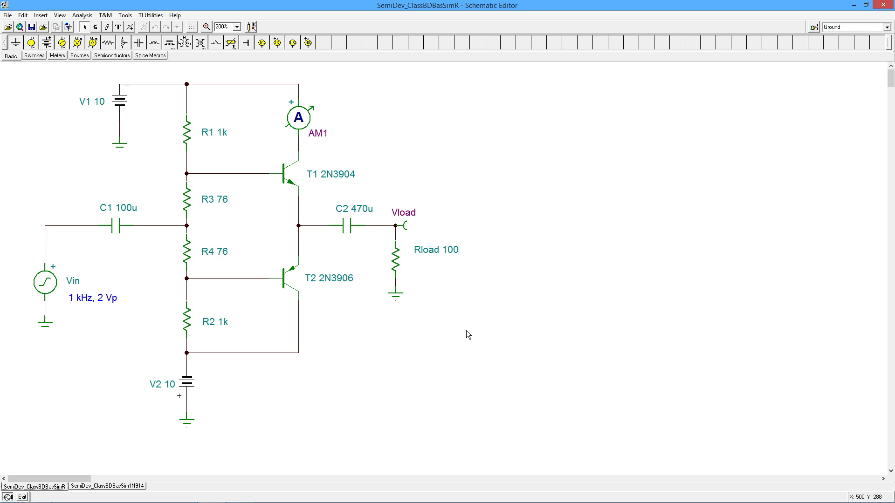
pyautogui.moveTo(477, 349)
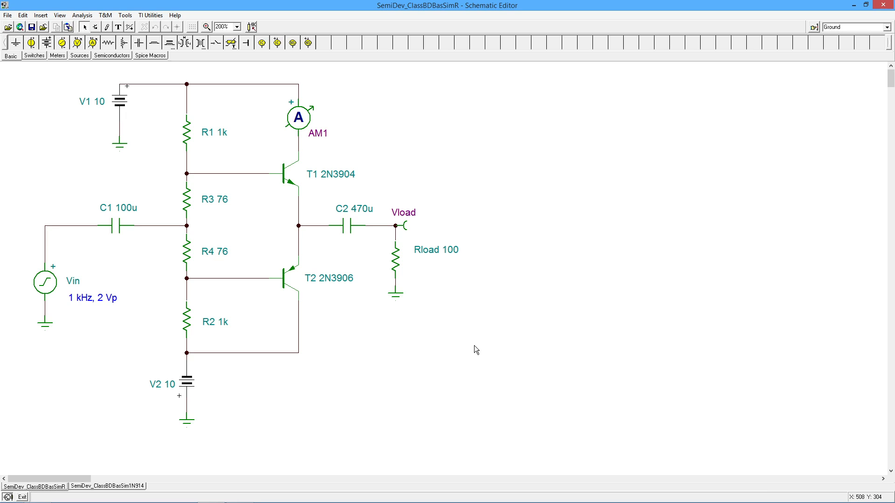
pyautogui.moveTo(636, 125)
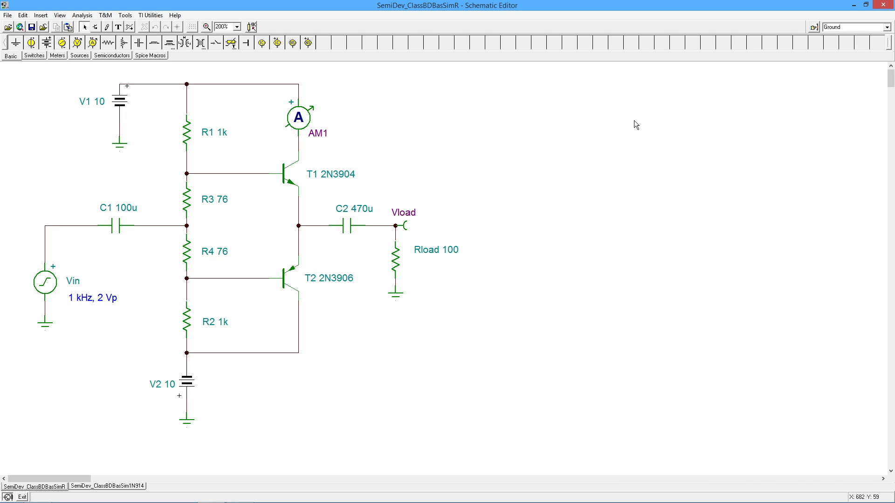
pyautogui.moveTo(194, 213)
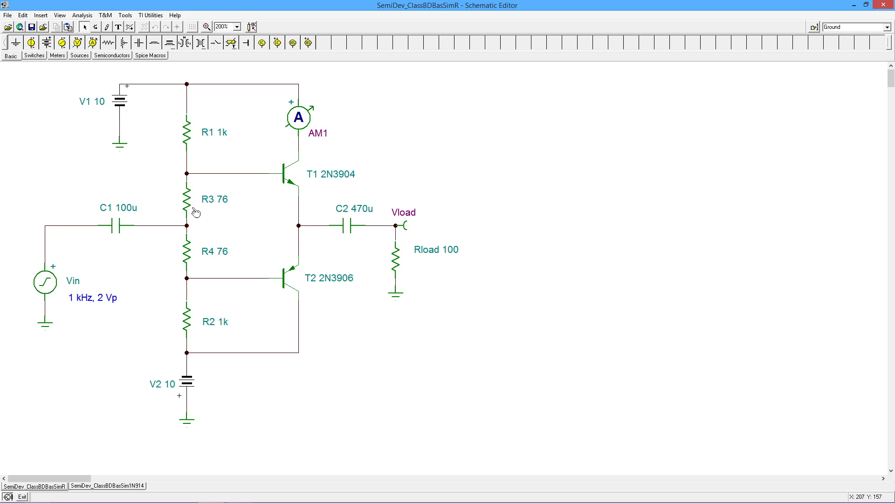
pyautogui.moveTo(103, 105)
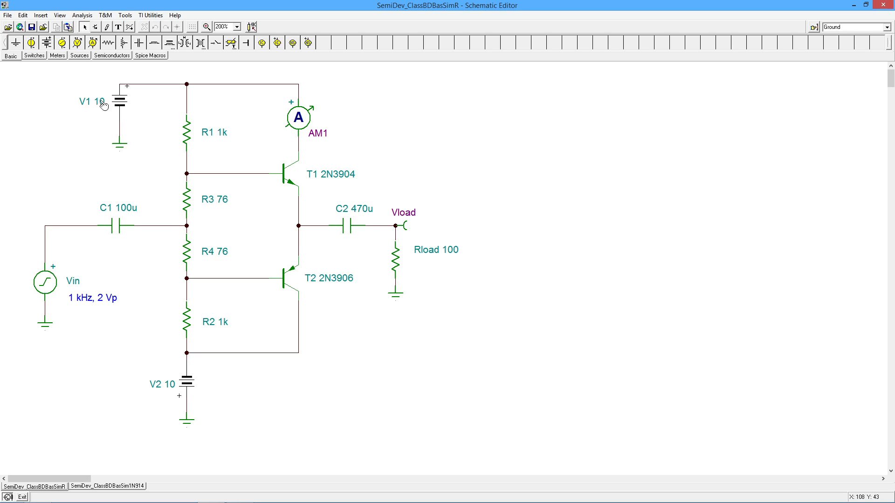
pyautogui.moveTo(226, 294)
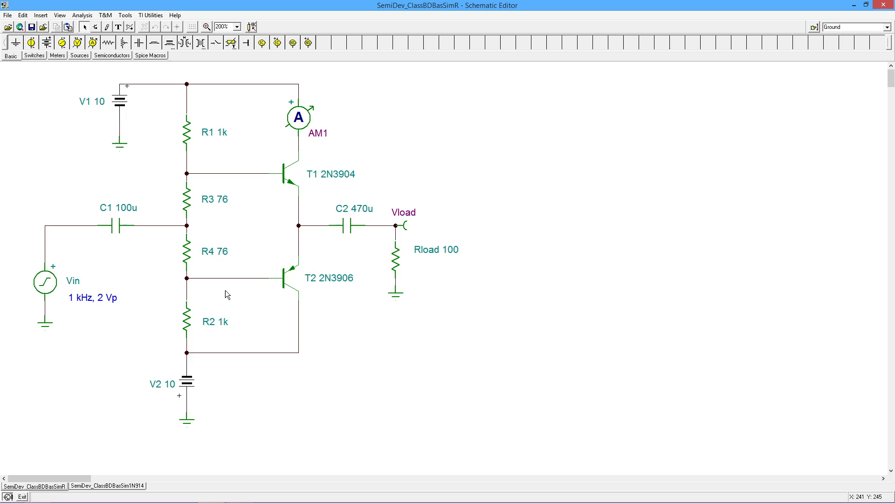
pyautogui.moveTo(280, 186)
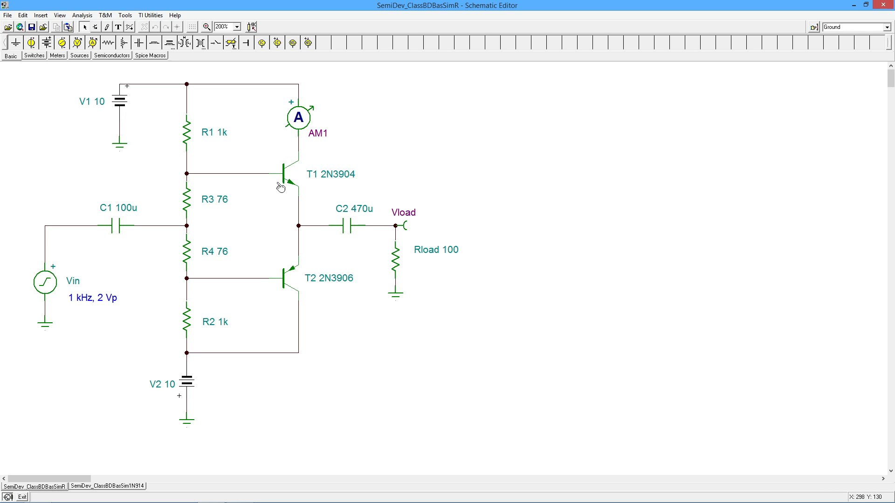
pyautogui.moveTo(311, 106)
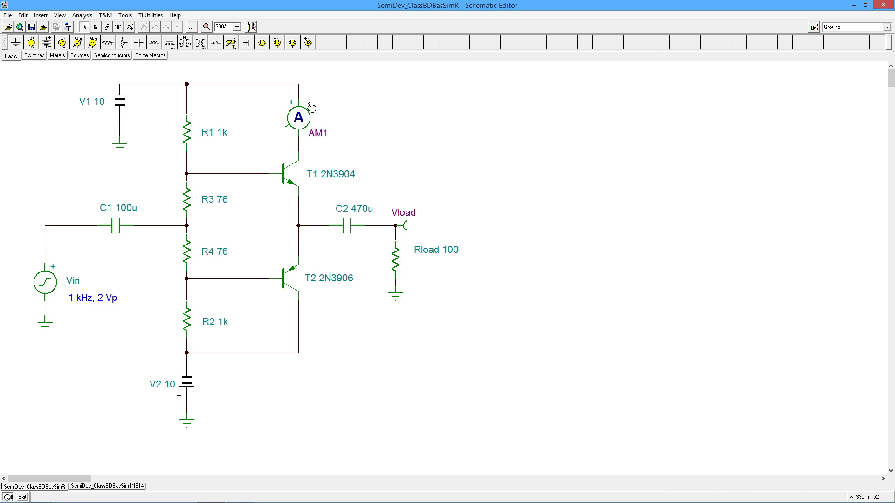
pyautogui.moveTo(312, 297)
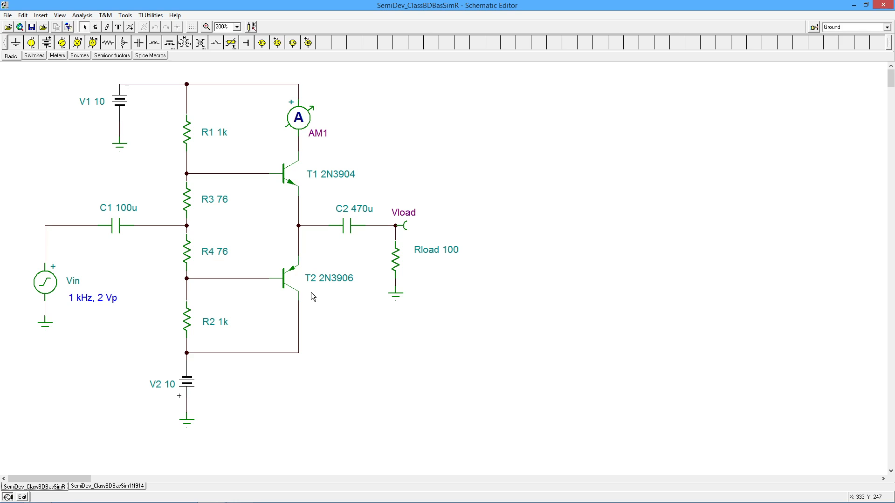
pyautogui.moveTo(192, 228)
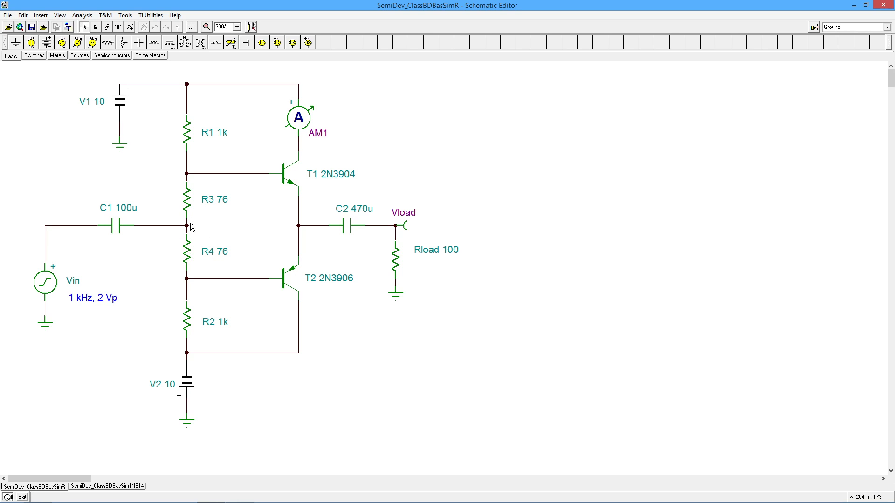
pyautogui.moveTo(121, 116)
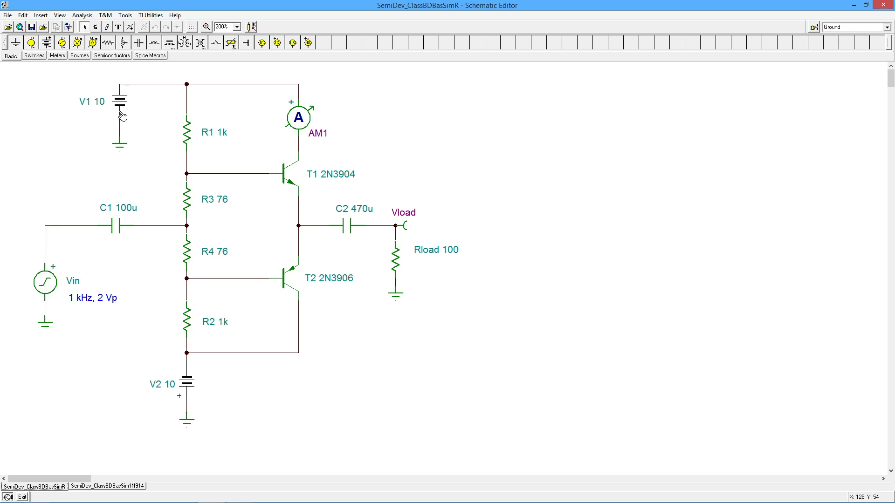
pyautogui.doubleClick(120, 113)
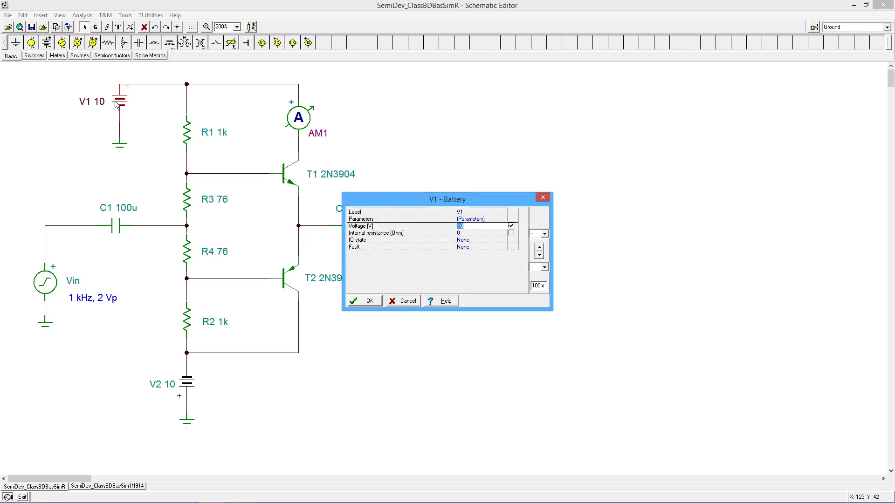
# Change V1 and V2 battery voltages from 10 V to 8 V.
pyautogui.write('8')
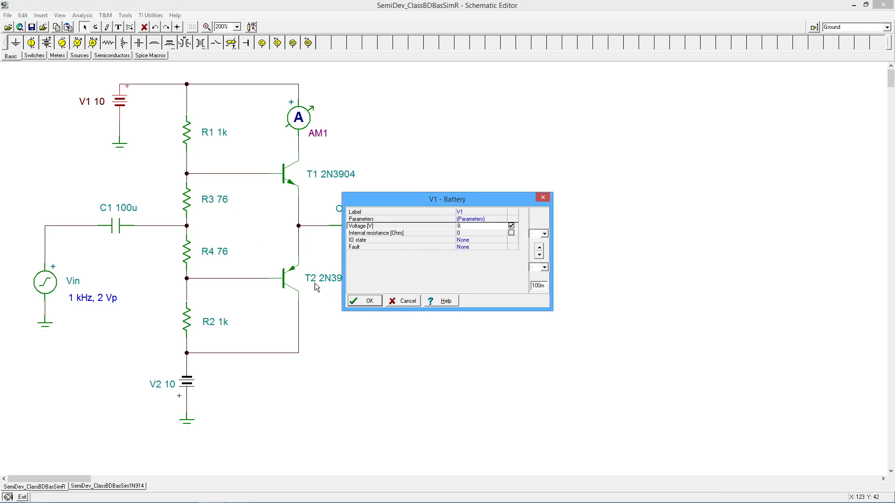
pyautogui.click(364, 301)
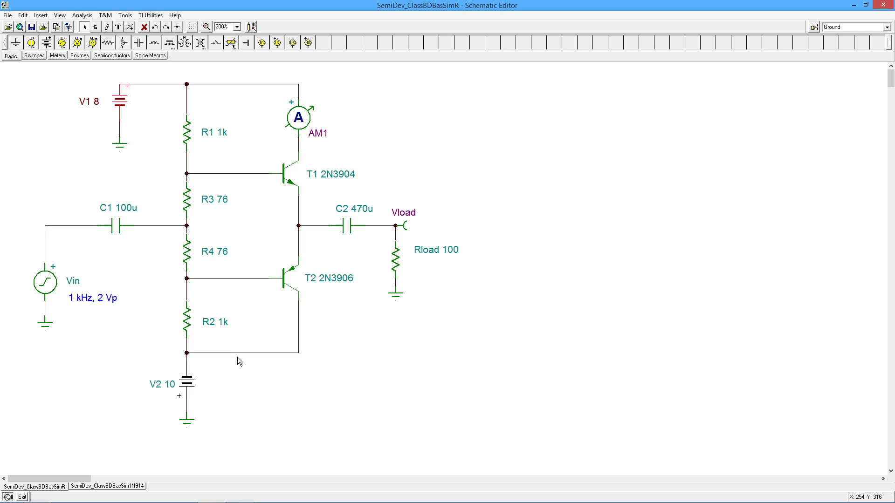
pyautogui.doubleClick(179, 383)
pyautogui.write('8')
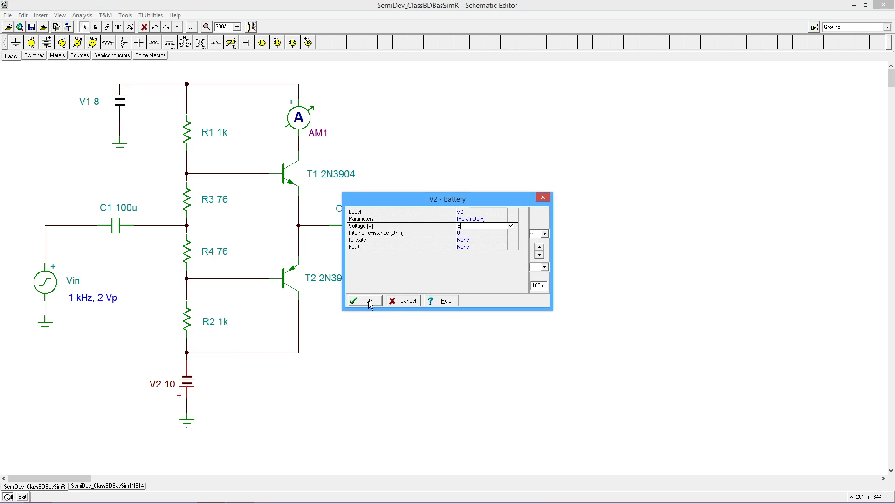
pyautogui.click(364, 301)
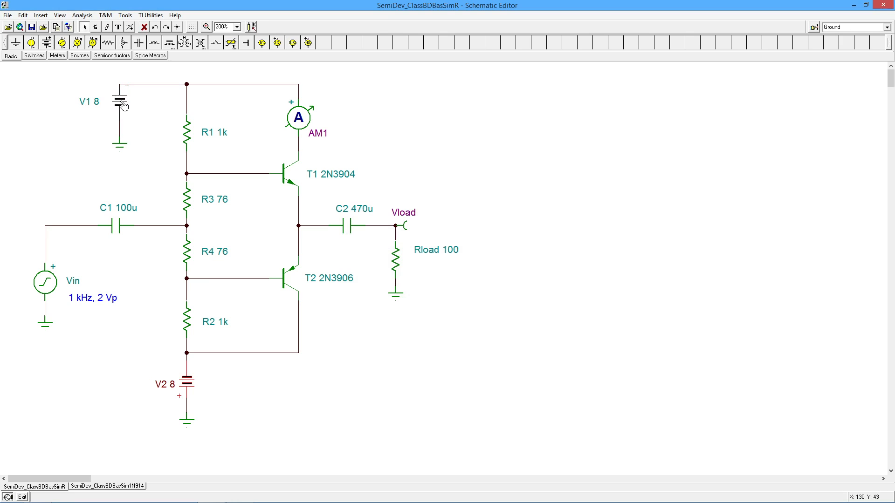
pyautogui.moveTo(131, 110)
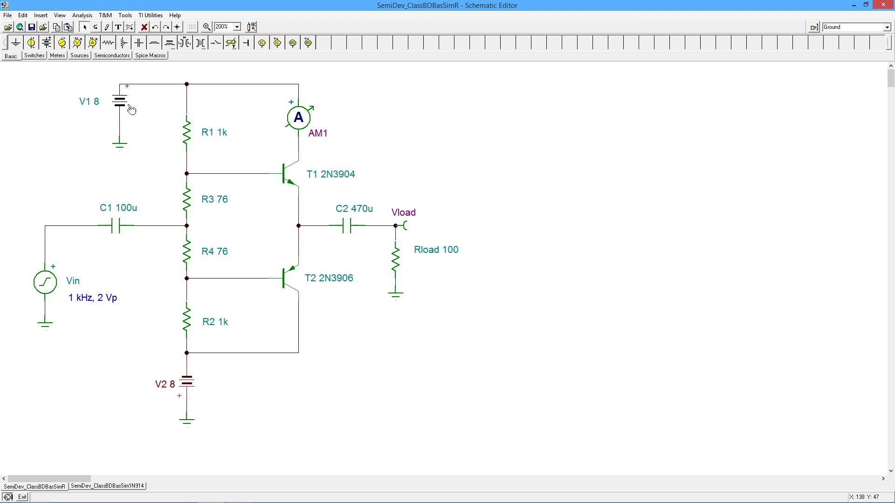
pyautogui.moveTo(119, 93)
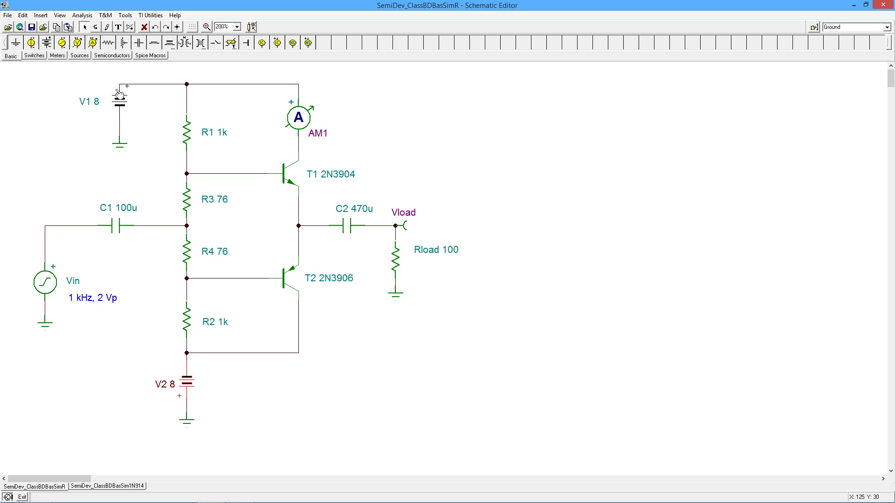
pyautogui.moveTo(82, 14)
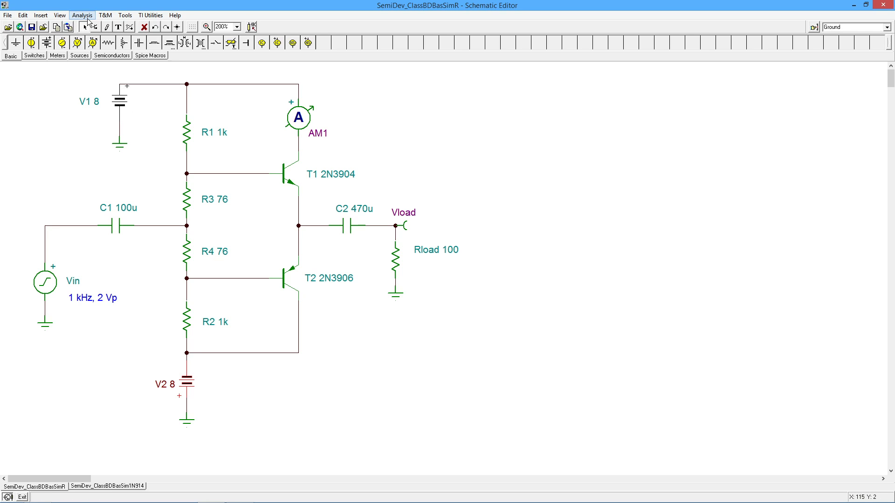
# Calculate DC nodal voltages at 8 V supplies, AM1 reading 15.431 µA.
pyautogui.click(82, 15)
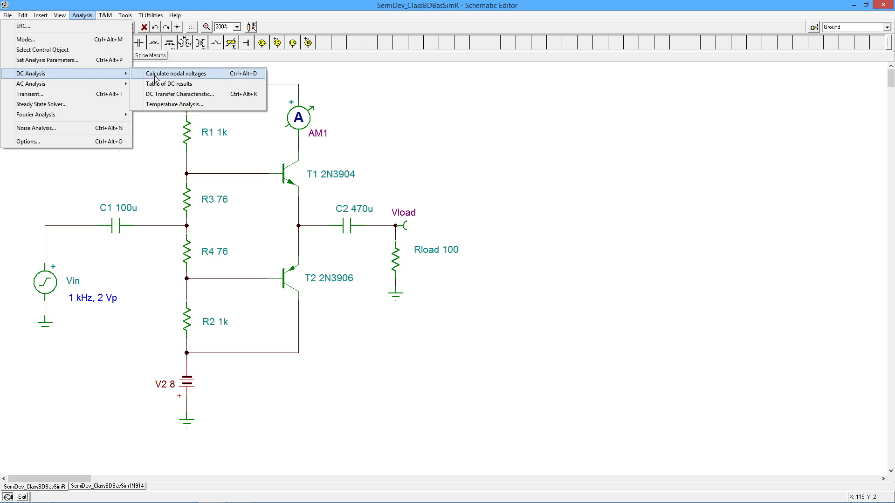
pyautogui.click(177, 73)
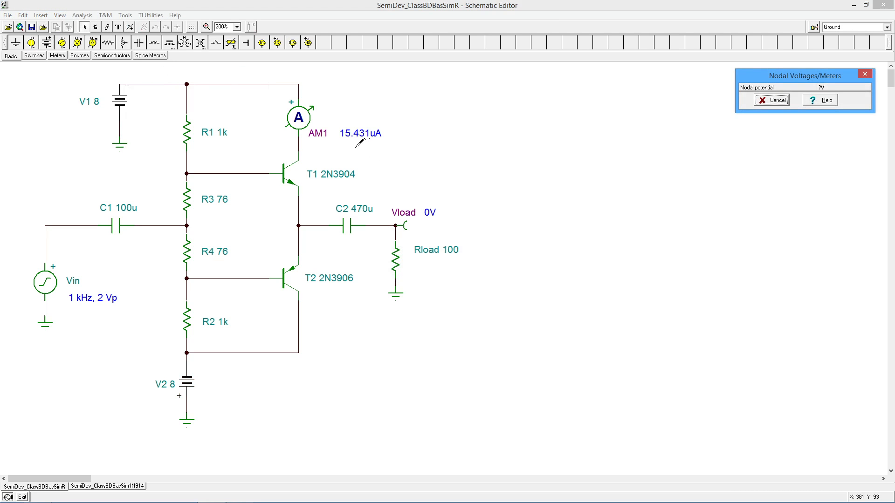
pyautogui.moveTo(380, 139)
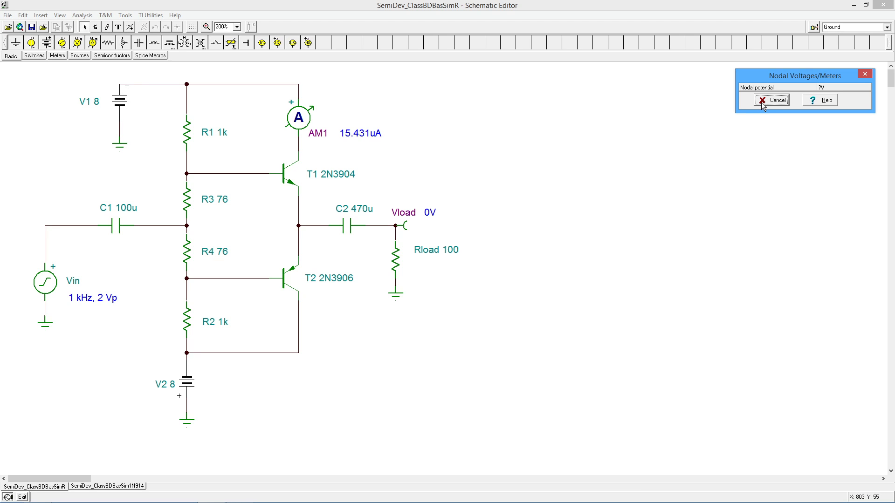
# Cancel the DC readout and raise V1 and V2 to 12 V.
pyautogui.click(771, 100)
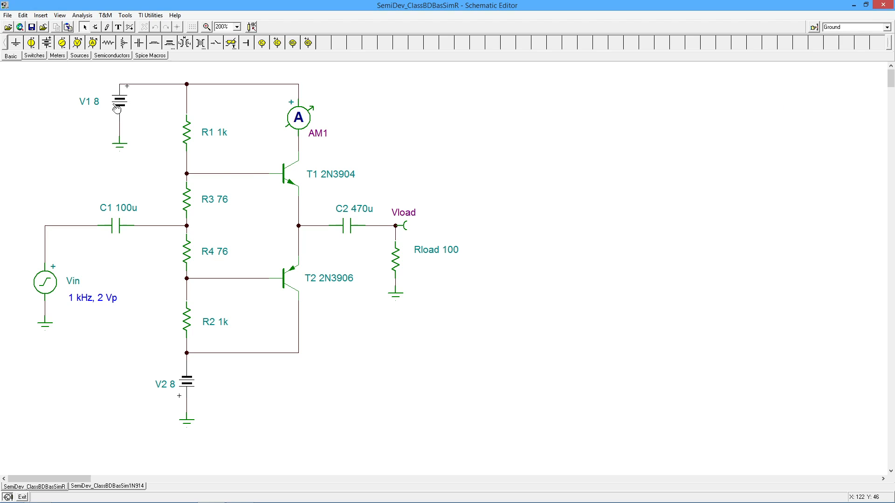
pyautogui.doubleClick(119, 101)
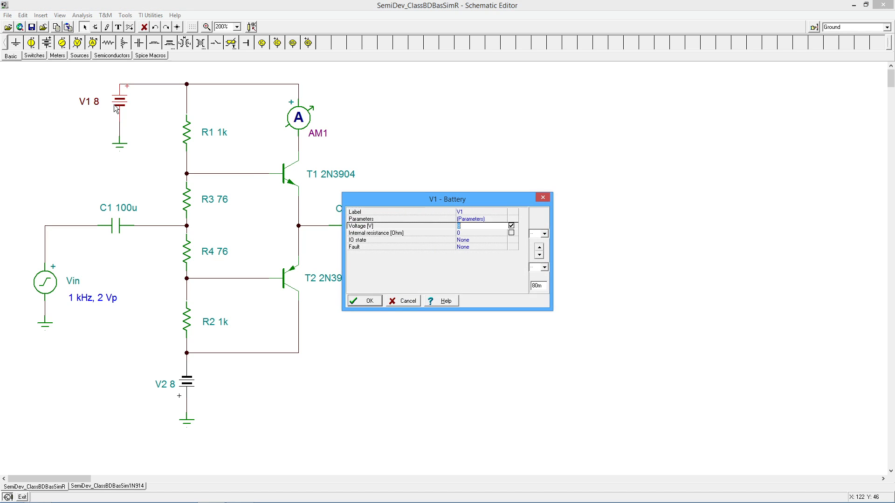
pyautogui.write('12')
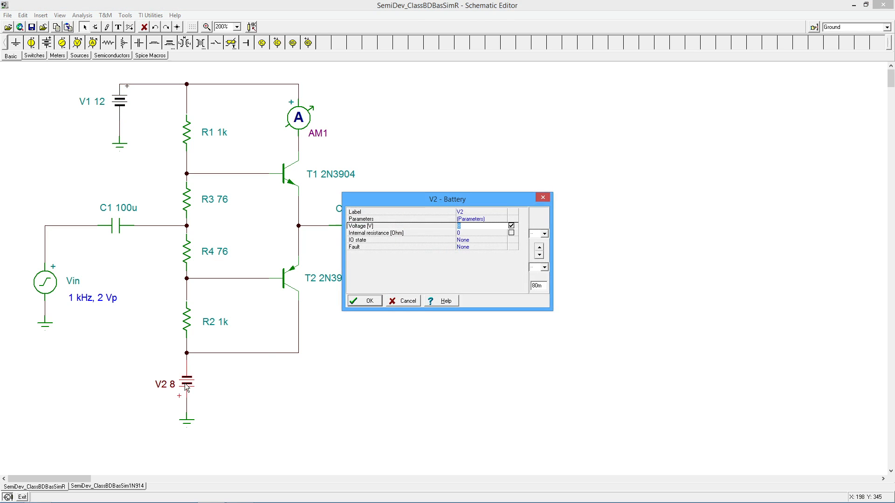
pyautogui.write('12')
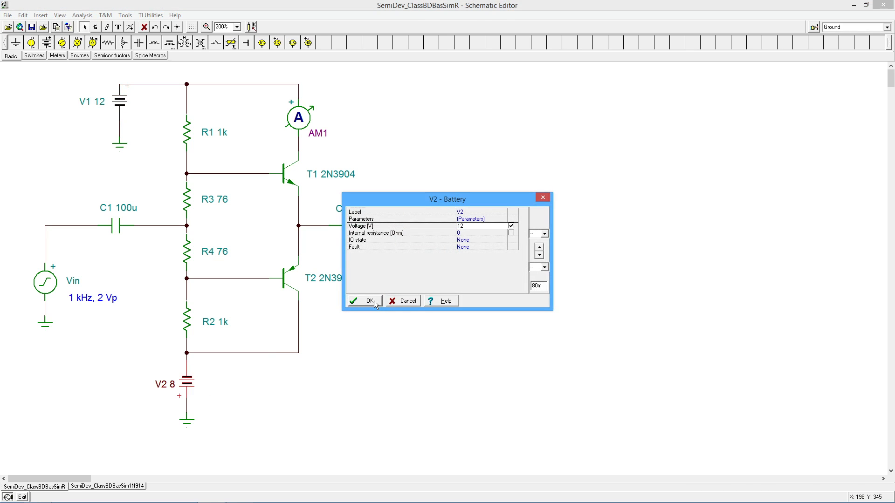
pyautogui.click(364, 301)
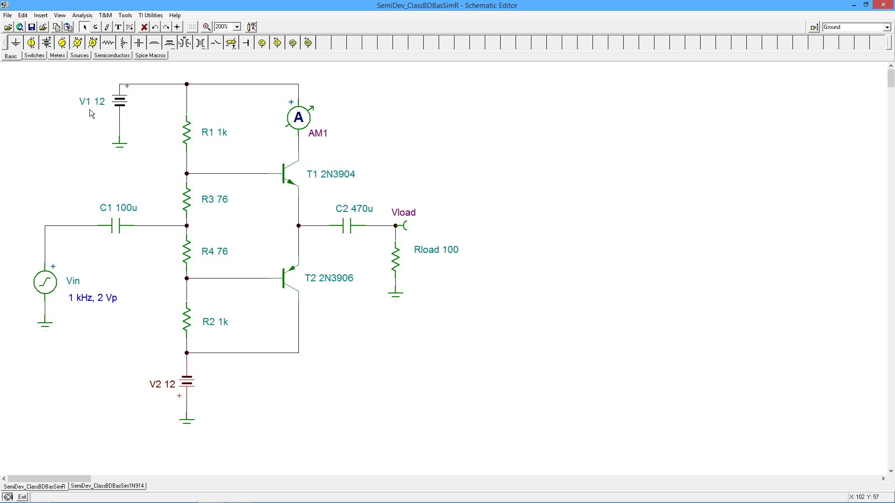
# Calculate DC nodal voltages at 12 V, read AM1 at 32.319 mA, then cancel.
pyautogui.click(82, 15)
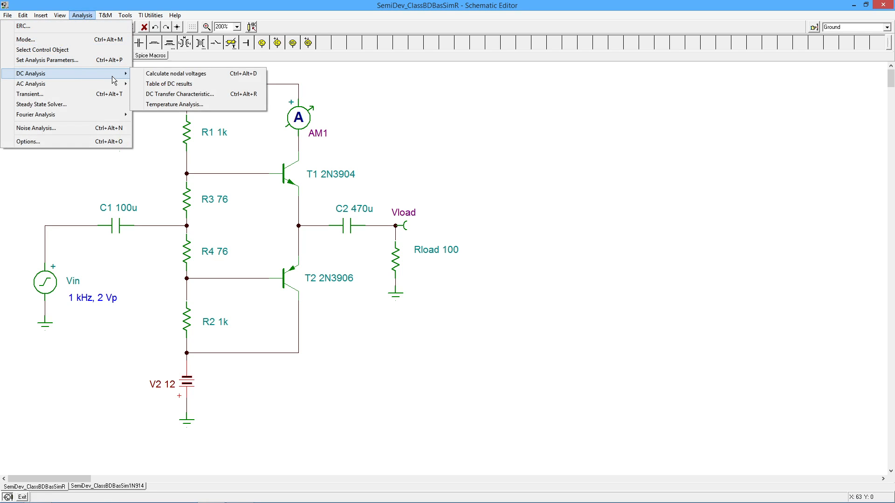
pyautogui.click(177, 73)
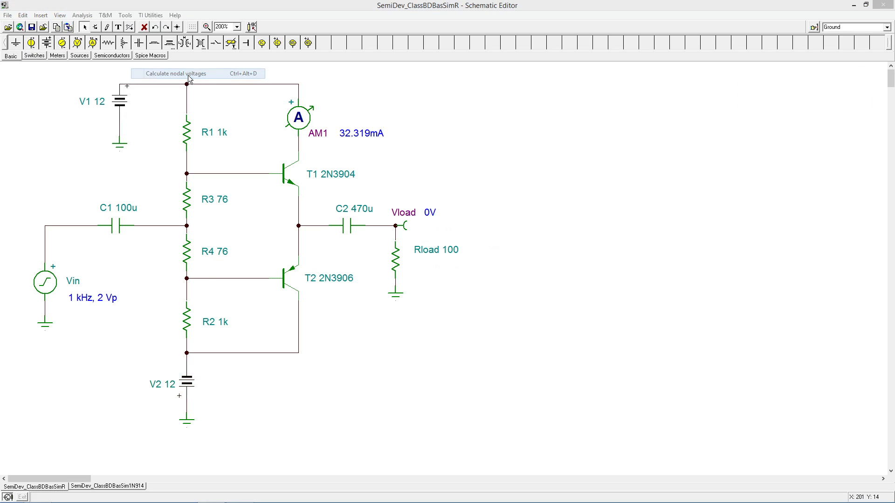
pyautogui.click(174, 72)
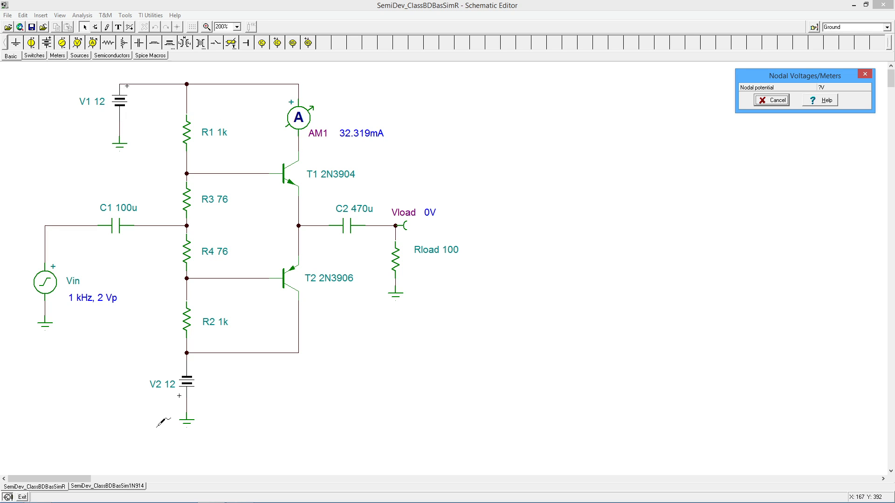
pyautogui.moveTo(164, 422)
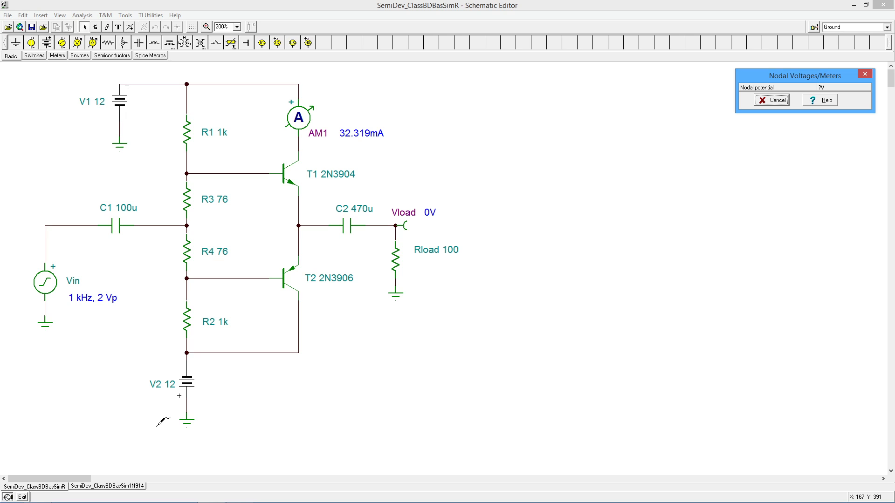
pyautogui.moveTo(305, 239)
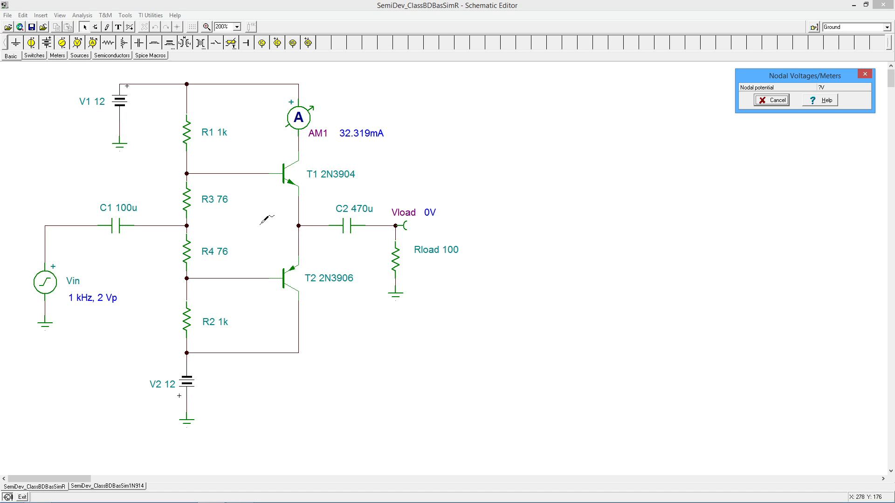
pyautogui.moveTo(146, 175)
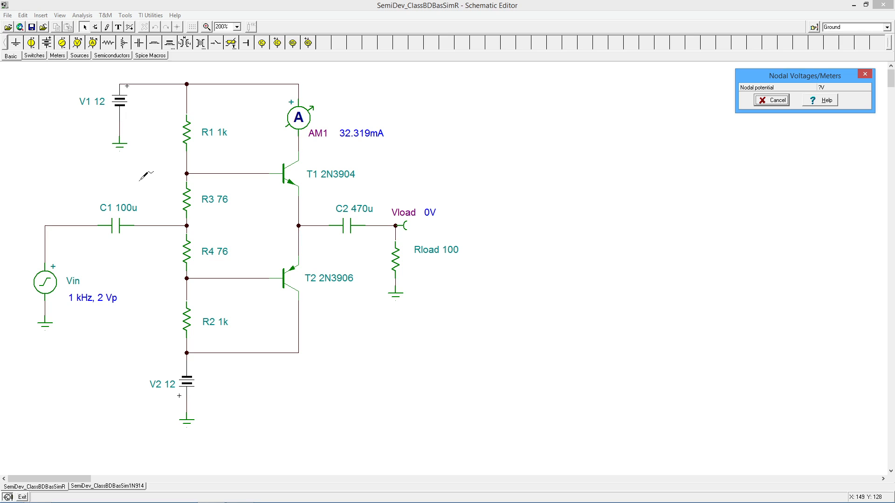
pyautogui.moveTo(368, 147)
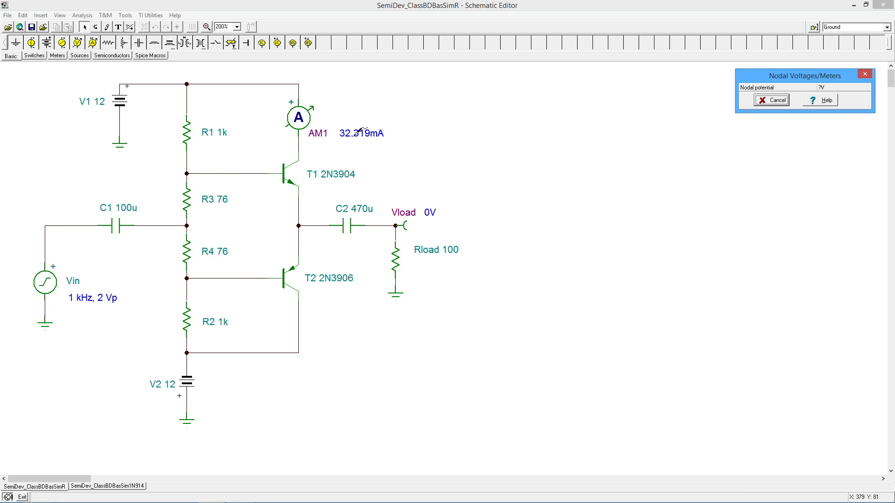
pyautogui.moveTo(354, 131)
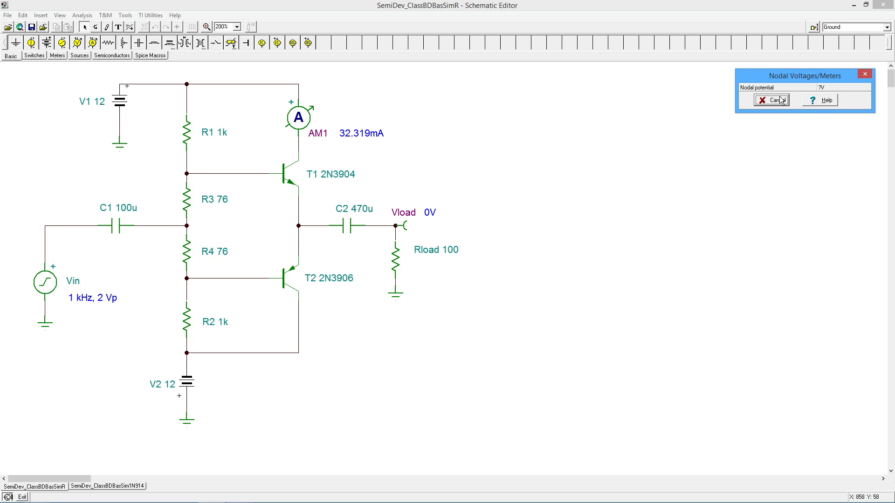
pyautogui.click(771, 100)
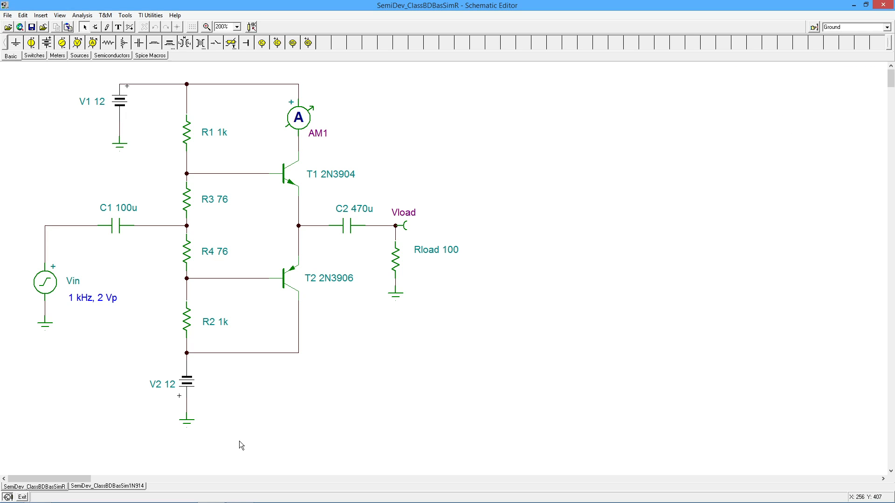
pyautogui.moveTo(222, 339)
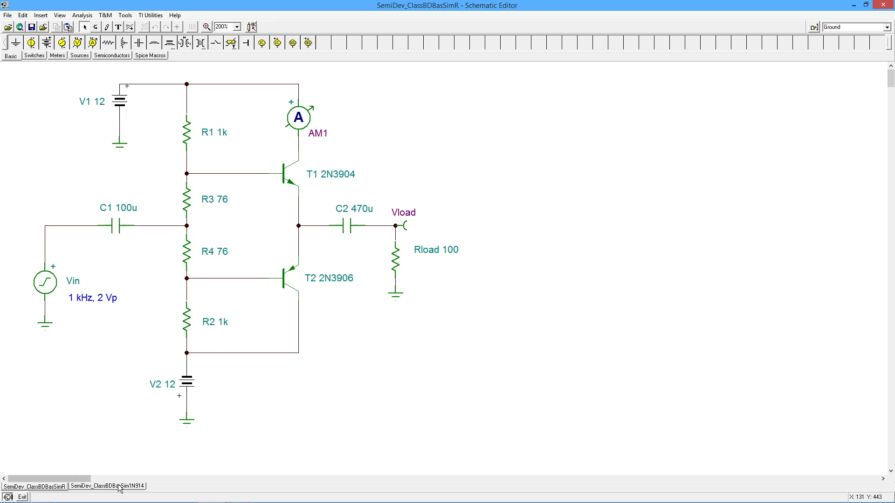
# Switch to the SemiDev_ClassBDBasSim1N914 diode-biased schematic.
pyautogui.click(107, 486)
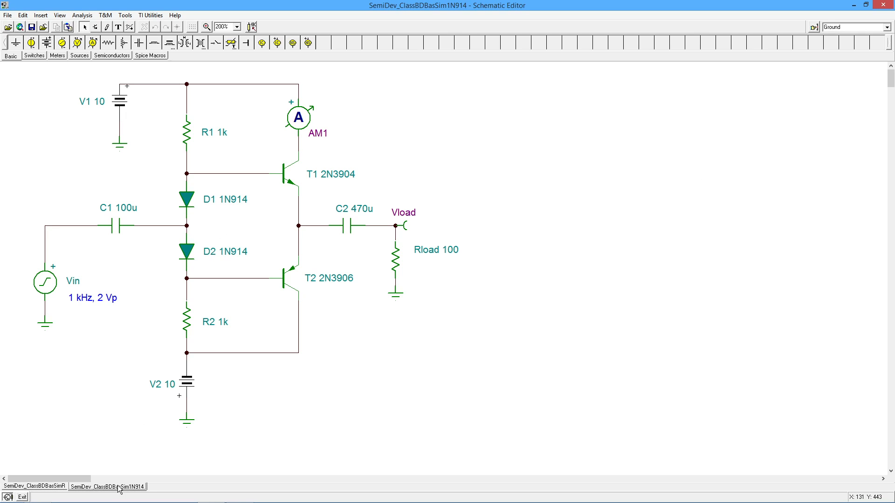
pyautogui.moveTo(251, 227)
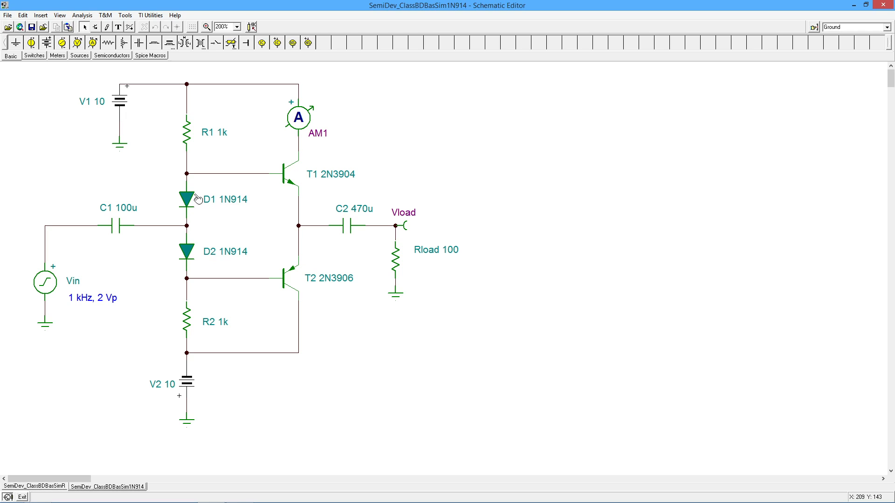
pyautogui.moveTo(329, 181)
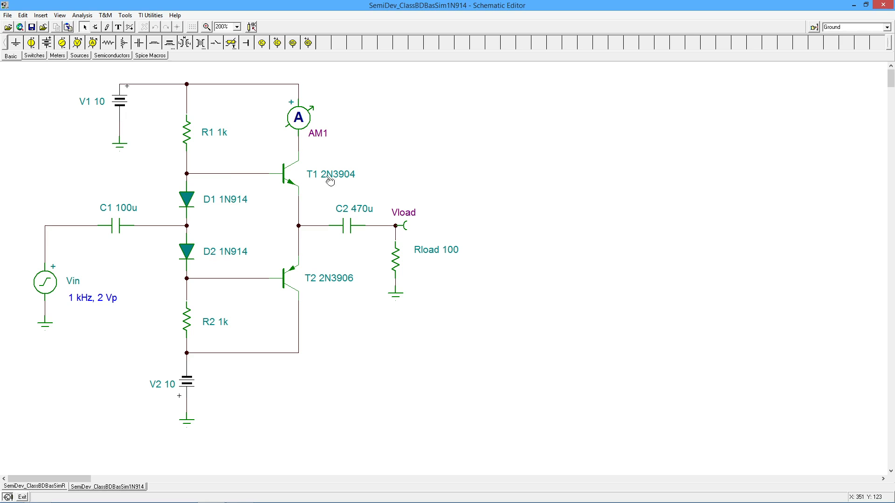
pyautogui.moveTo(323, 263)
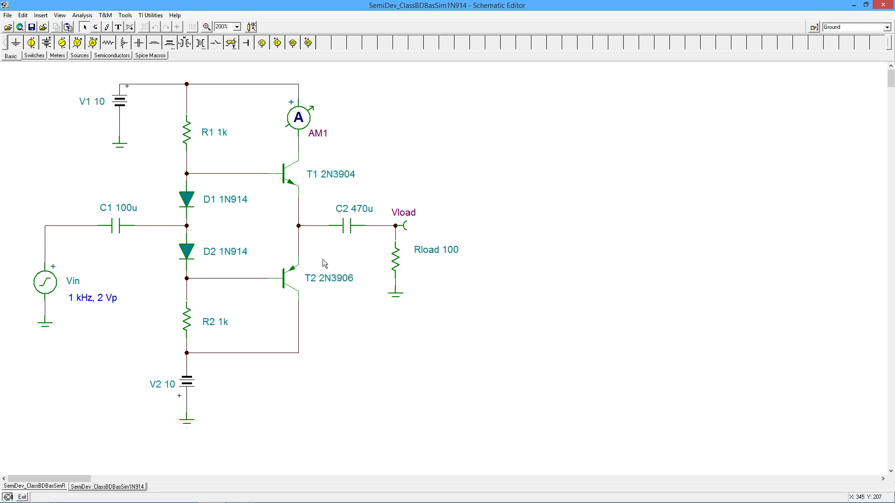
pyautogui.moveTo(194, 202)
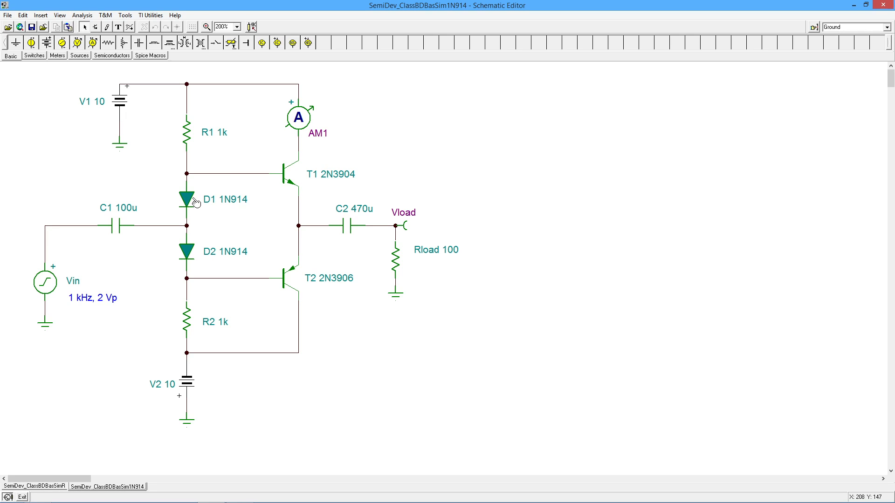
pyautogui.moveTo(202, 209)
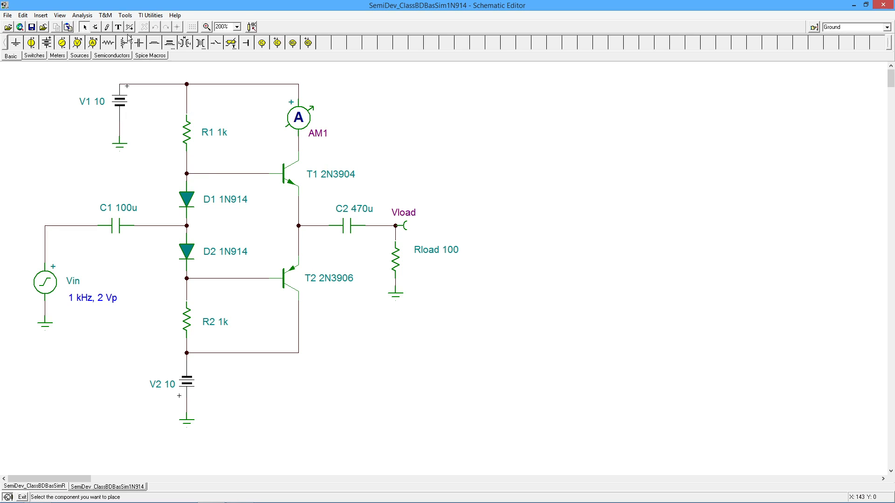
# Calculate DC voltages (AM1 2.781 mA), probe bias-string and output nodes, then cancel.
pyautogui.click(82, 15)
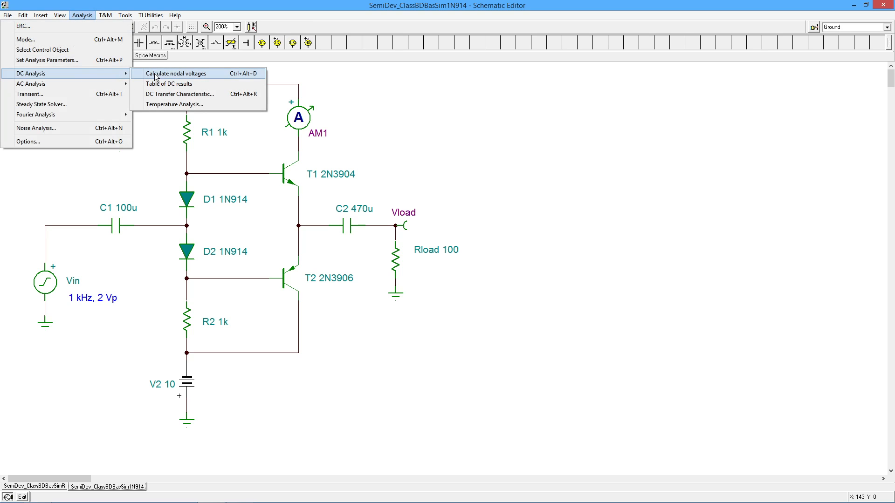
pyautogui.click(177, 73)
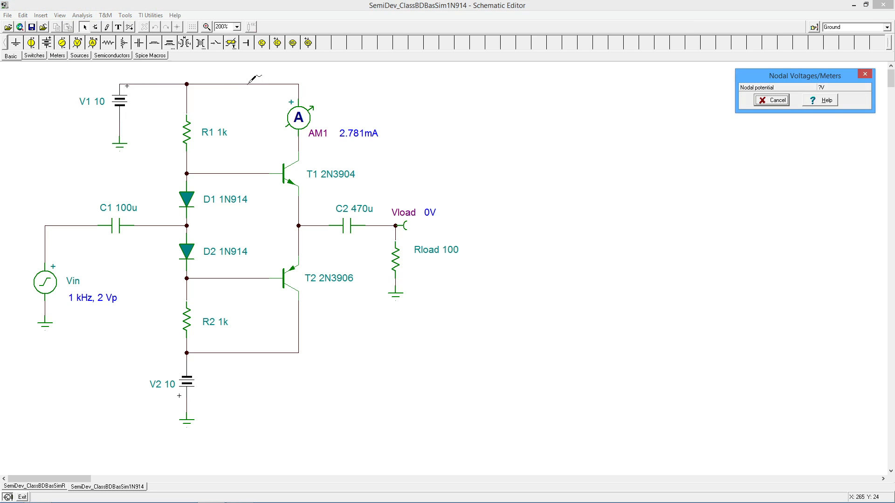
pyautogui.moveTo(352, 137)
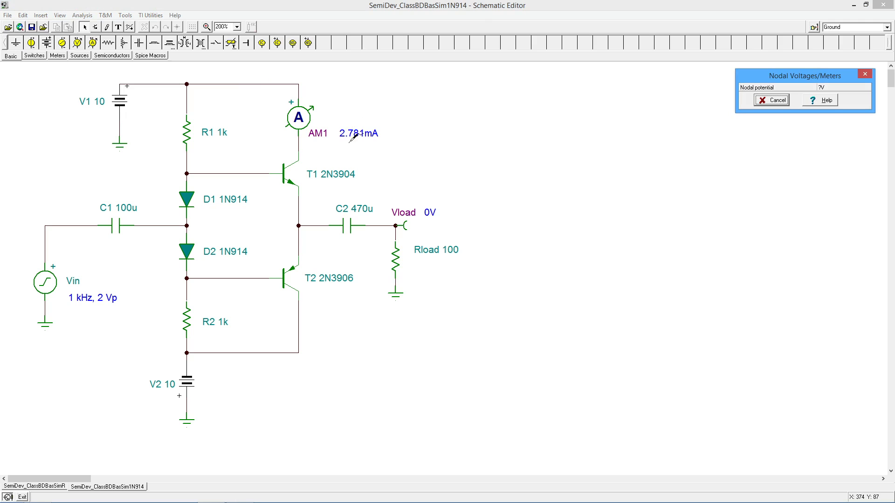
pyautogui.moveTo(358, 135)
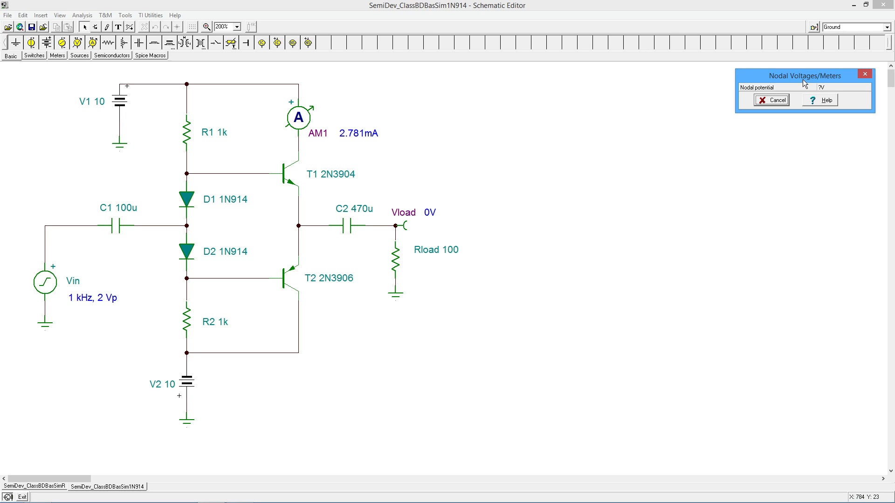
pyautogui.moveTo(805, 74); pyautogui.dragTo(495, 114)
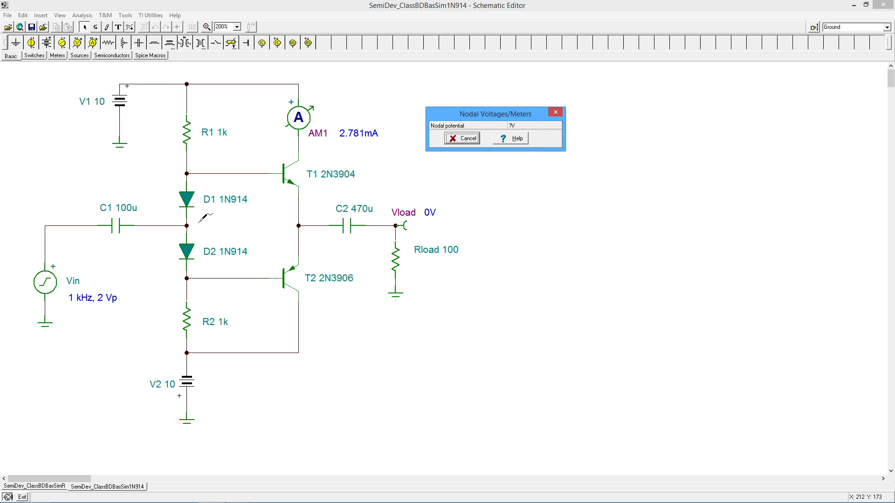
pyautogui.click(193, 218)
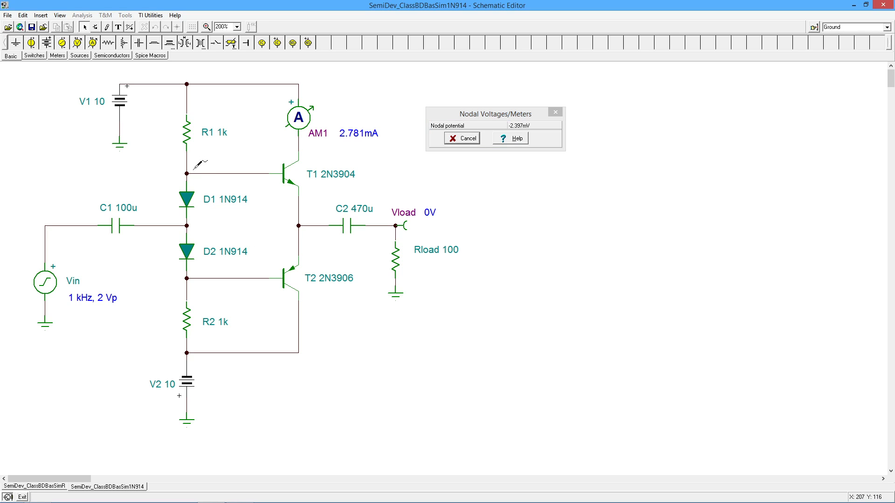
pyautogui.click(194, 172)
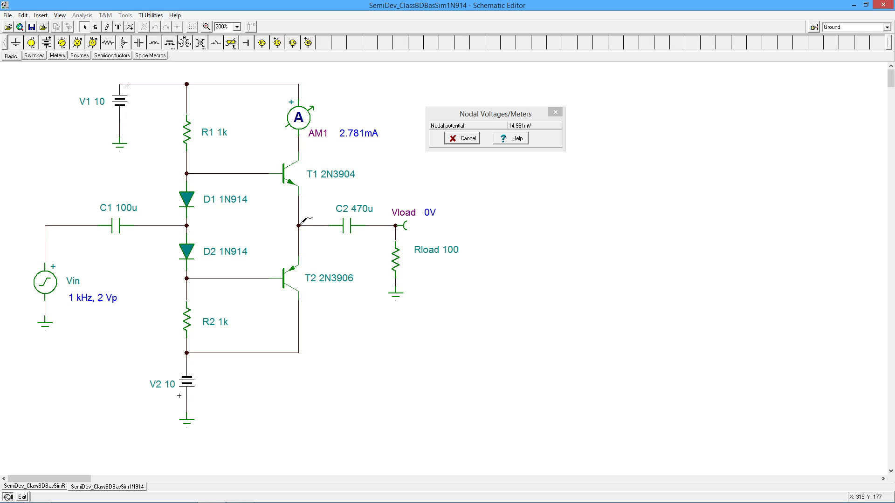
pyautogui.click(462, 138)
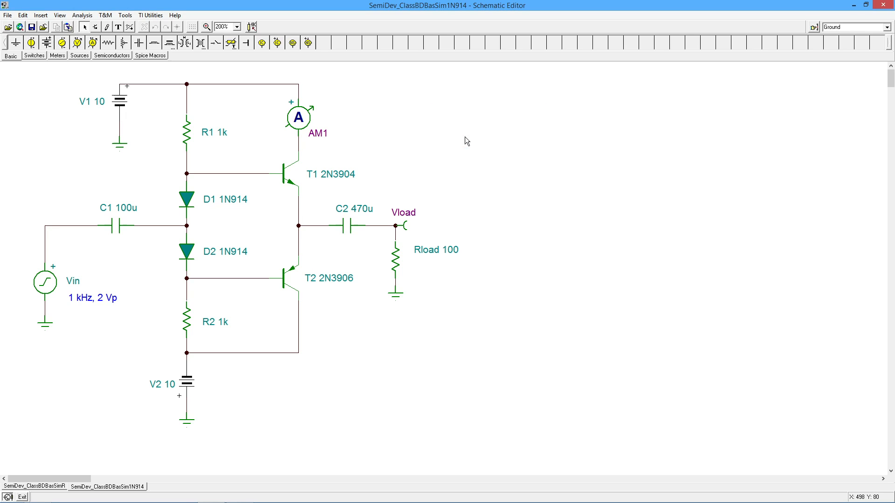
pyautogui.moveTo(306, 185)
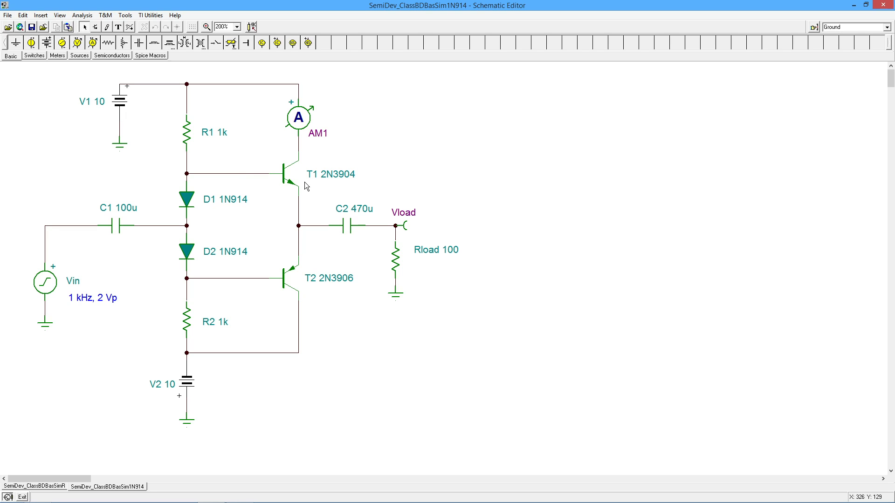
# Lower both battery supplies V1 and V2 from 12 V to 8 V.
pyautogui.click(120, 105)
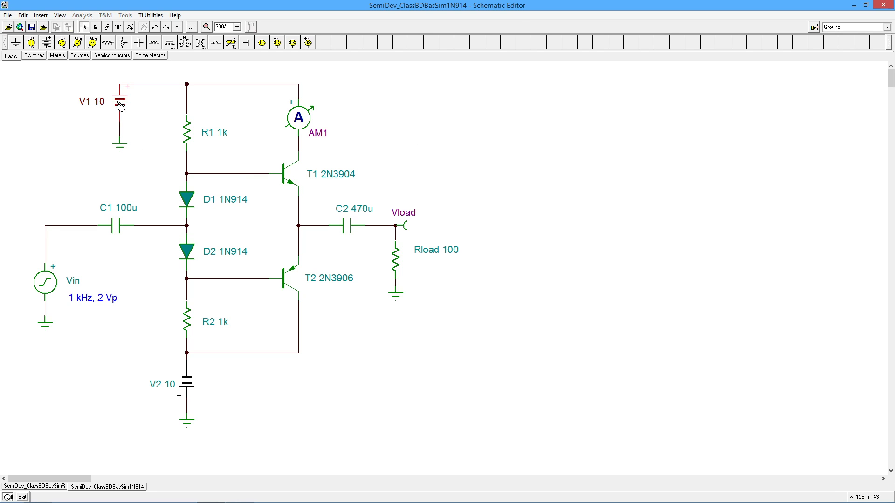
pyautogui.doubleClick(120, 106)
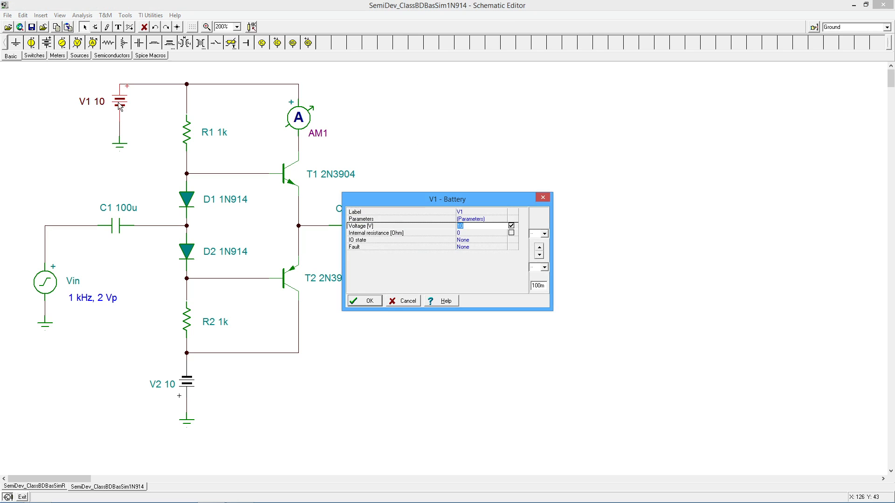
pyautogui.click(363, 301)
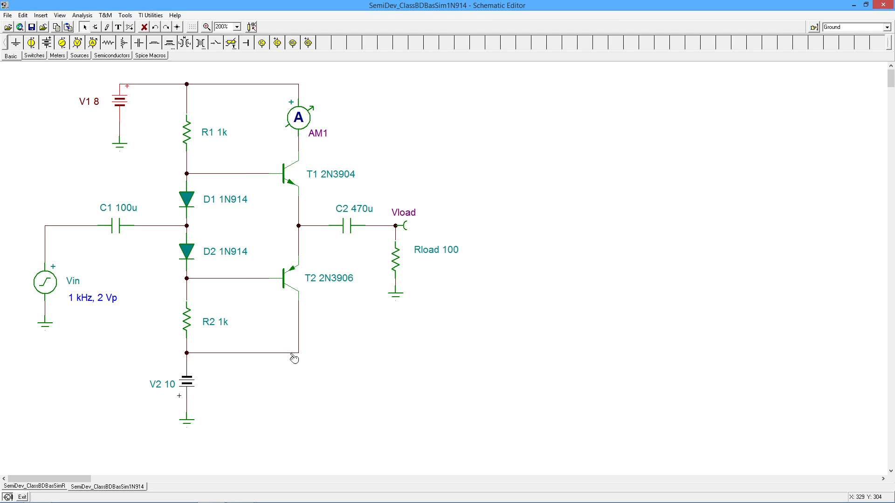
pyautogui.doubleClick(186, 377)
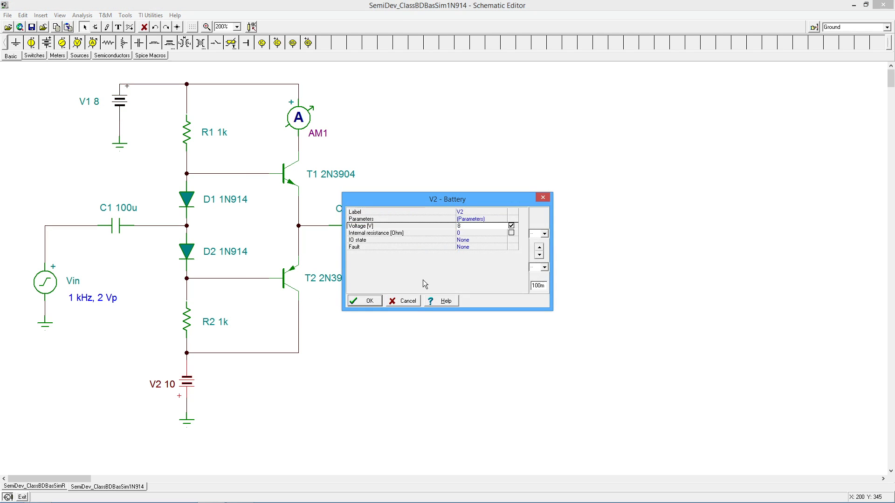
pyautogui.click(364, 301)
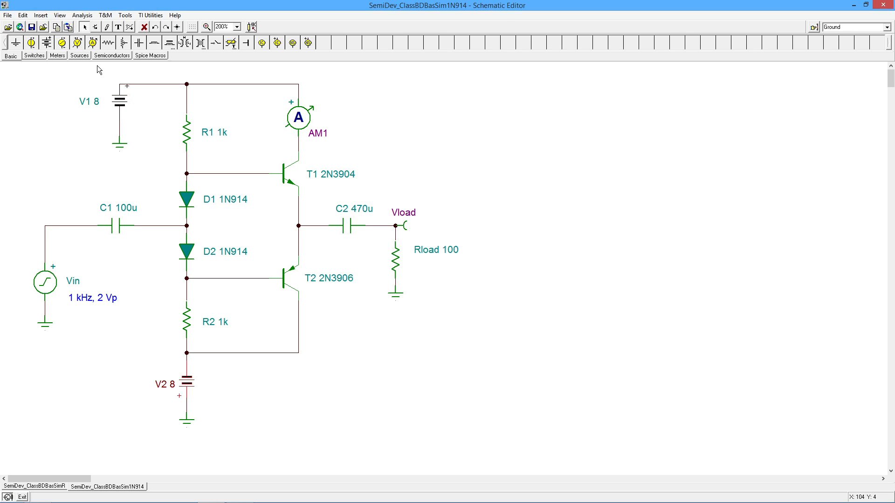
# Recompute the DC nodal voltages, giving AM1 1.907 mA and Vload 0 V.
pyautogui.click(82, 15)
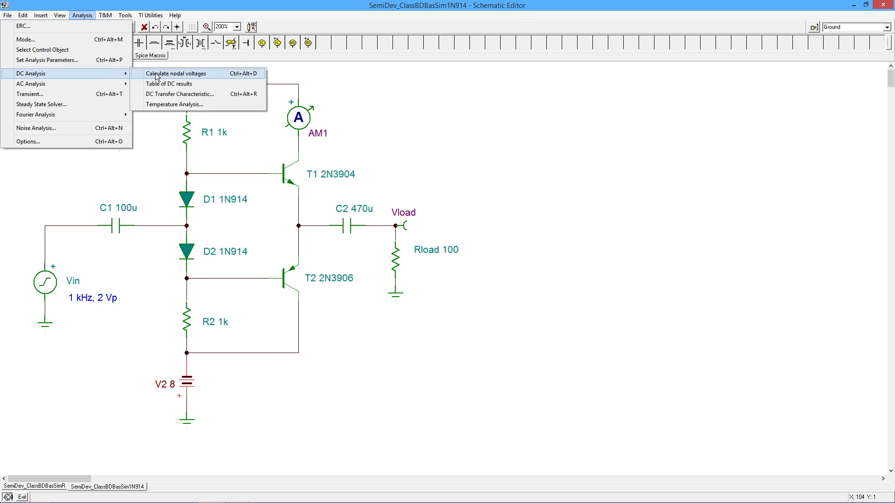
pyautogui.click(177, 73)
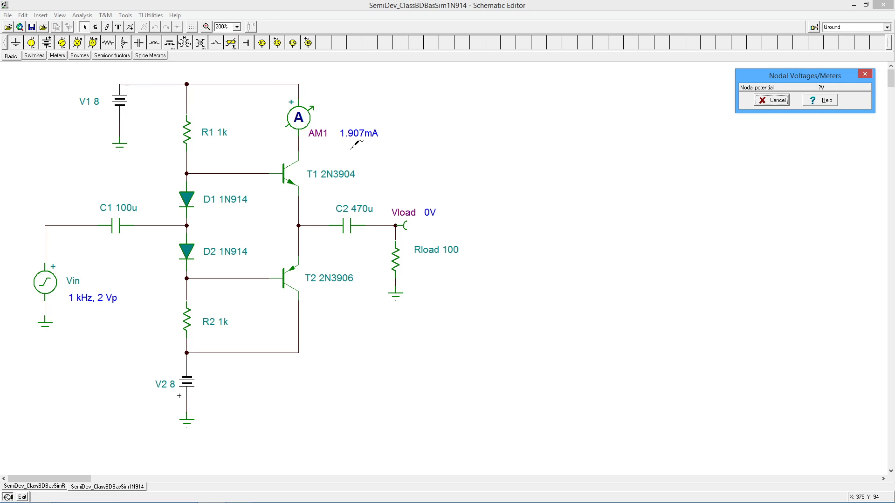
pyautogui.moveTo(361, 127)
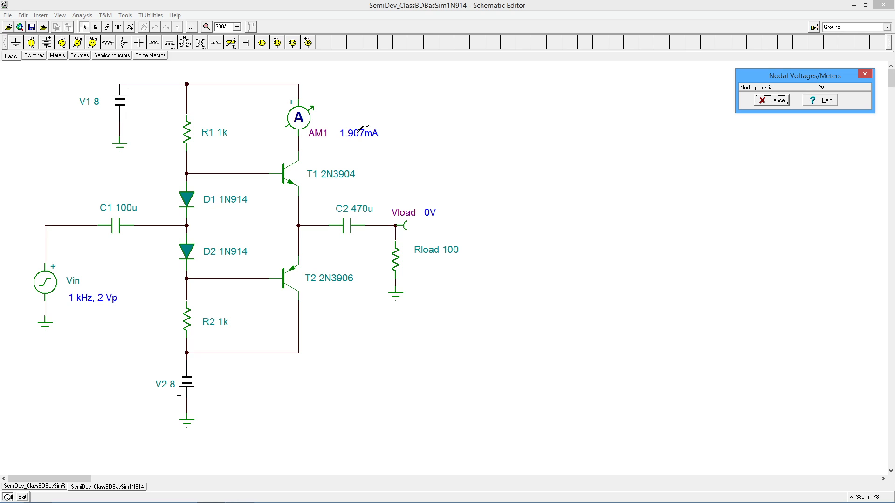
pyautogui.moveTo(362, 128)
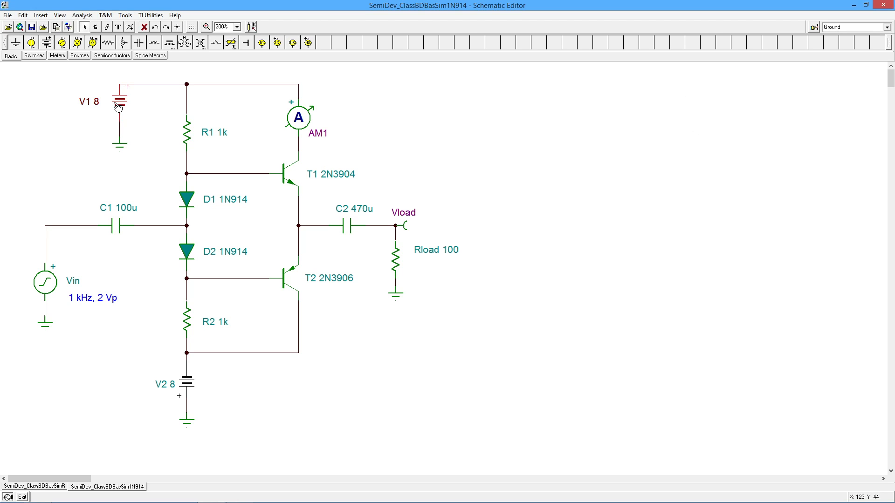
pyautogui.doubleClick(117, 102)
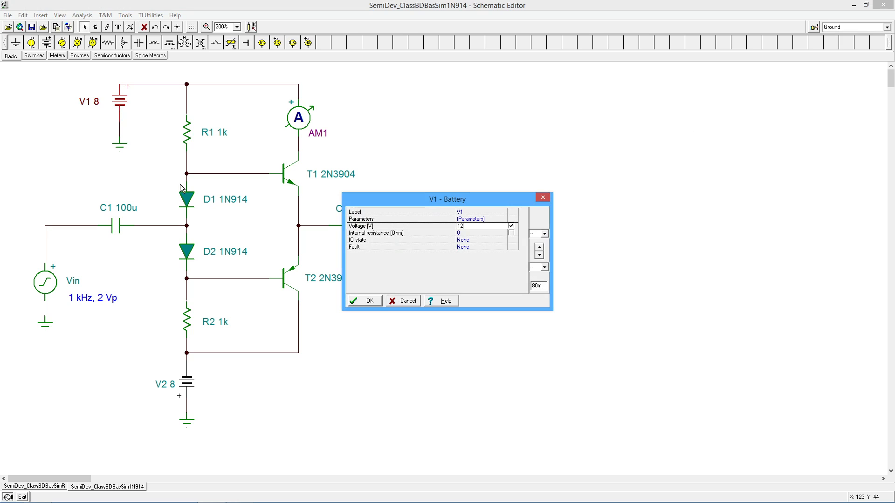
pyautogui.click(363, 301)
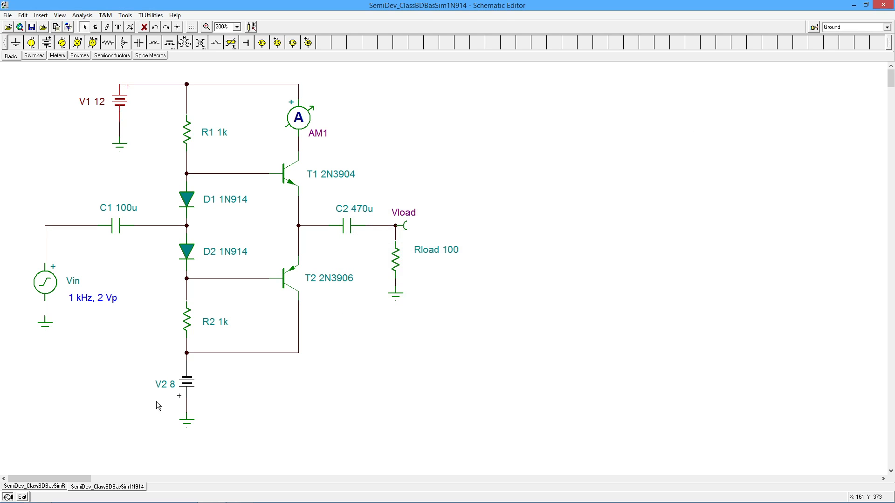
pyautogui.doubleClick(185, 383)
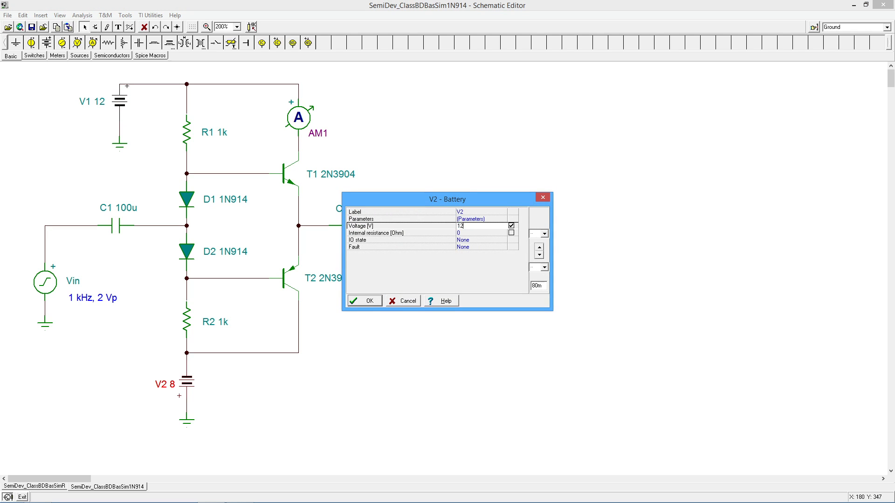
pyautogui.click(364, 301)
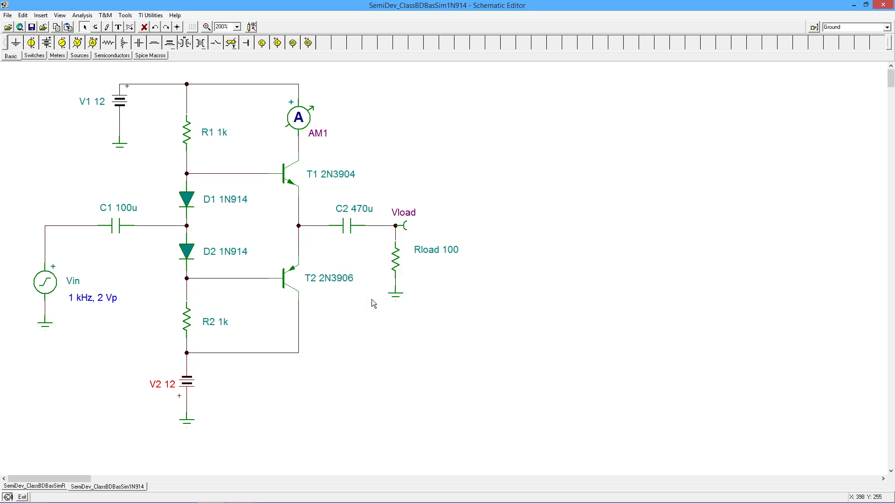
pyautogui.click(82, 15)
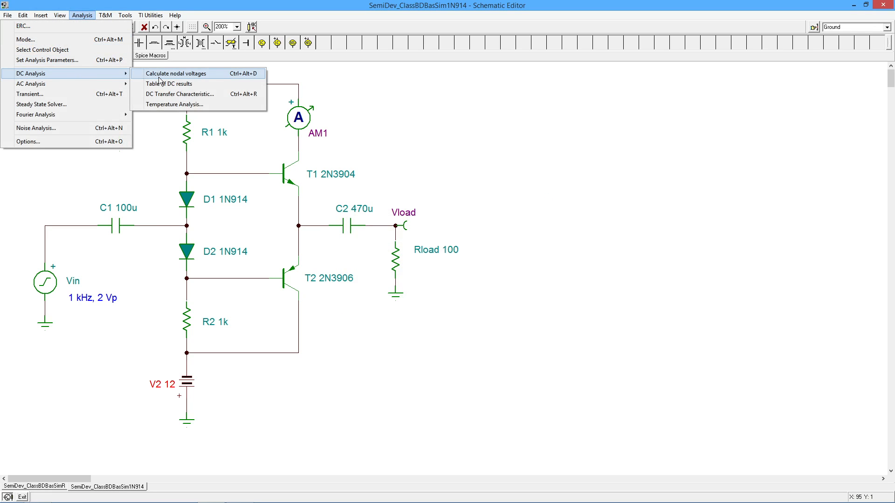
pyautogui.click(178, 73)
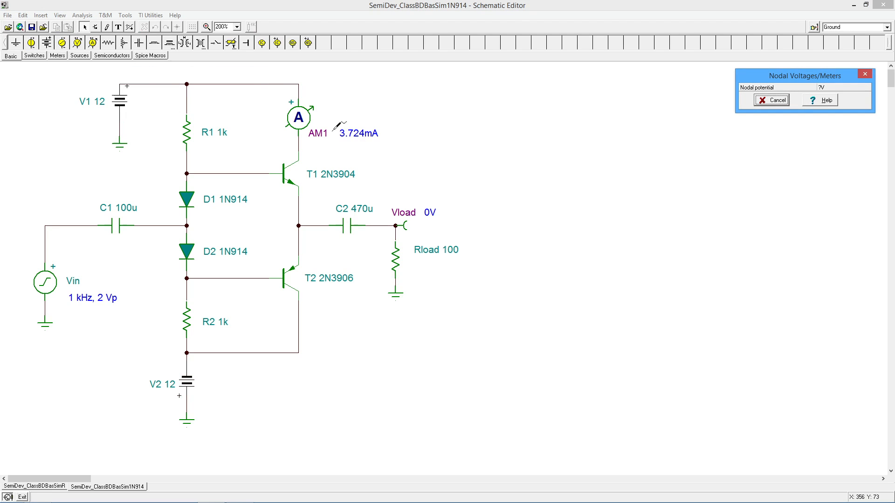
pyautogui.moveTo(379, 140)
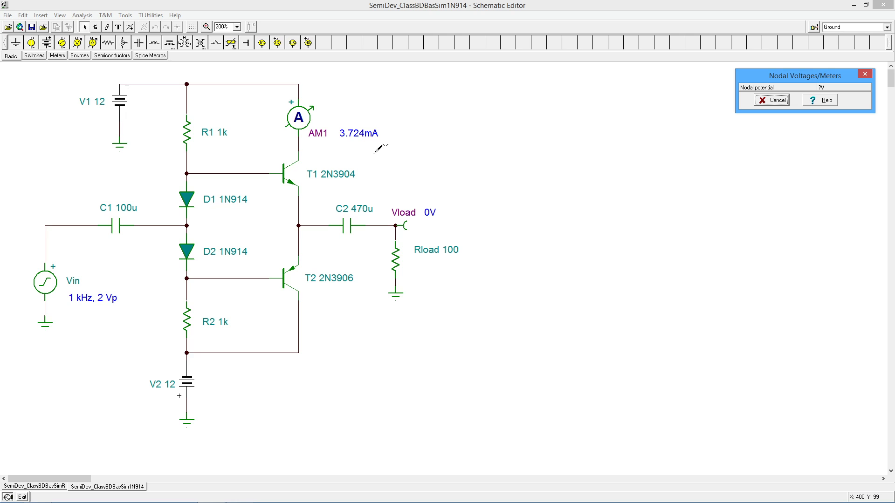
pyautogui.moveTo(390, 153)
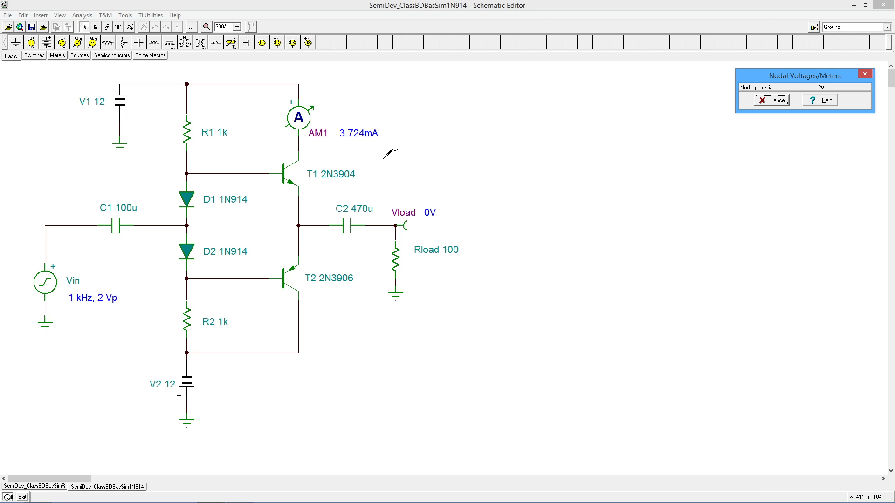
pyautogui.click(771, 100)
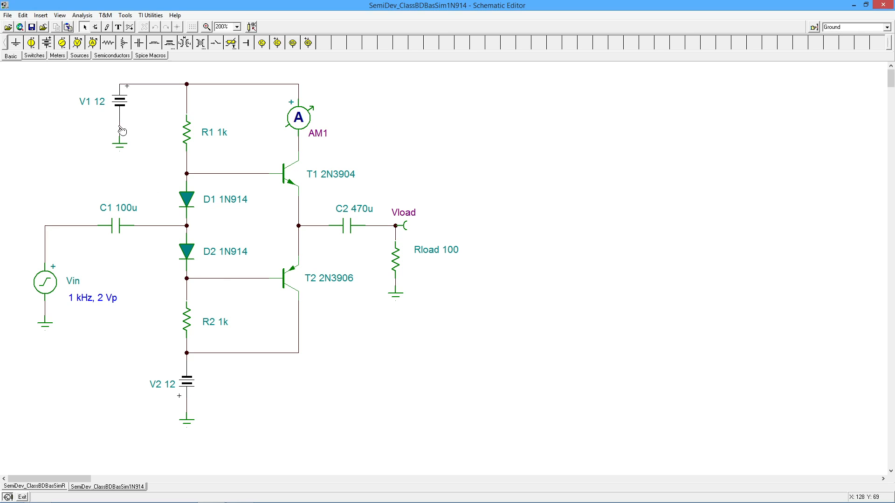
pyautogui.moveTo(121, 110)
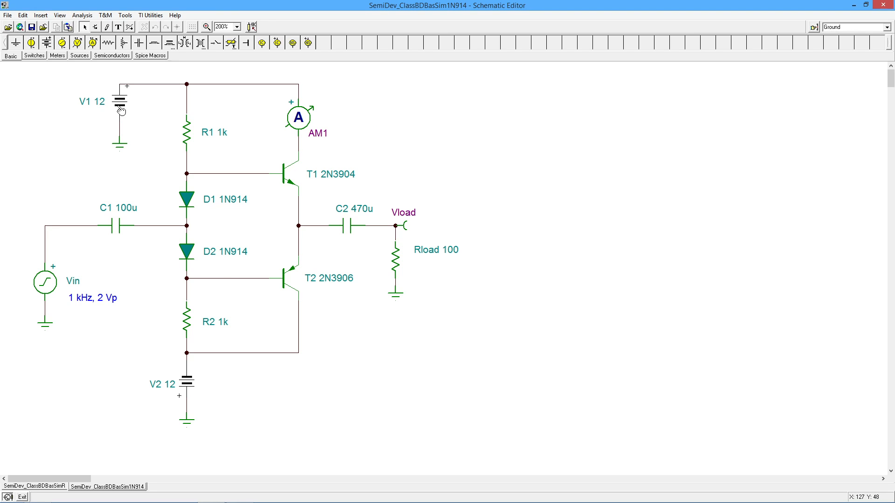
pyautogui.moveTo(197, 254)
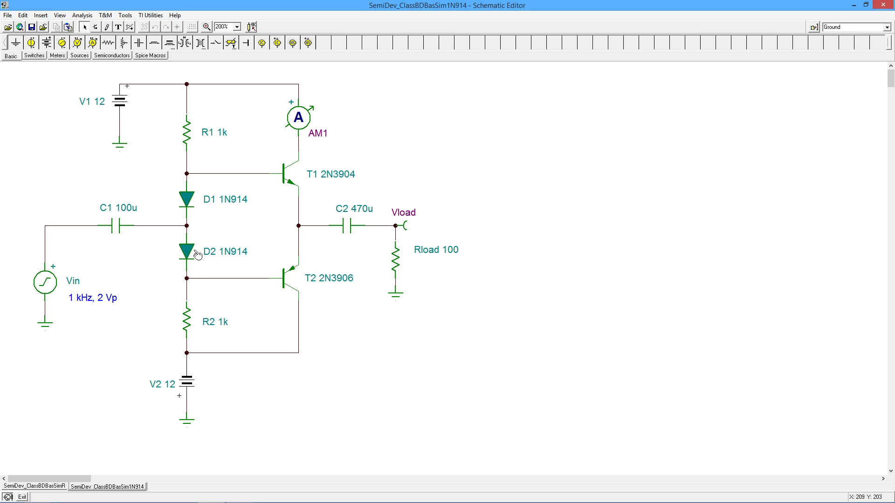
pyautogui.moveTo(206, 197)
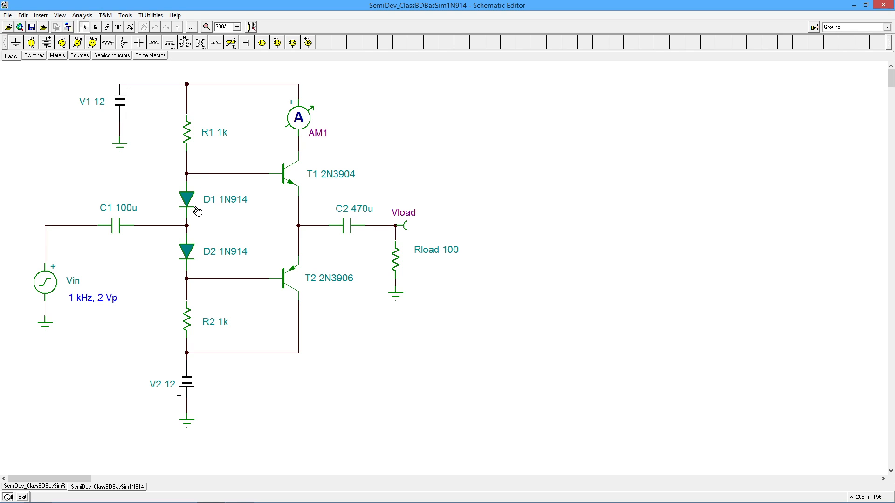
pyautogui.moveTo(116, 89)
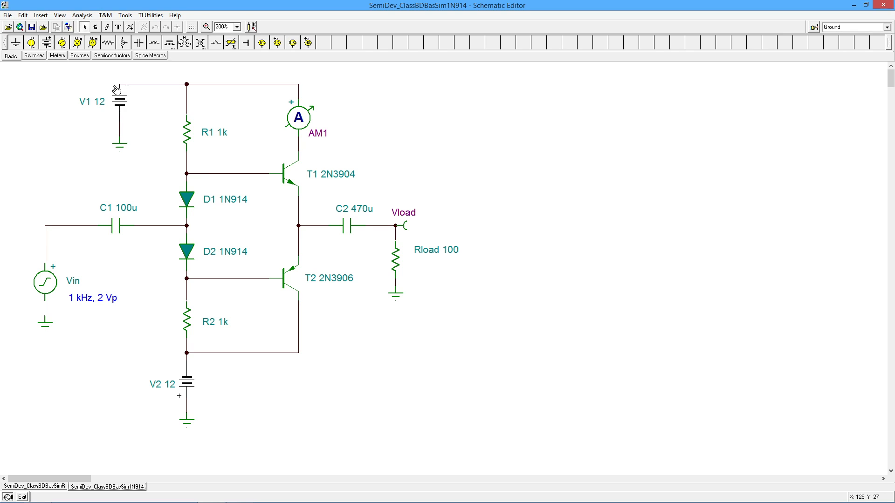
pyautogui.moveTo(180, 382)
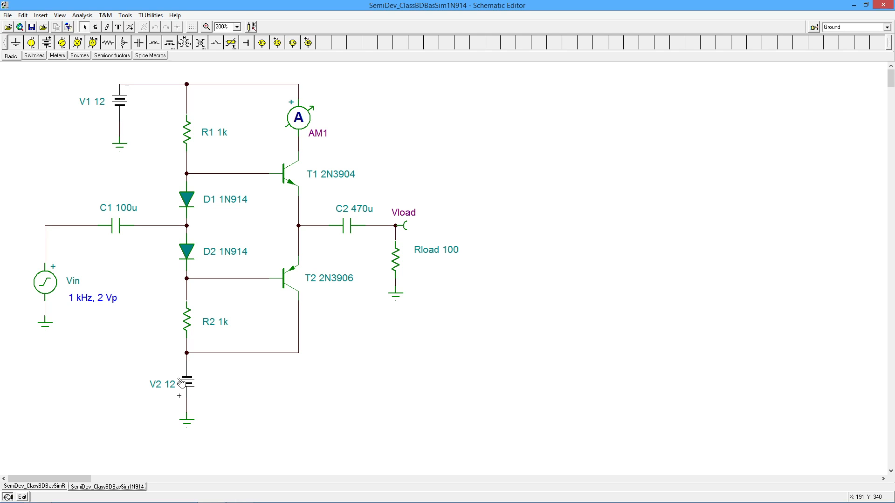
pyautogui.moveTo(355, 202)
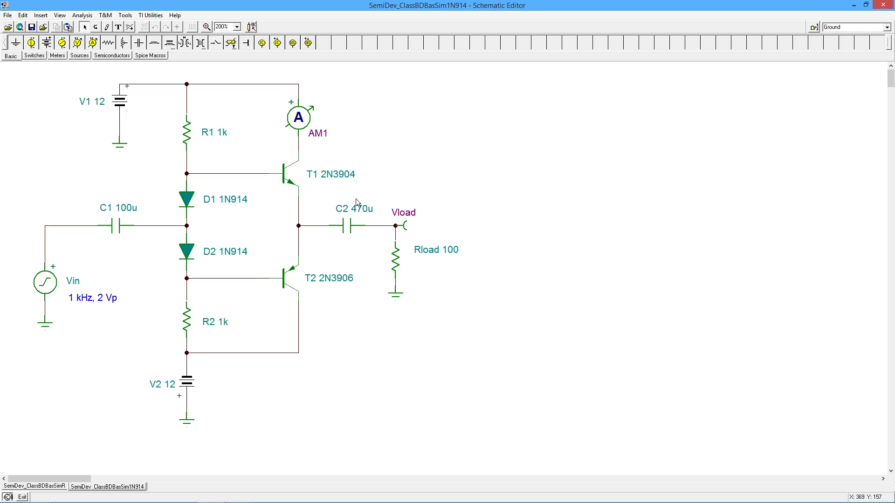
pyautogui.moveTo(334, 187)
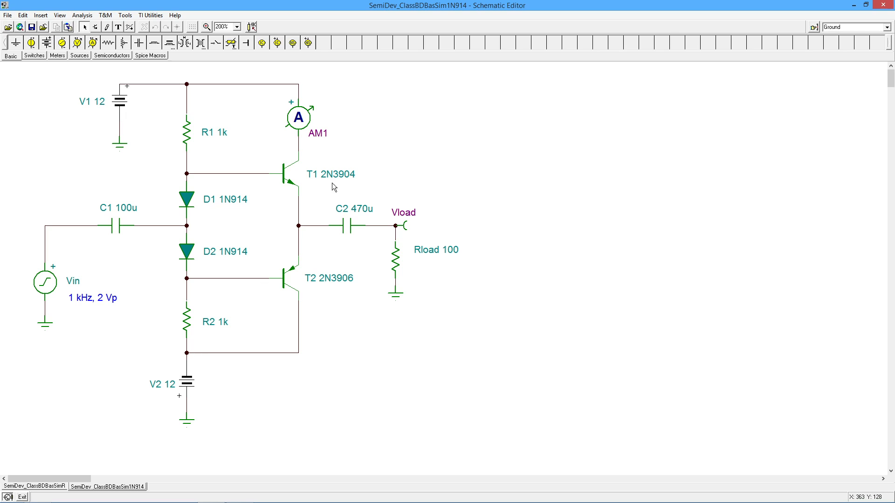
pyautogui.moveTo(408, 153)
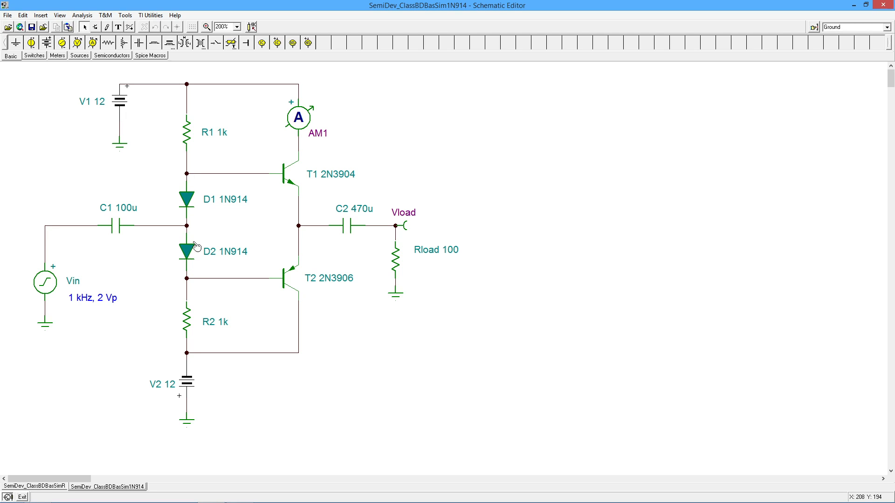
pyautogui.moveTo(192, 239)
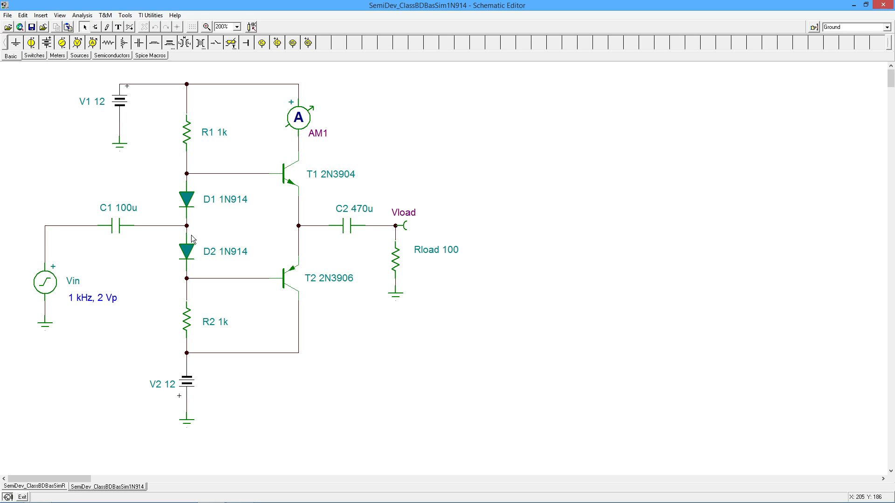
pyautogui.moveTo(245, 224)
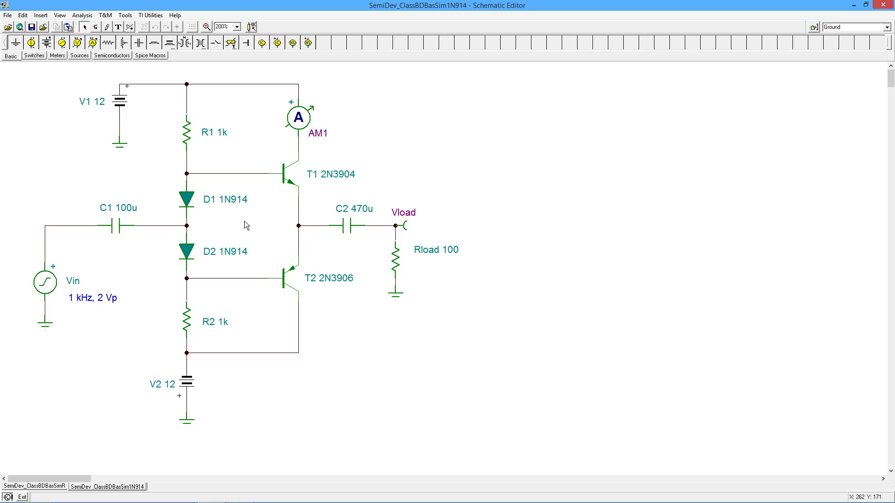
pyautogui.moveTo(439, 327)
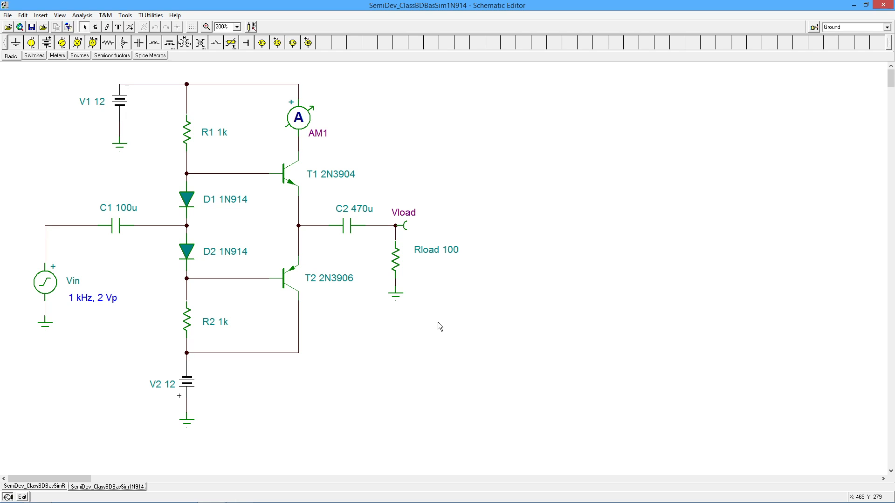
pyautogui.moveTo(108, 104)
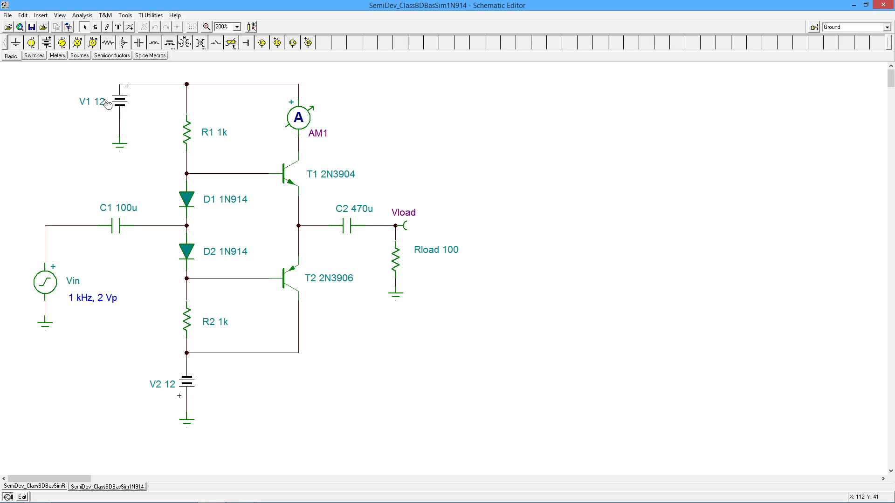
pyautogui.moveTo(539, 317)
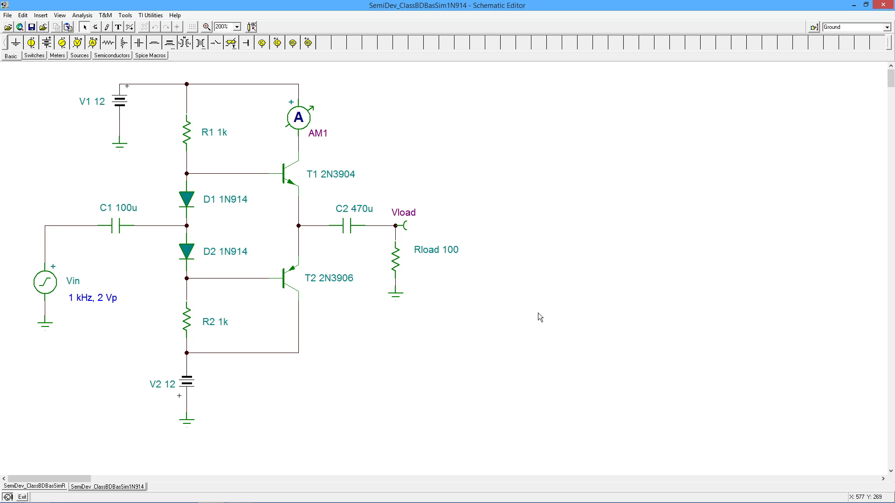
pyautogui.moveTo(535, 316)
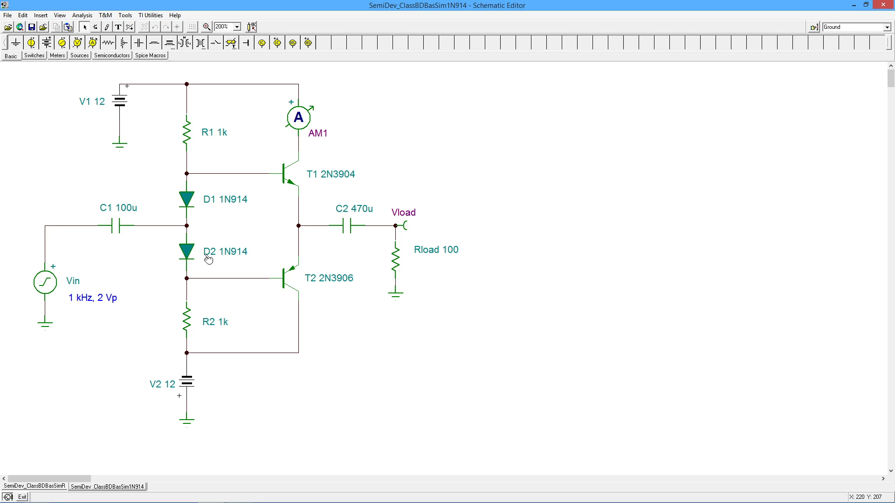
pyautogui.moveTo(278, 190)
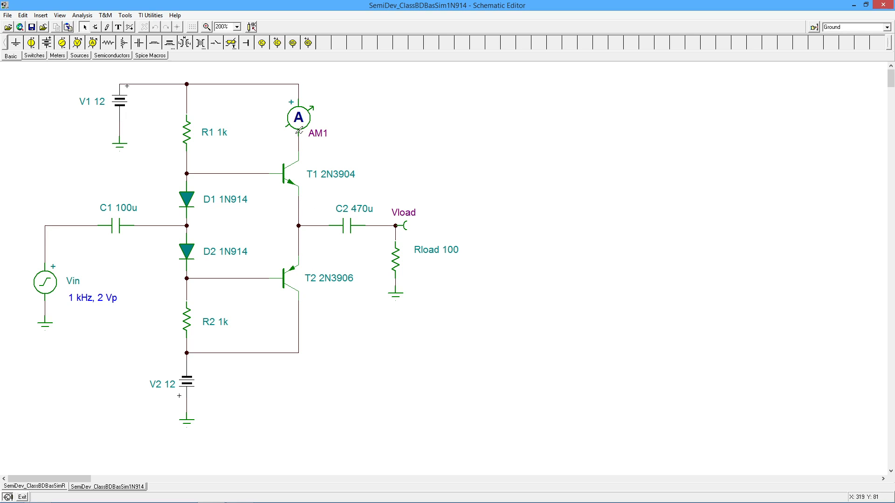
pyautogui.moveTo(276, 258)
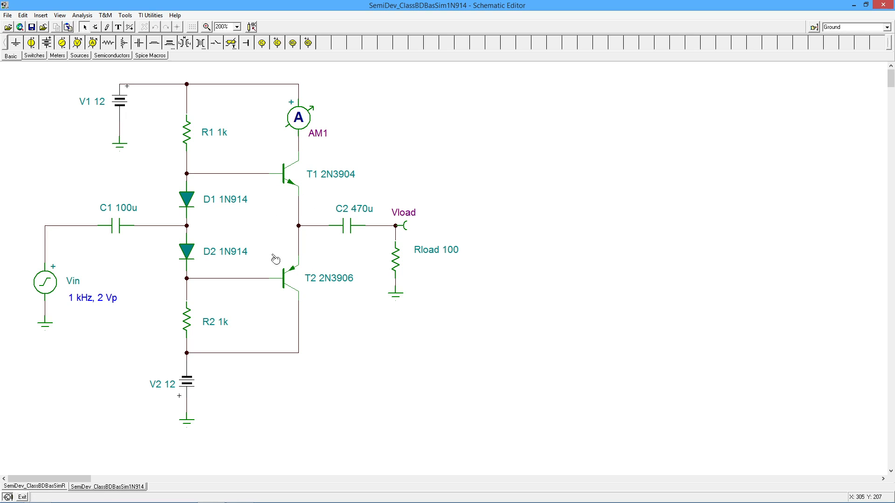
pyautogui.moveTo(192, 205)
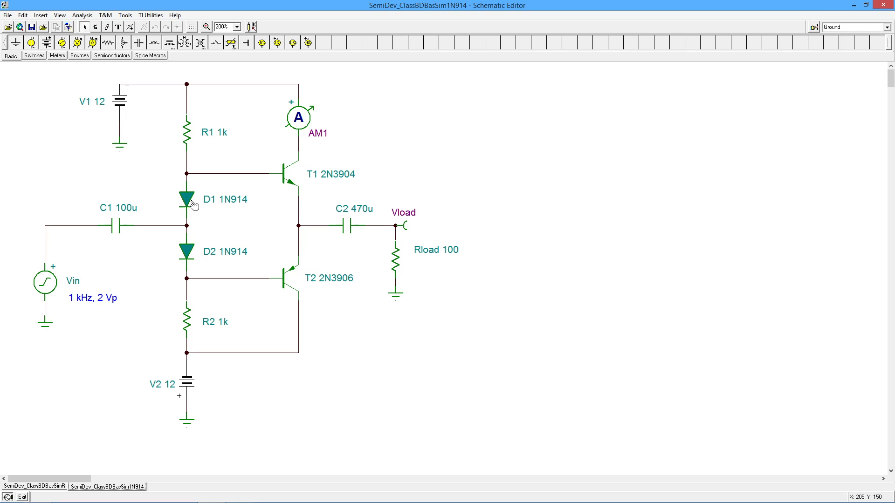
pyautogui.moveTo(215, 228)
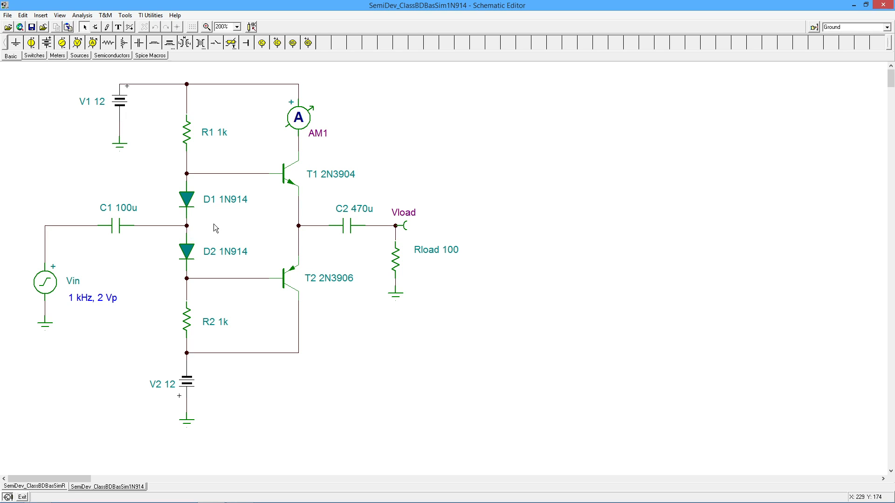
pyautogui.moveTo(212, 216)
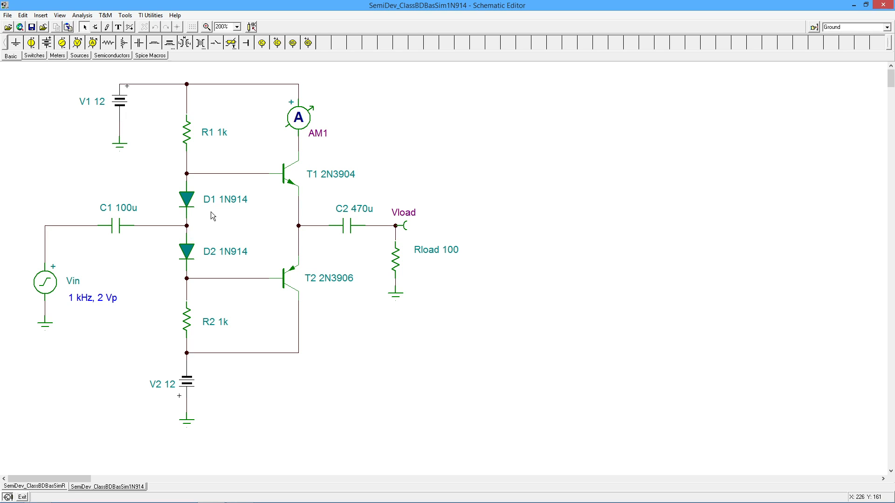
pyautogui.moveTo(255, 225)
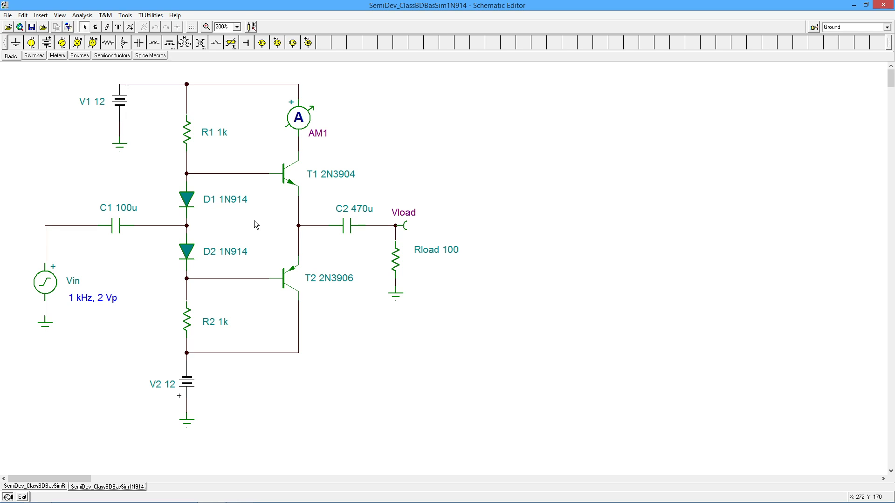
pyautogui.moveTo(202, 252)
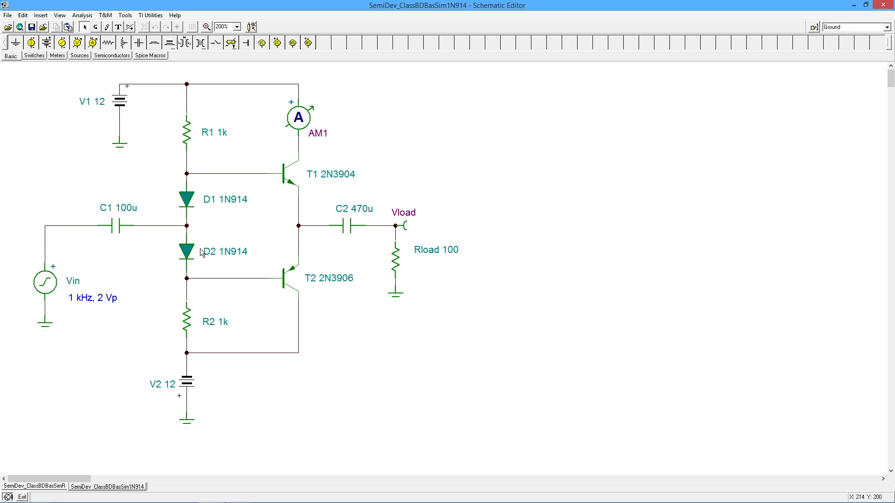
pyautogui.moveTo(254, 241)
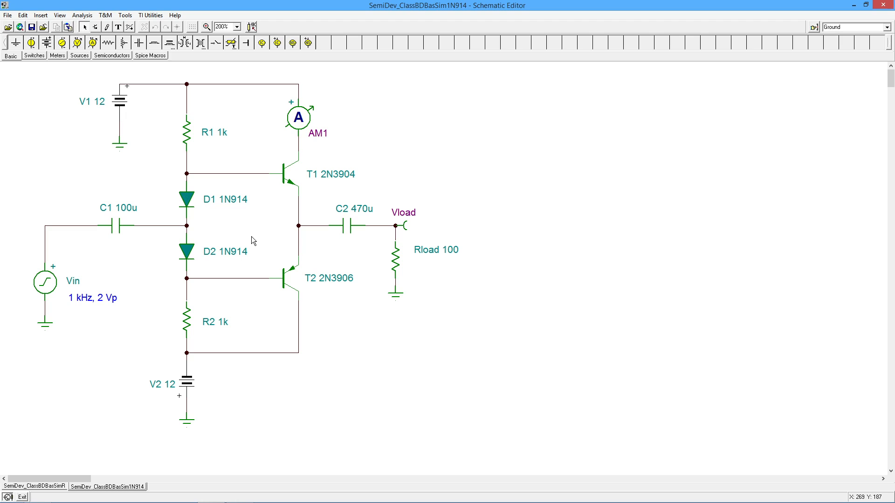